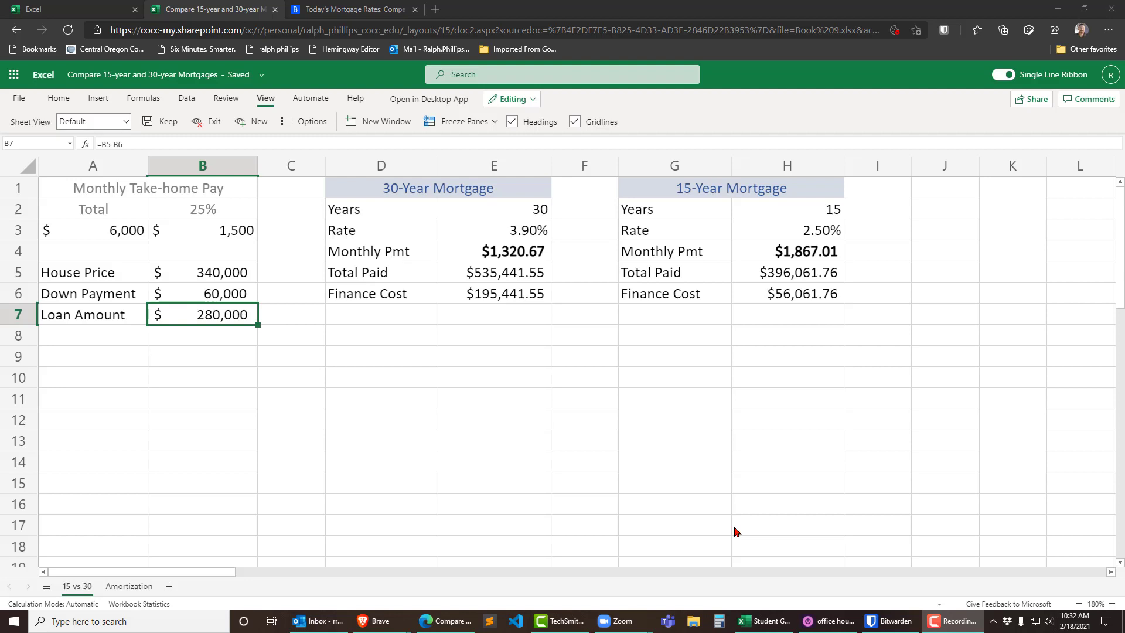
{"action": "mouse_move", "coordinate": [770, 297]}
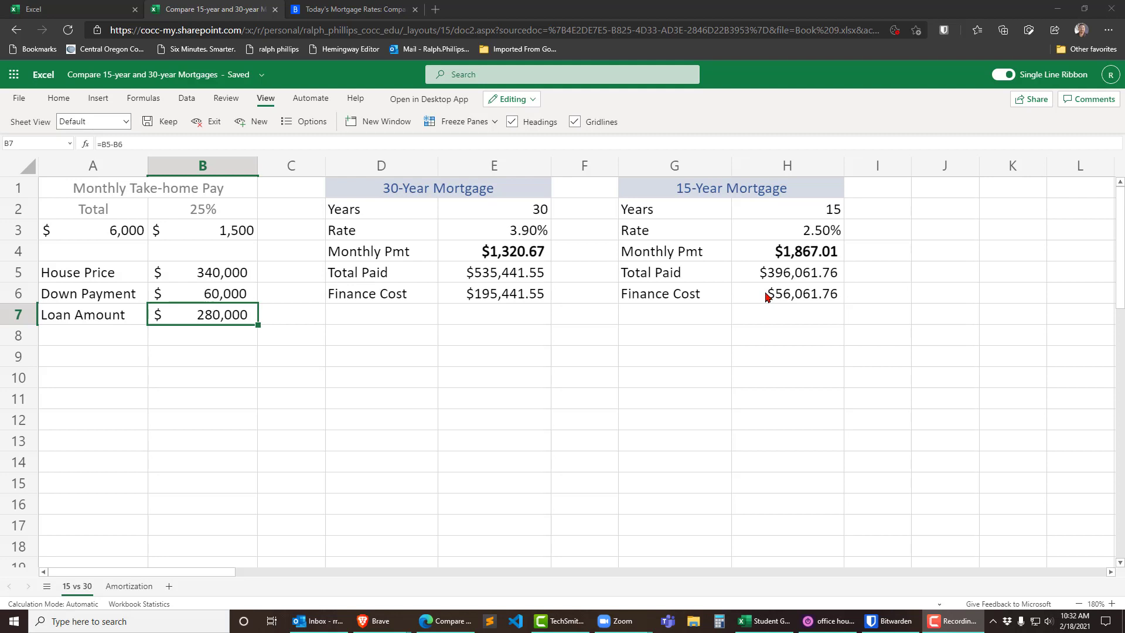
{"action": "mouse_move", "coordinate": [450, 237]}
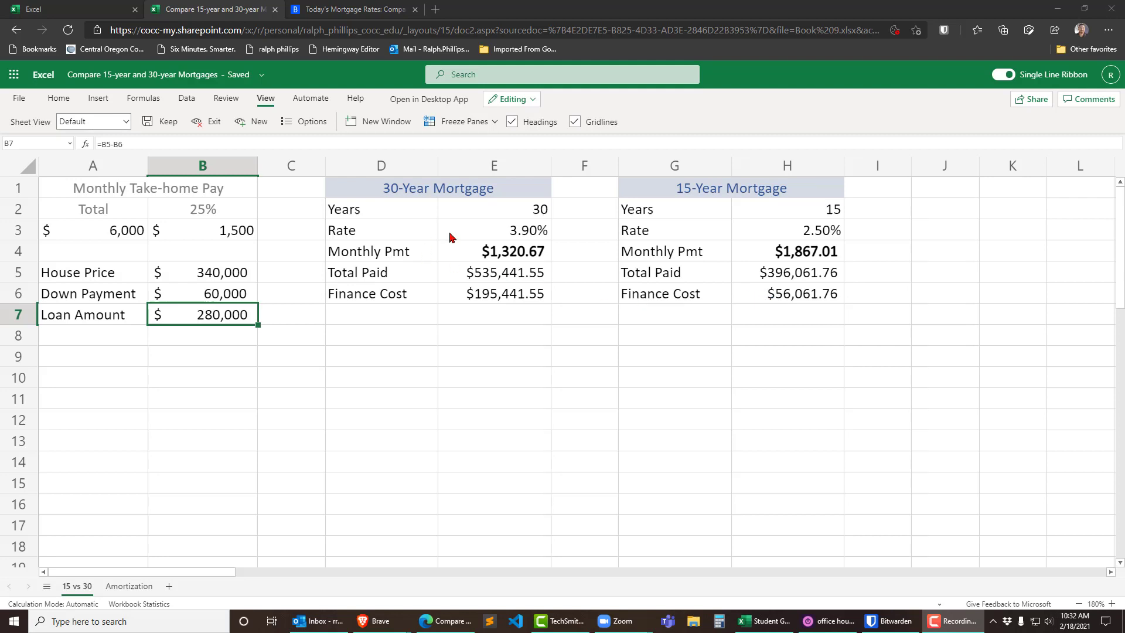
{"action": "mouse_move", "coordinate": [180, 527]}
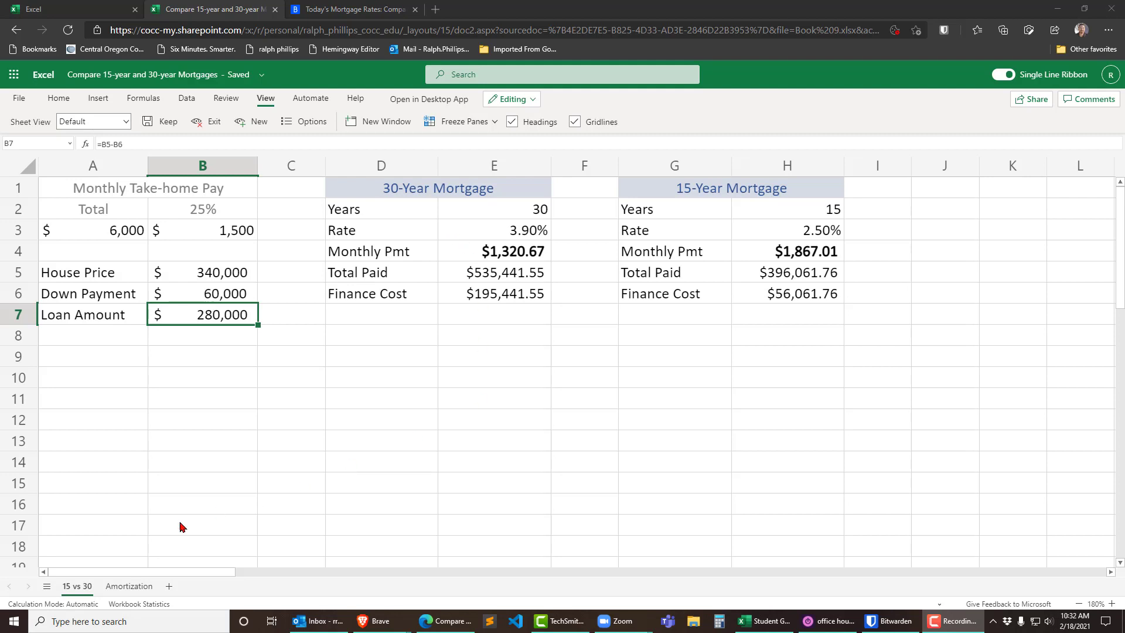
- Browse the Amortization sheet's month rows and select month 1's beginning balance cell B2
{"action": "left_click", "coordinate": [128, 586]}
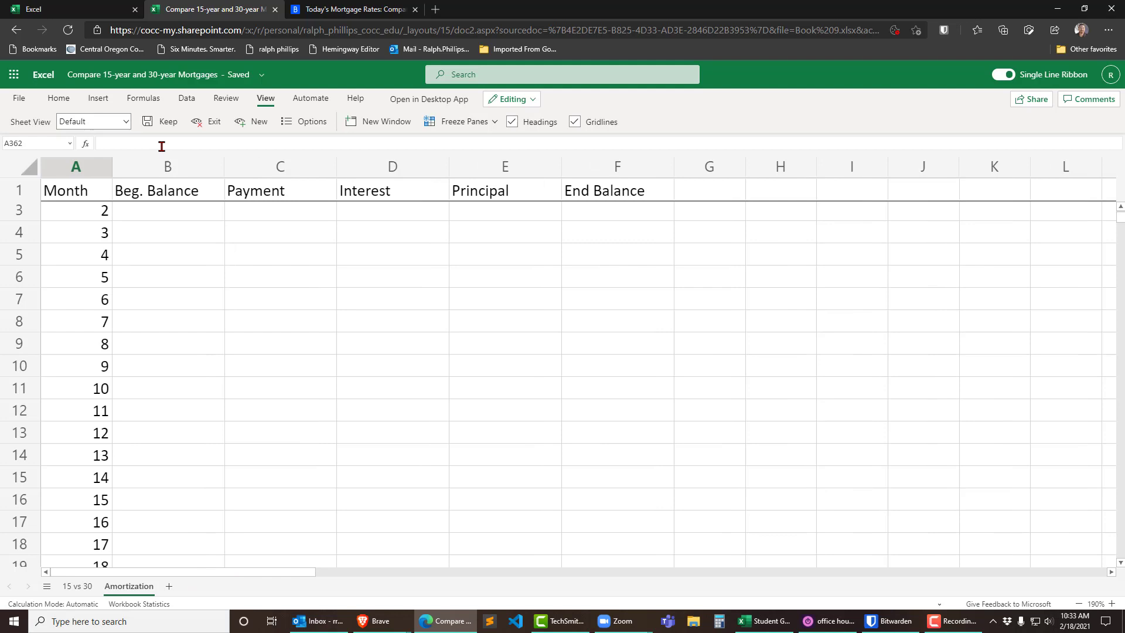
{"action": "mouse_move", "coordinate": [193, 212]}
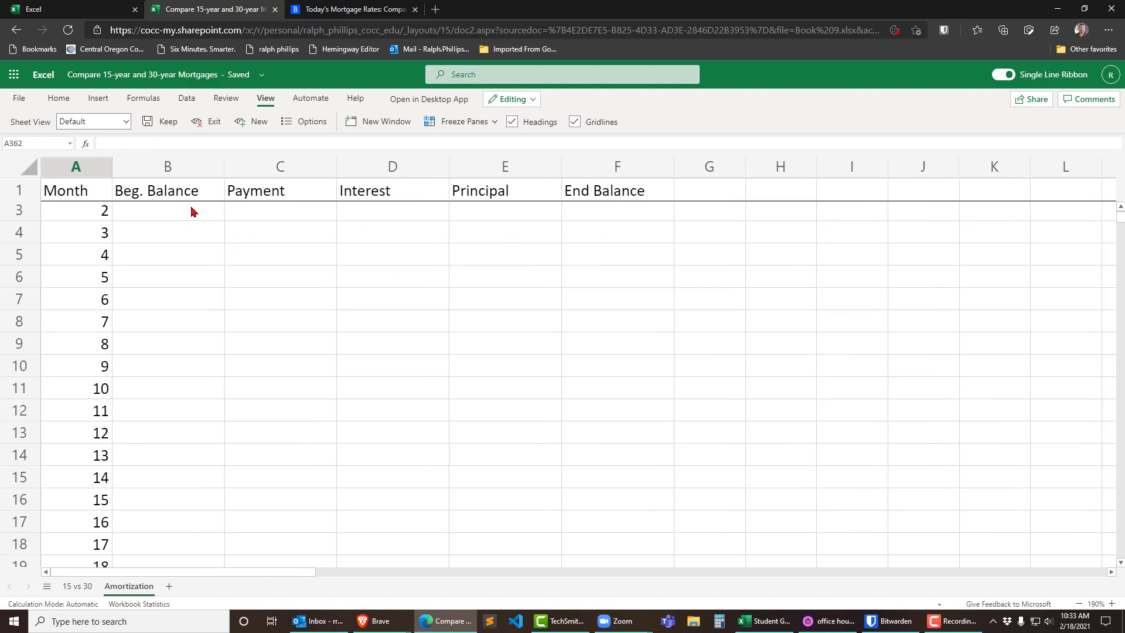
{"action": "mouse_move", "coordinate": [683, 210]}
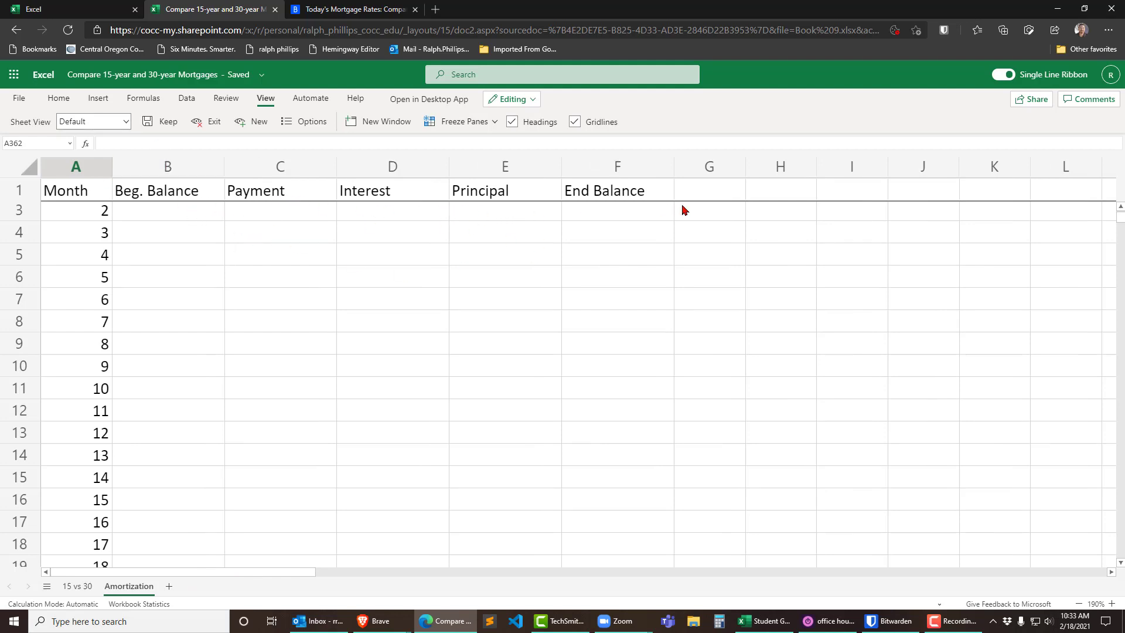
{"action": "scroll", "scroll_direction": "down", "scroll_amount": 3}
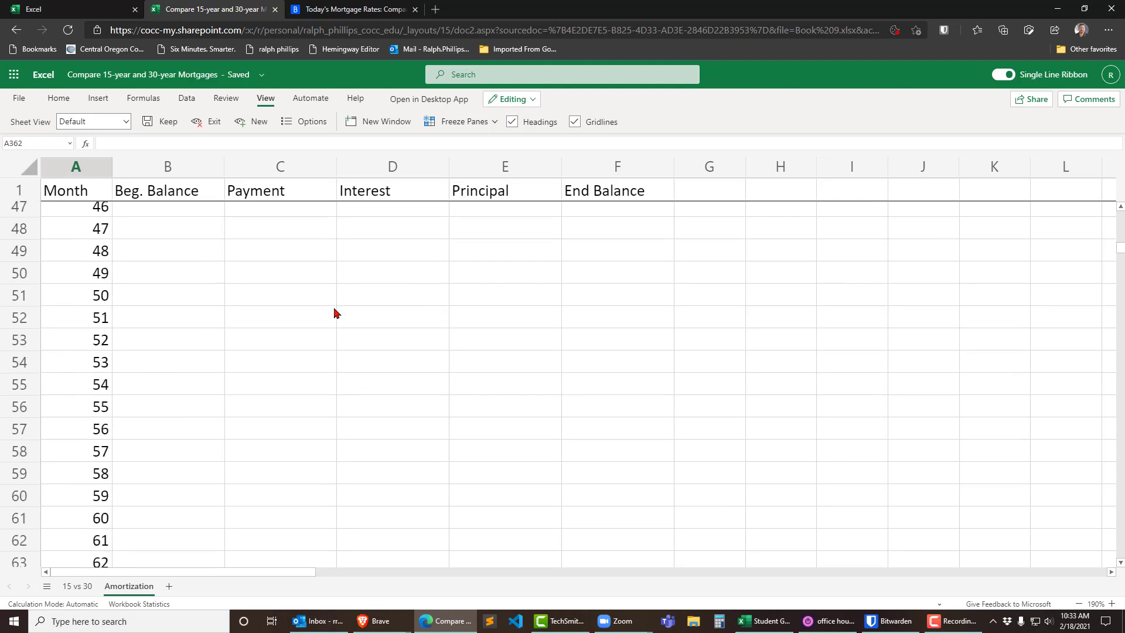
{"action": "scroll", "scroll_direction": "up", "scroll_amount": 3}
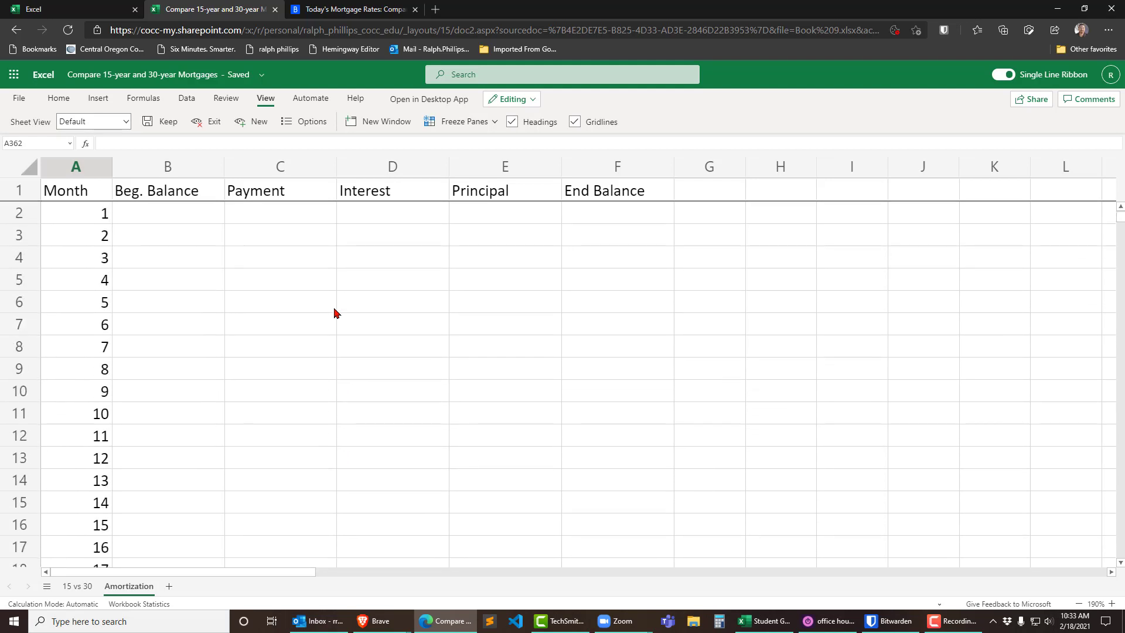
{"action": "left_click", "coordinate": [169, 212]}
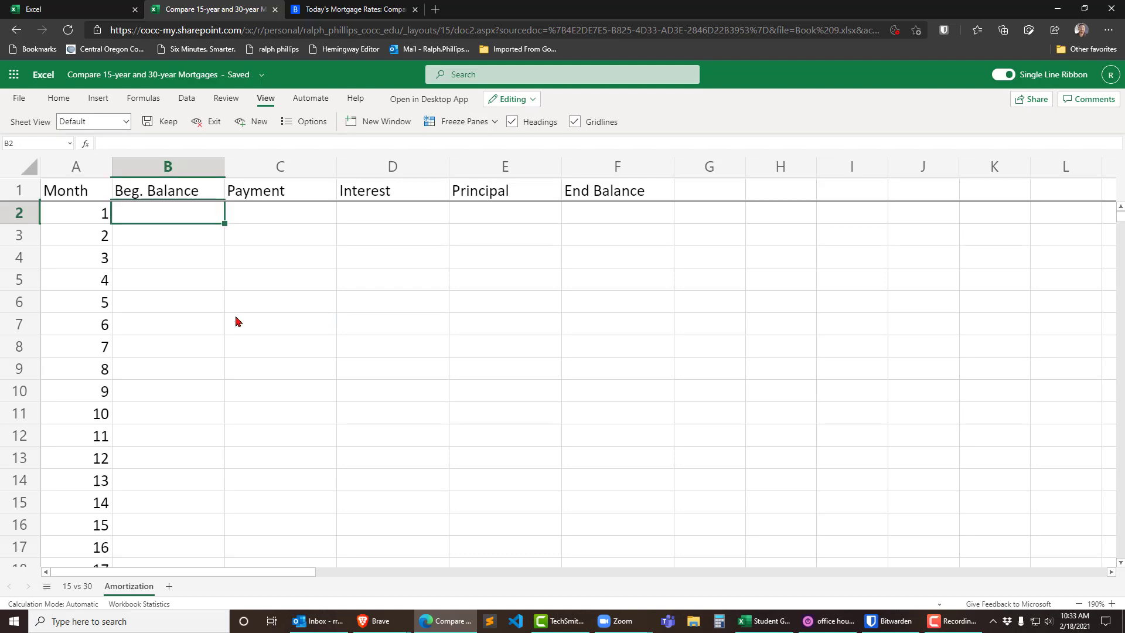
- Link B2 to the 15 vs 30 loan amount in B7, showing 280000, and verify the formula
{"action": "type", "text": "="}
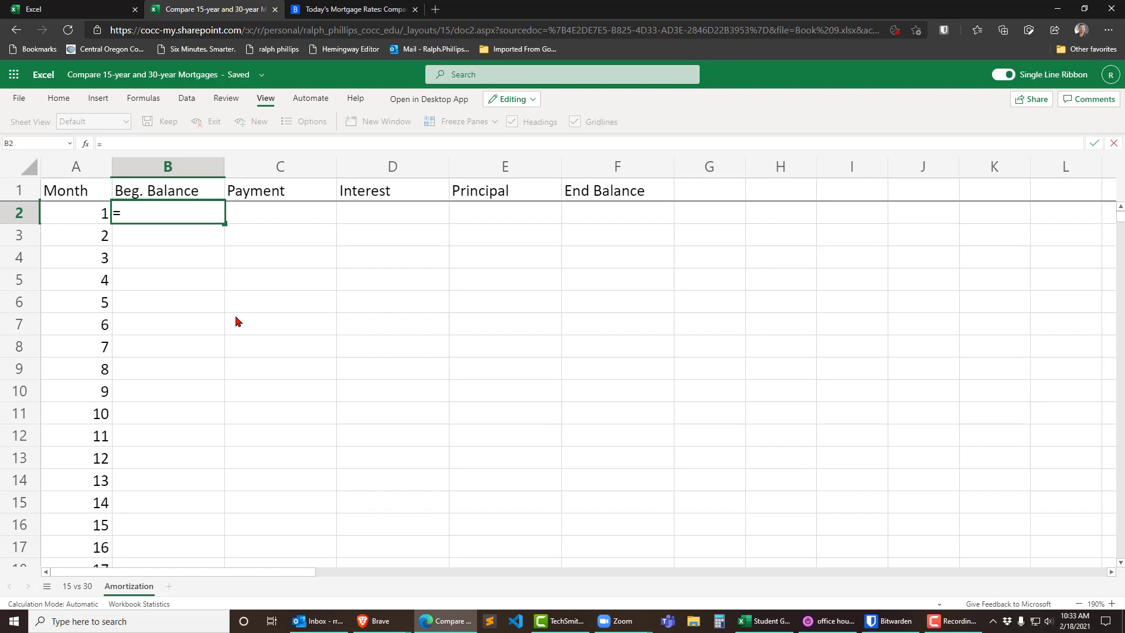
{"action": "left_click", "coordinate": [76, 586]}
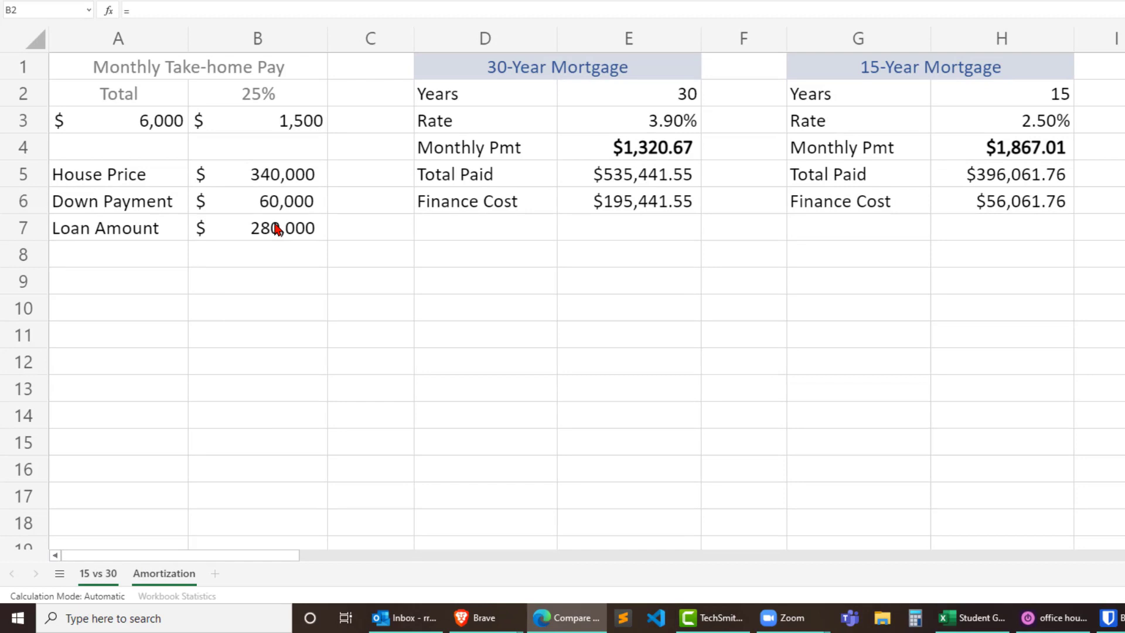
{"action": "left_click", "coordinate": [256, 228]}
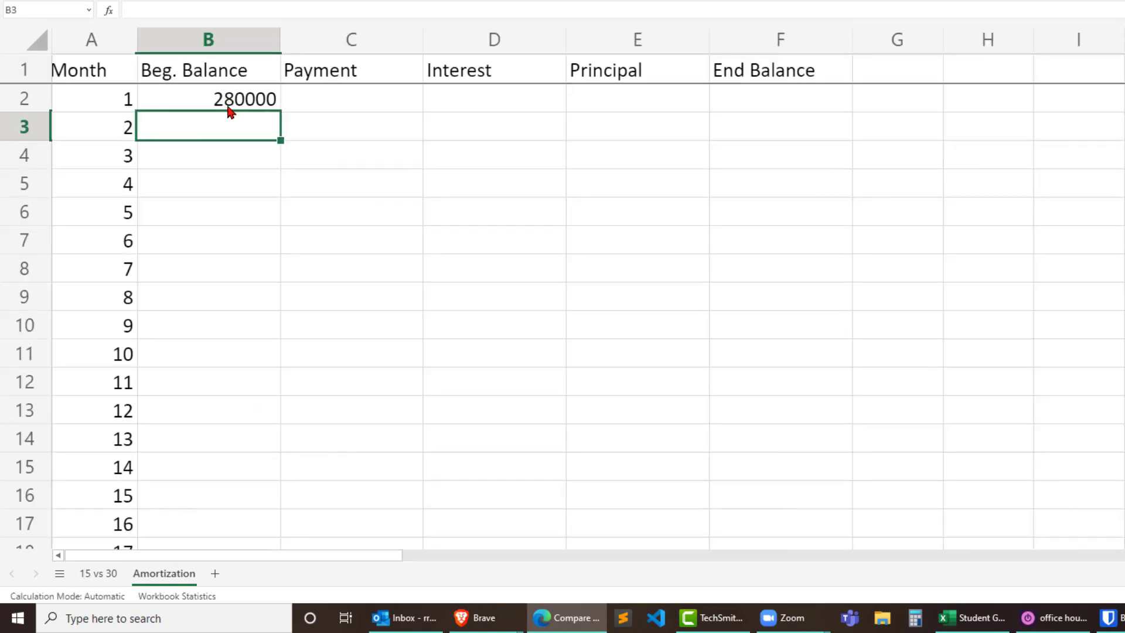
{"action": "left_click", "coordinate": [244, 98]}
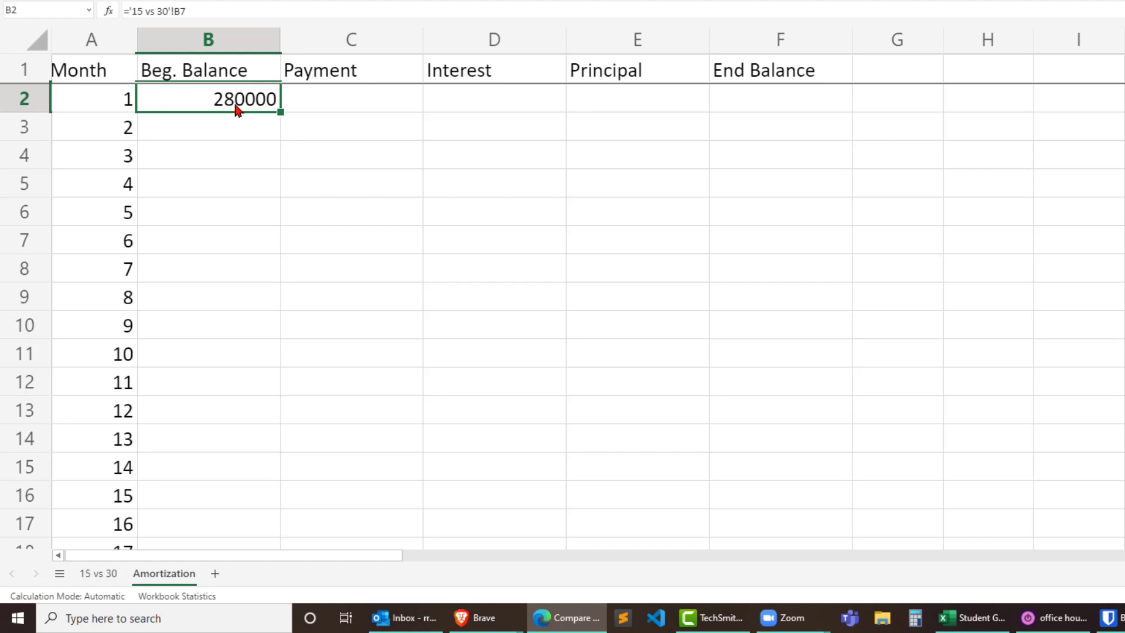
{"action": "left_click", "coordinate": [351, 98]}
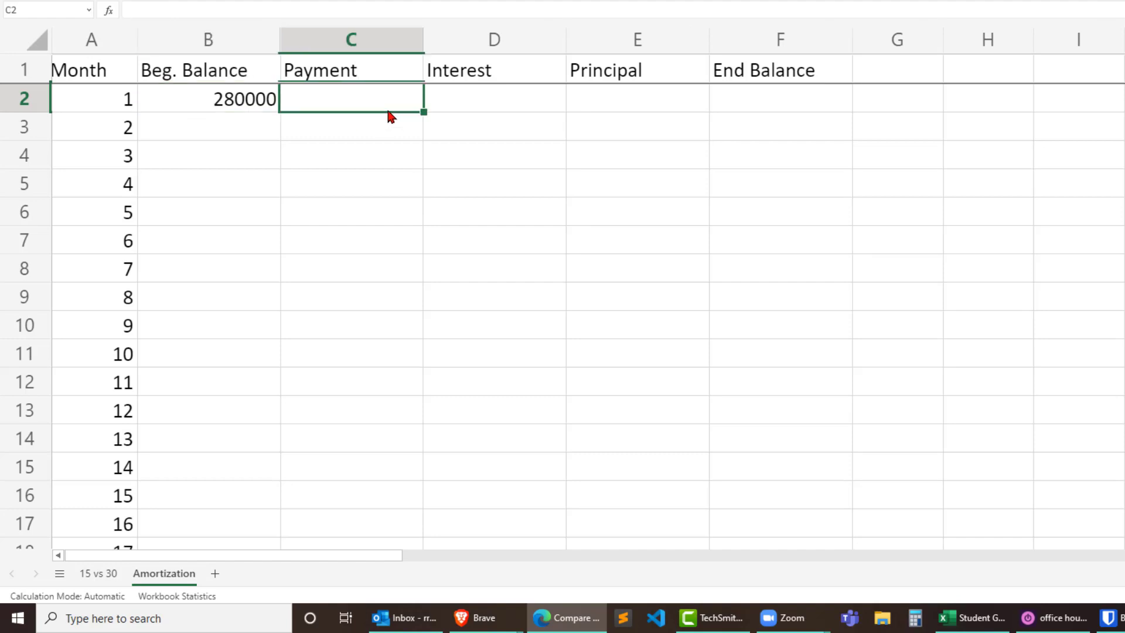
- Link C2 to the 30-year monthly payment in '15 vs 30'!E4, showing $1,320.67
{"action": "type", "text": "="}
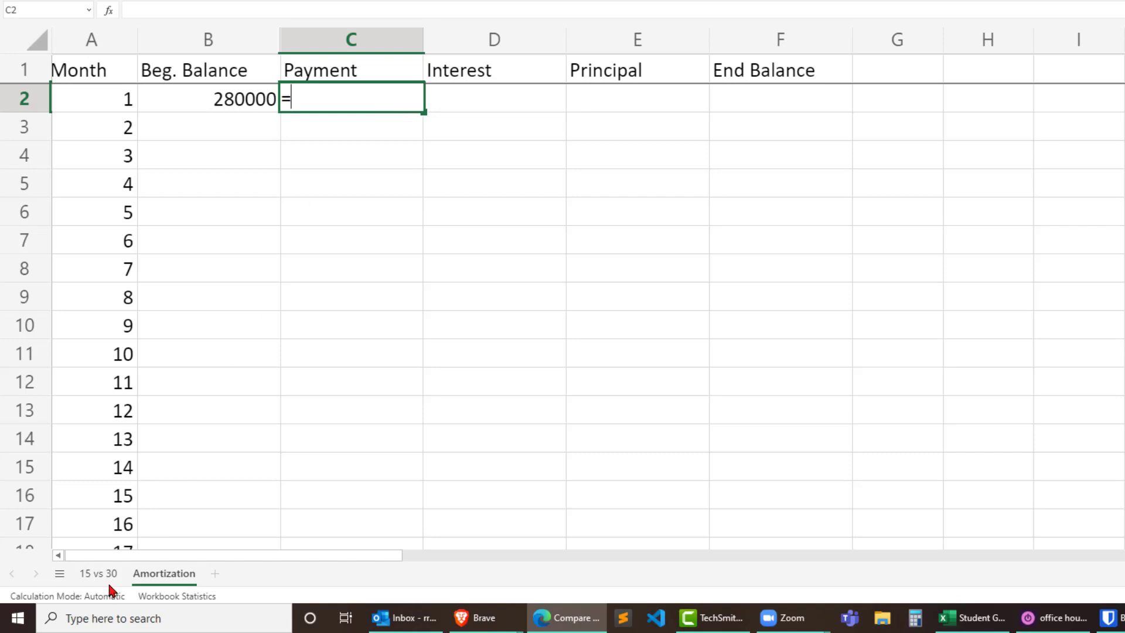
{"action": "left_click", "coordinate": [98, 573]}
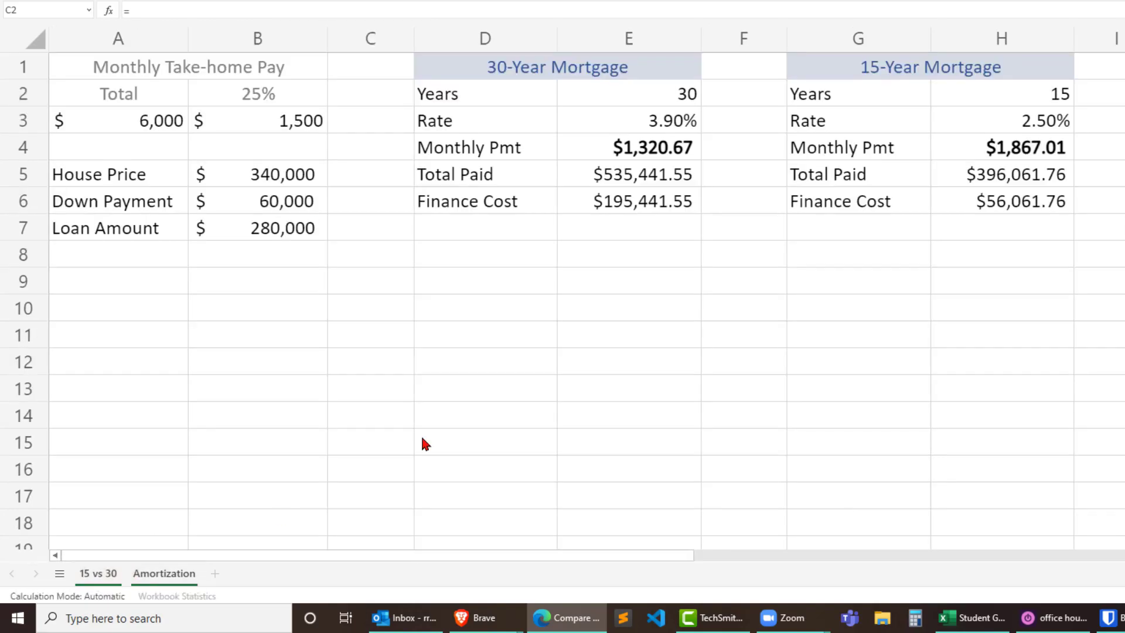
{"action": "mouse_move", "coordinate": [659, 158]}
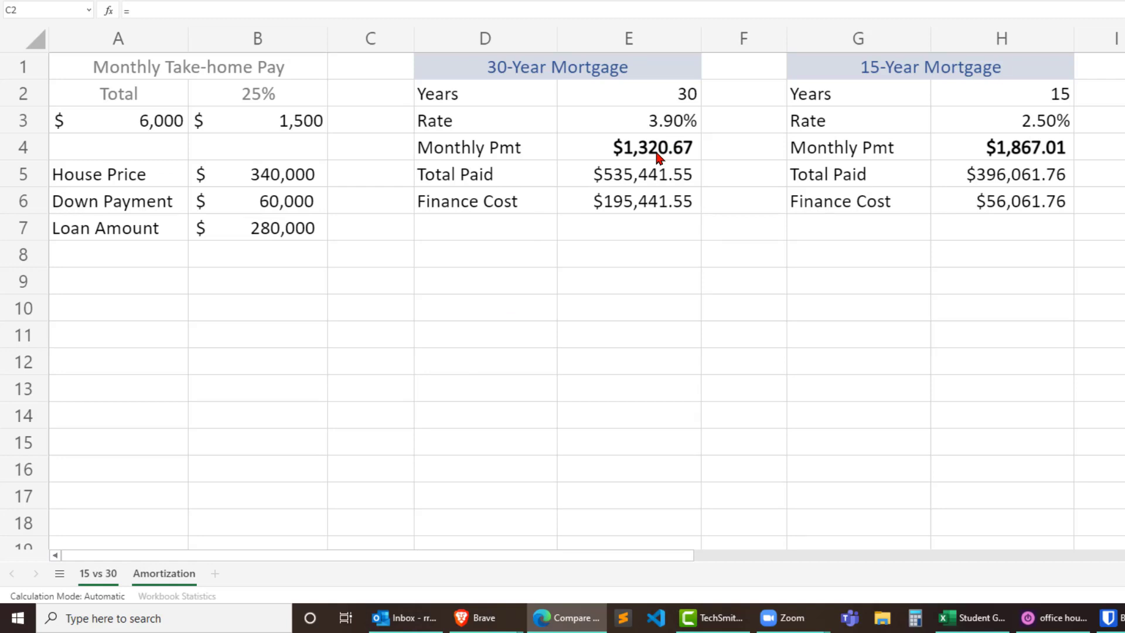
{"action": "left_click", "coordinate": [627, 147]}
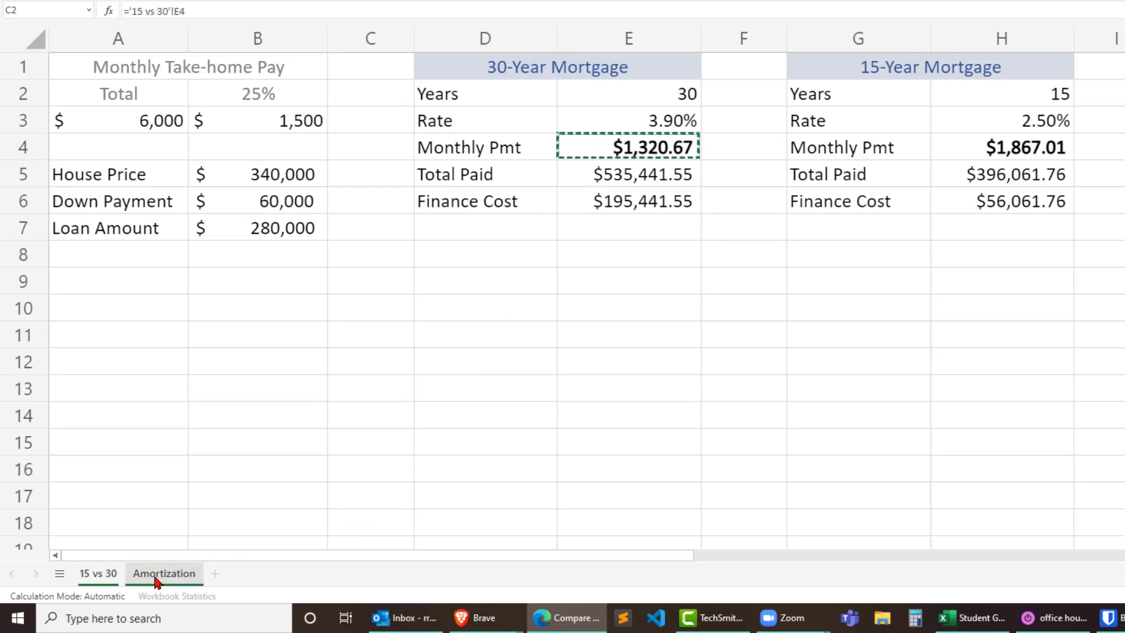
{"action": "left_click", "coordinate": [164, 573]}
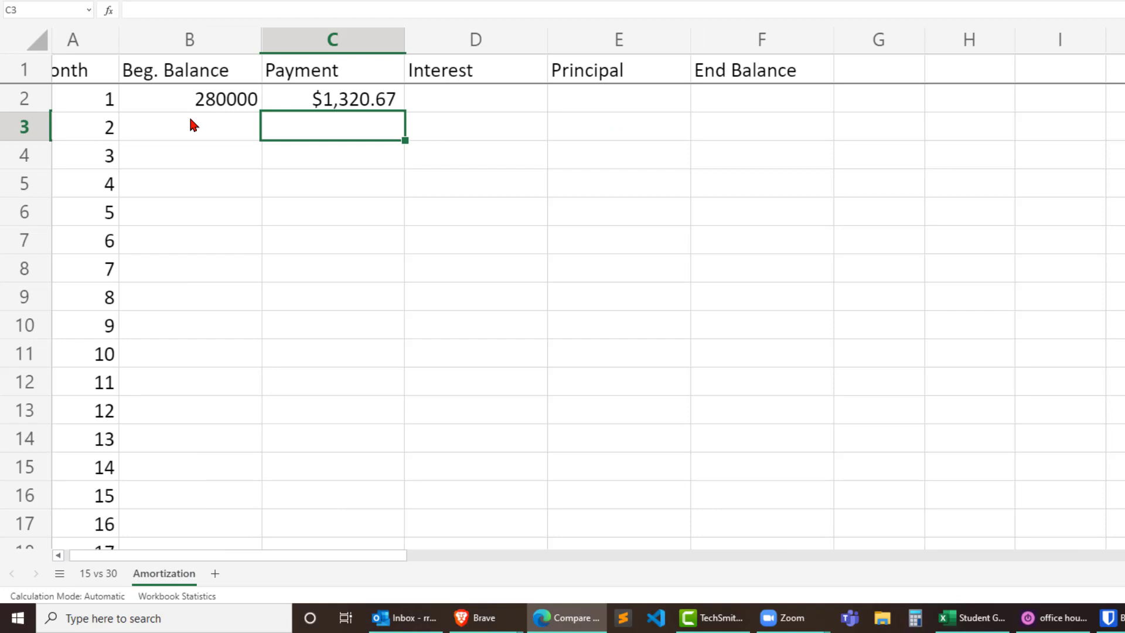
{"action": "left_click", "coordinate": [332, 98]}
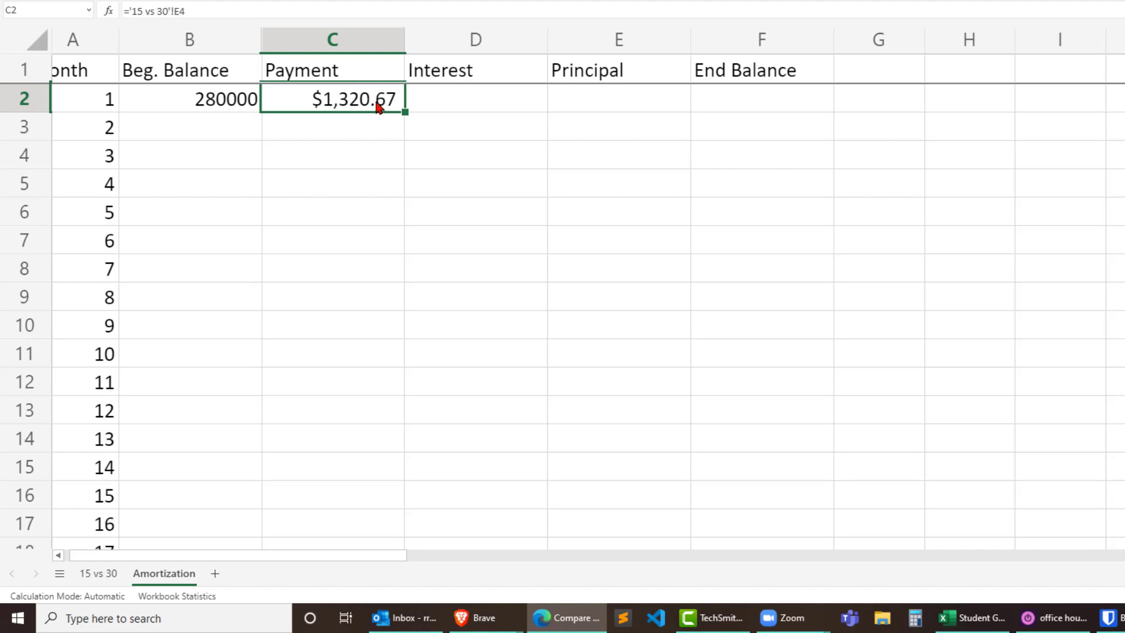
{"action": "double_click", "coordinate": [332, 99]}
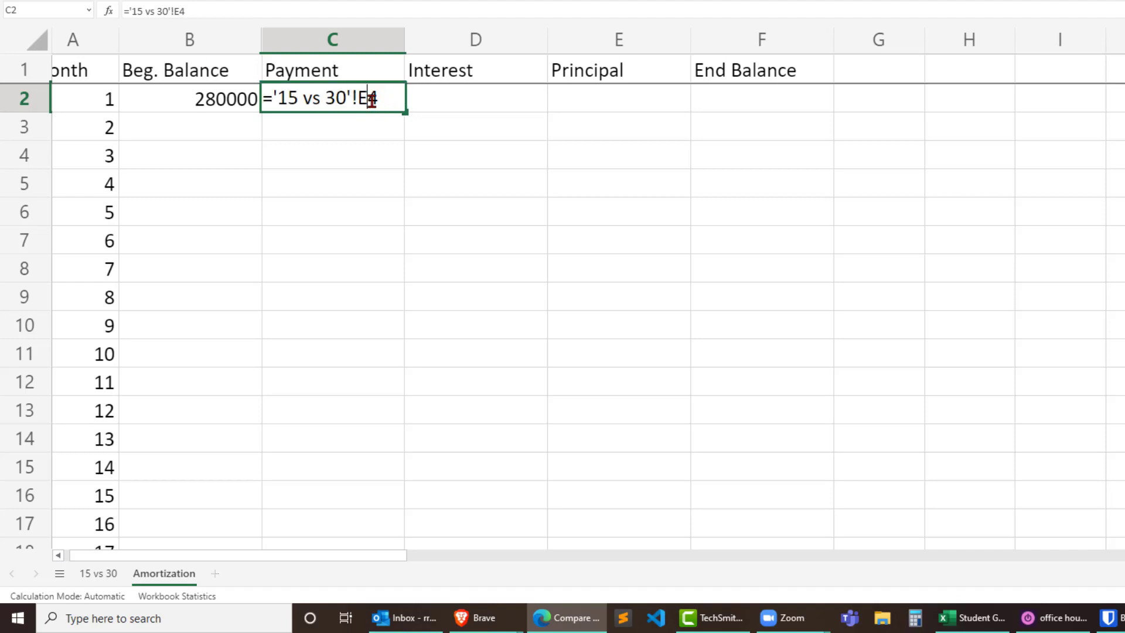
{"action": "key", "text": "F4"}
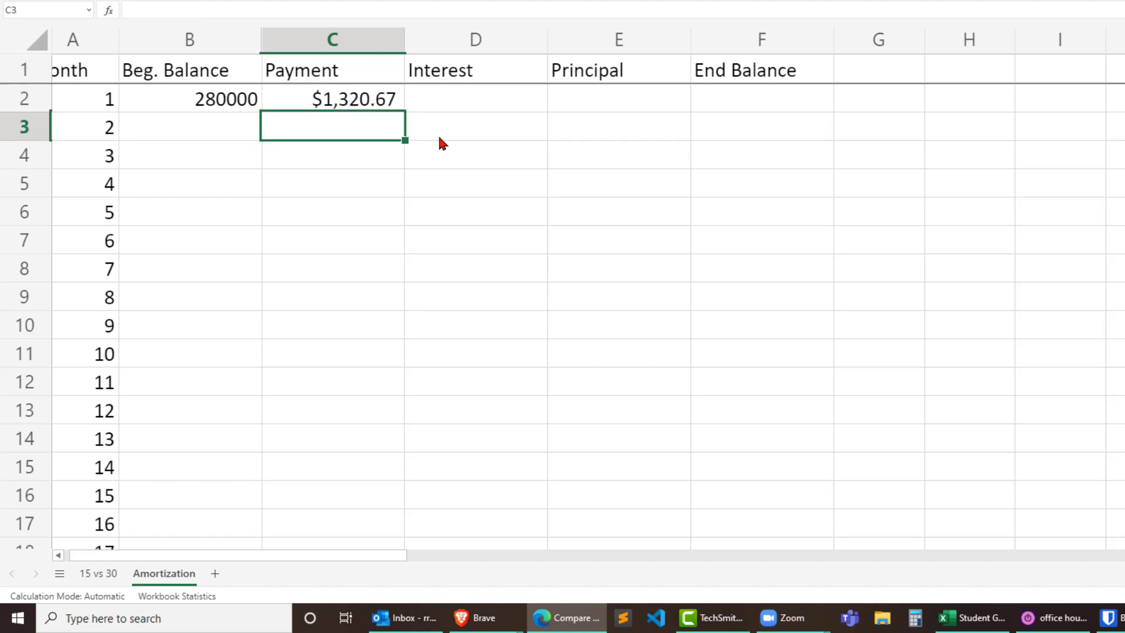
{"action": "left_click", "coordinate": [475, 99]}
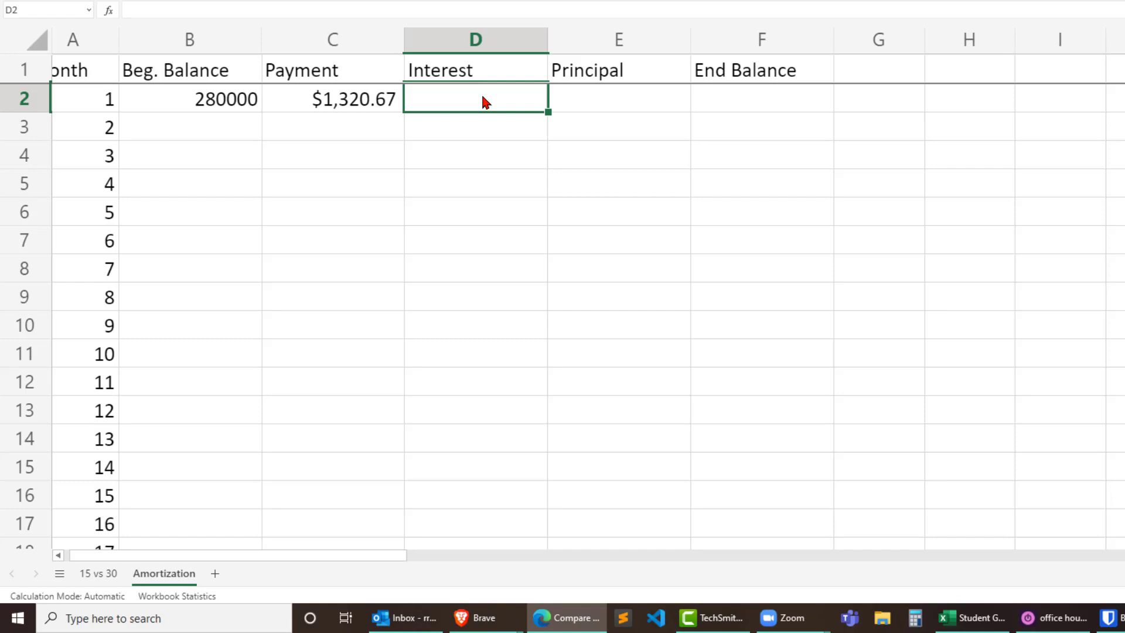
- Enter =B2*('15 vs 30'!$E$3/12) in D2 for month 1's interest of 910
{"action": "type", "text": "="}
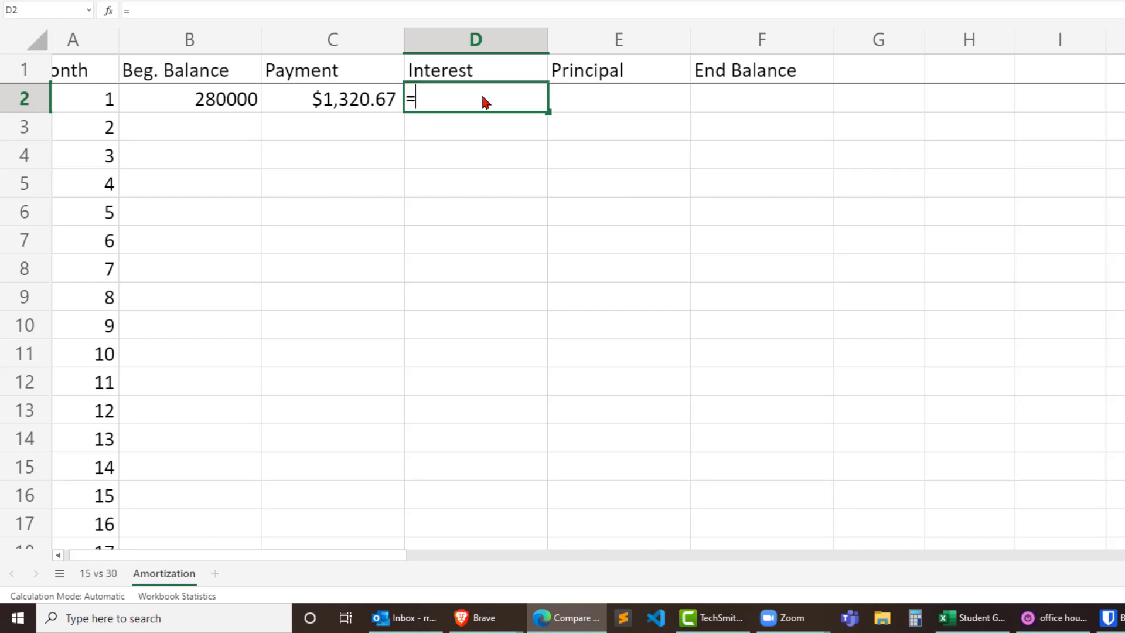
{"action": "mouse_move", "coordinate": [473, 79]}
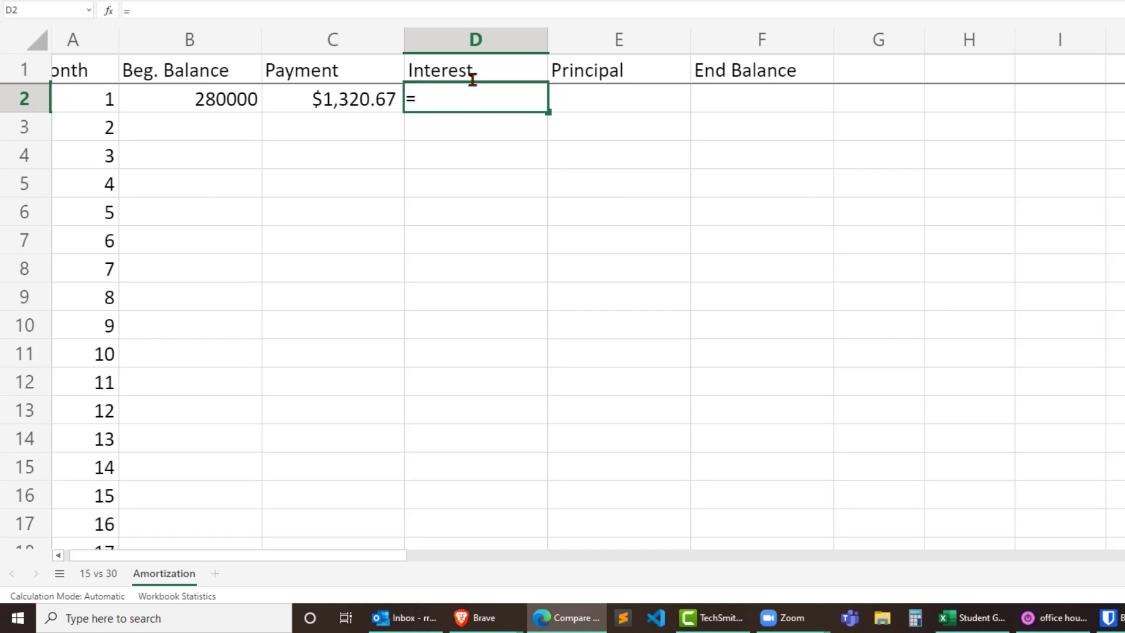
{"action": "left_click", "coordinate": [189, 99]}
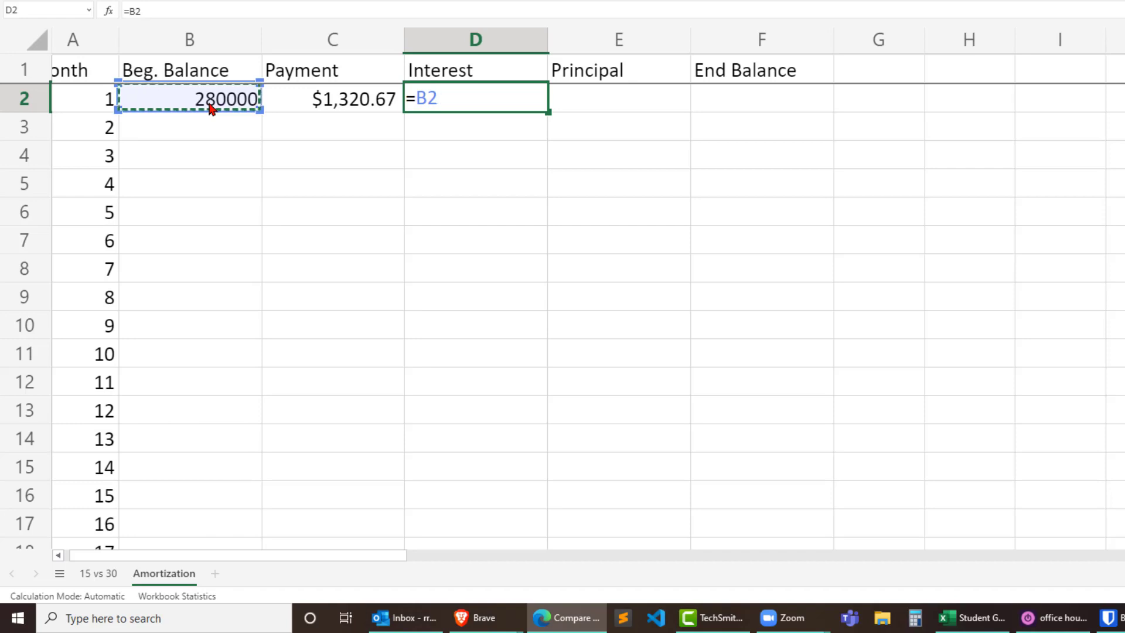
{"action": "type", "text": "*"}
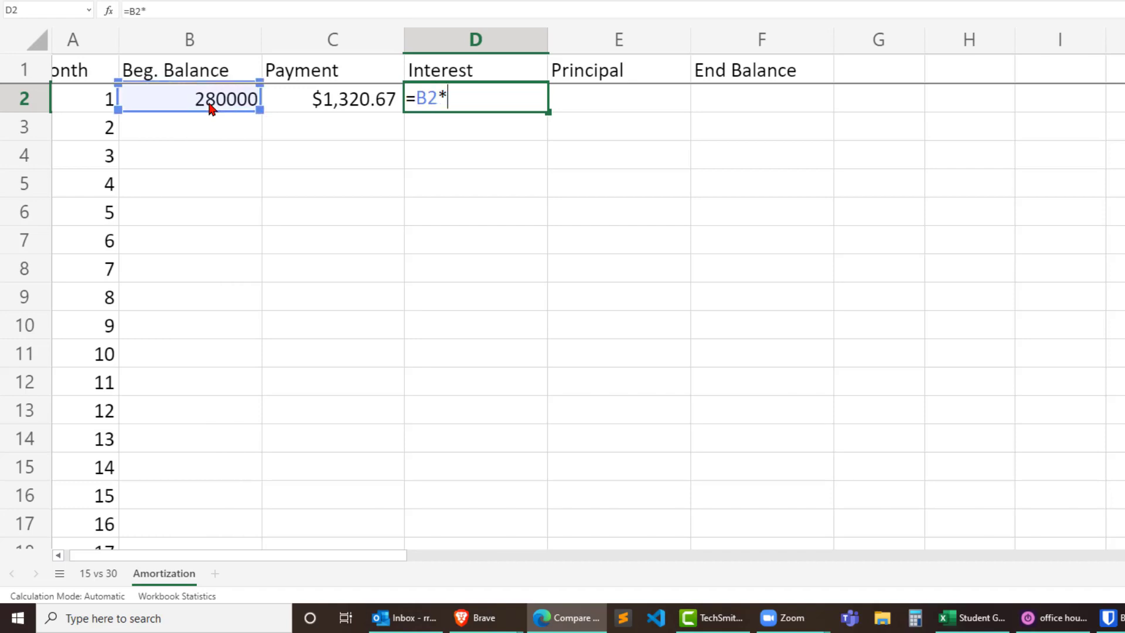
{"action": "type", "text": "("}
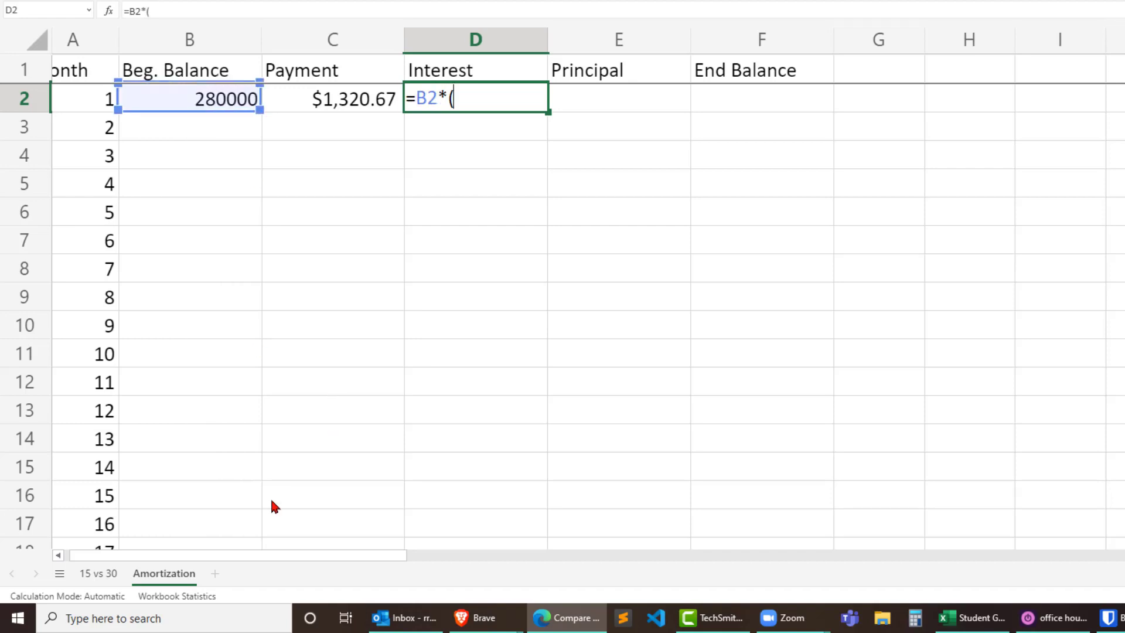
{"action": "left_click", "coordinate": [98, 573]}
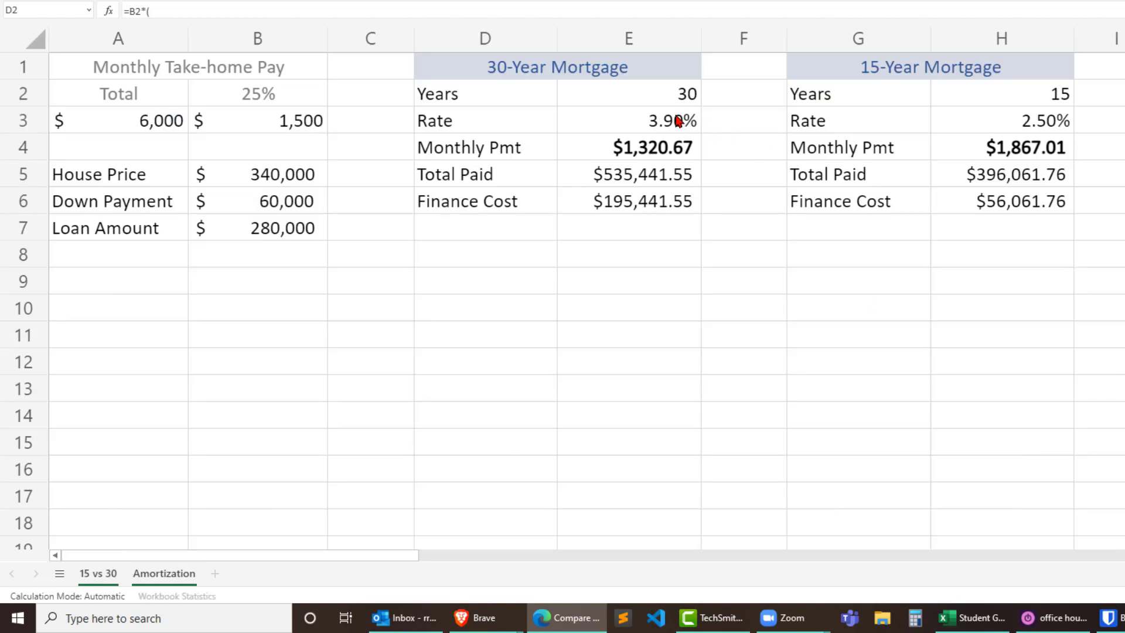
{"action": "left_click", "coordinate": [628, 119]}
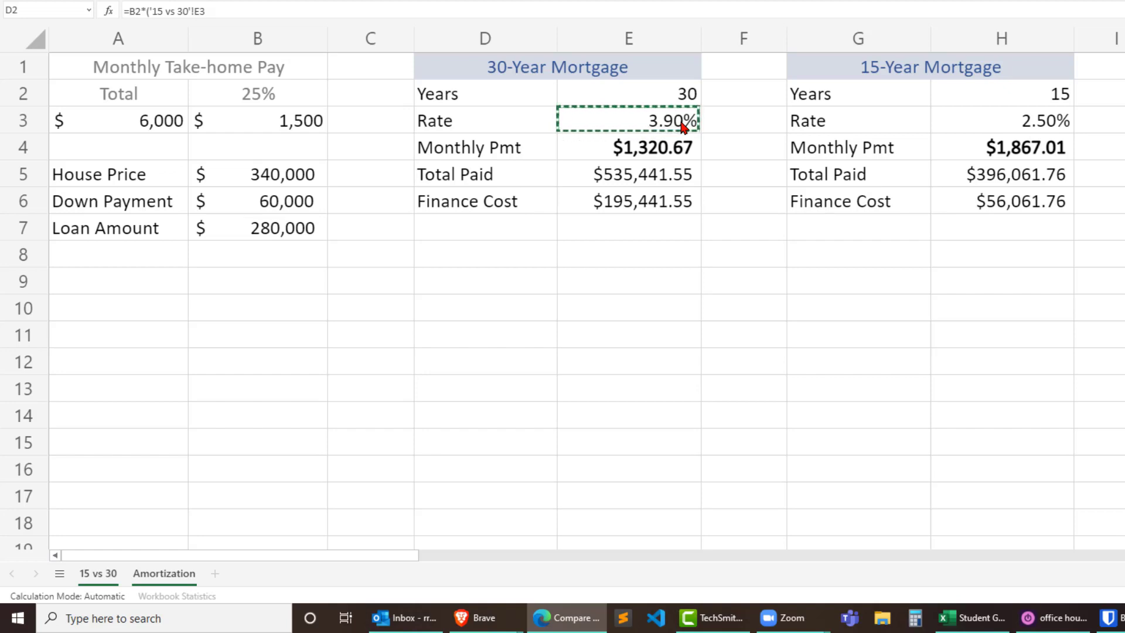
{"action": "key", "text": "f4"}
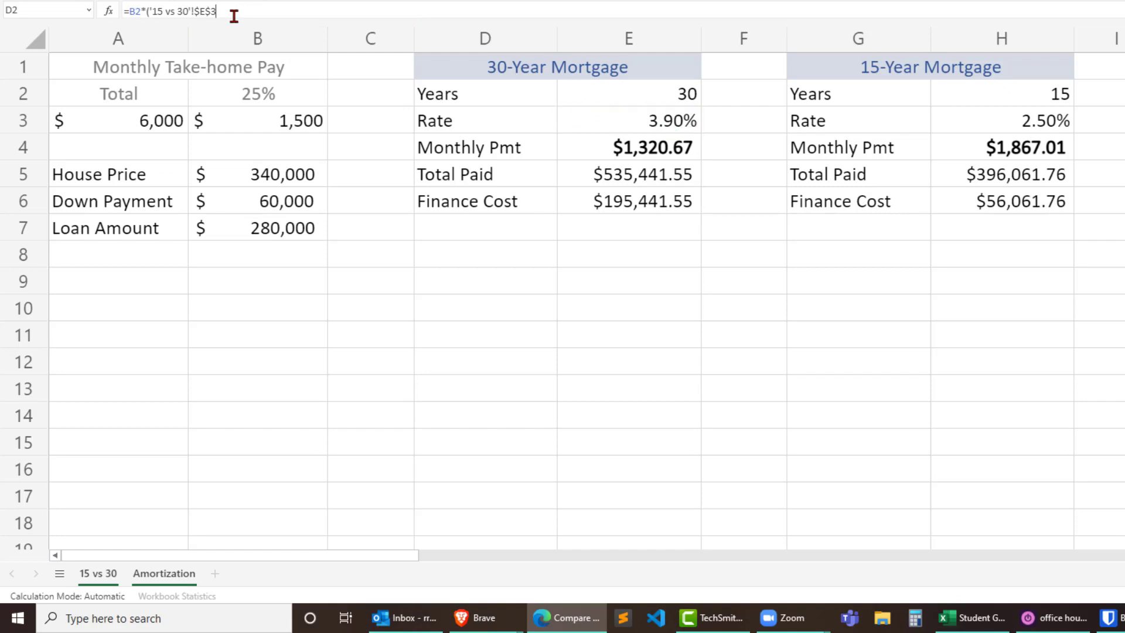
{"action": "type", "text": "/"}
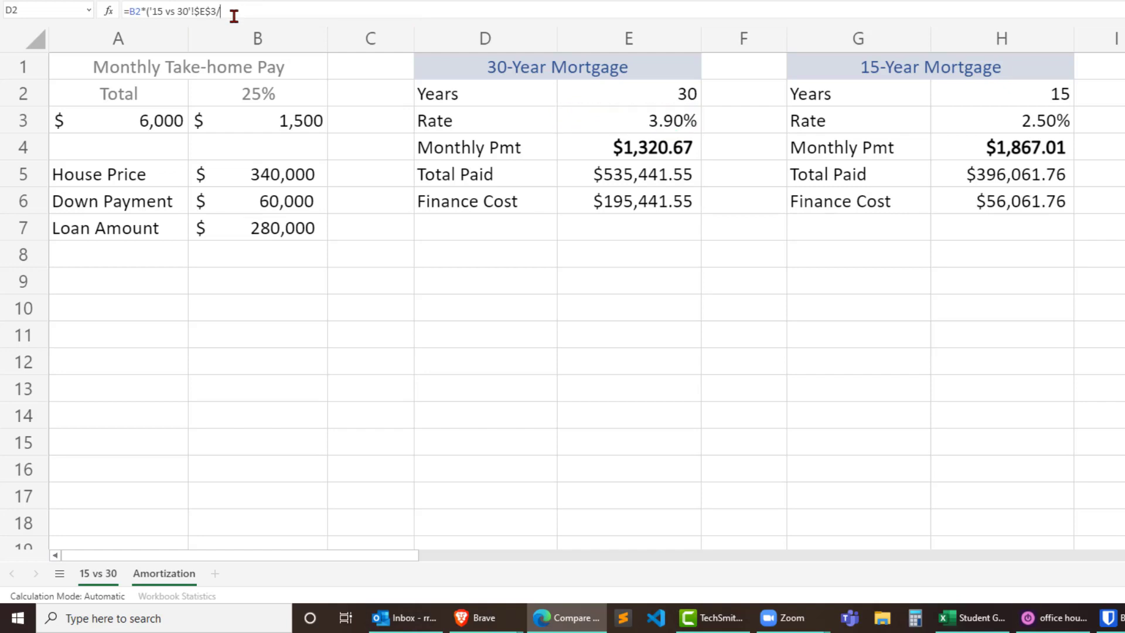
{"action": "type", "text": "12"}
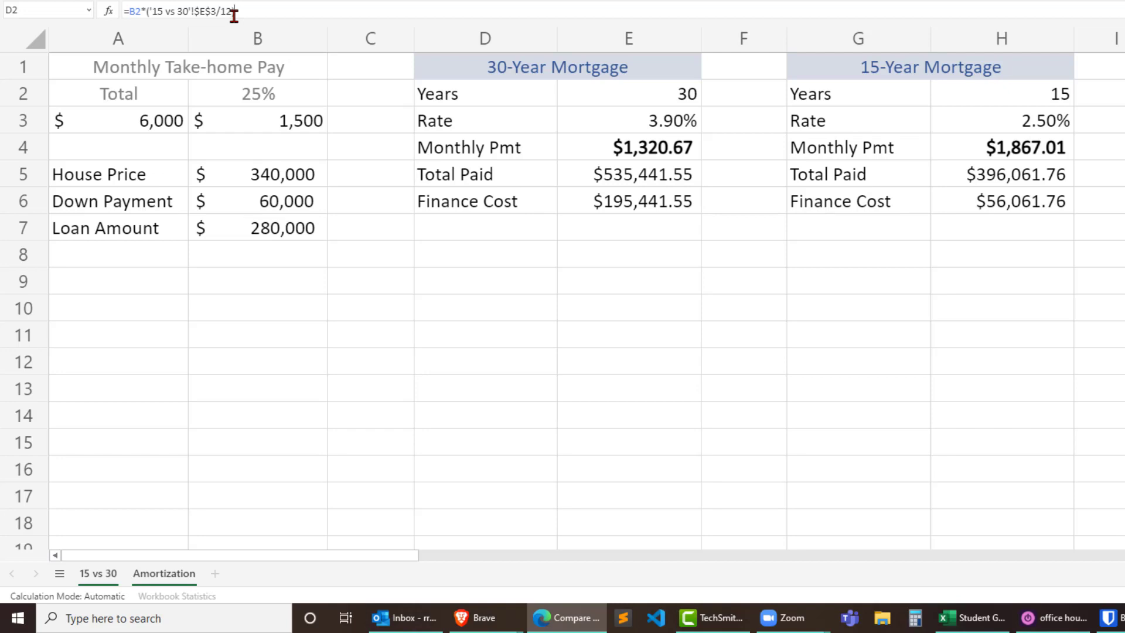
{"action": "left_click", "coordinate": [163, 573]}
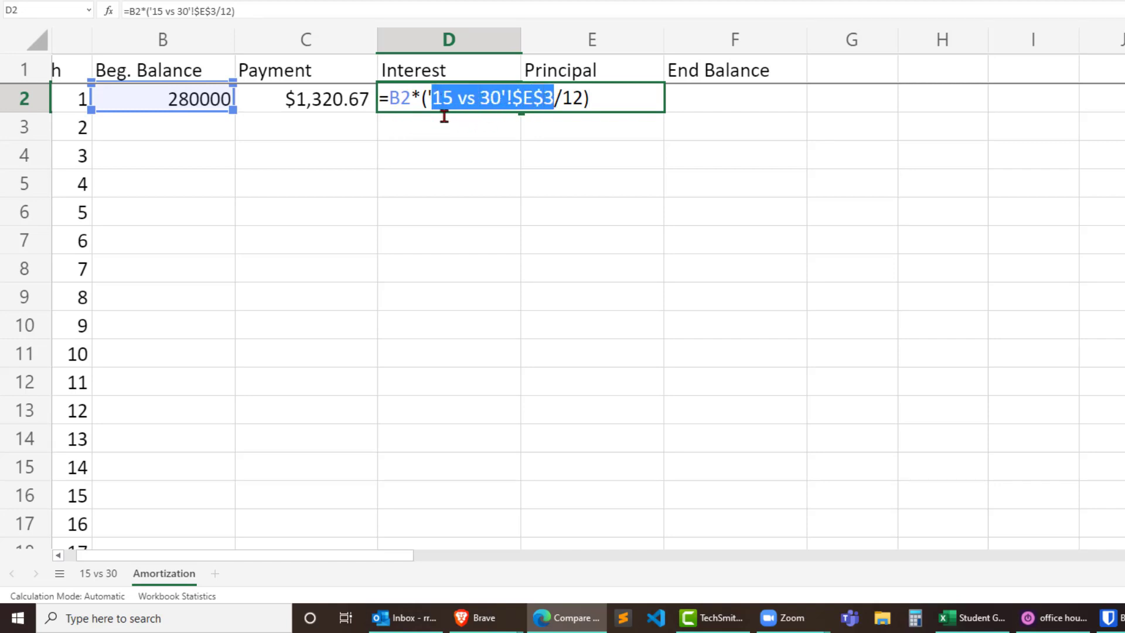
{"action": "mouse_move", "coordinate": [594, 122]}
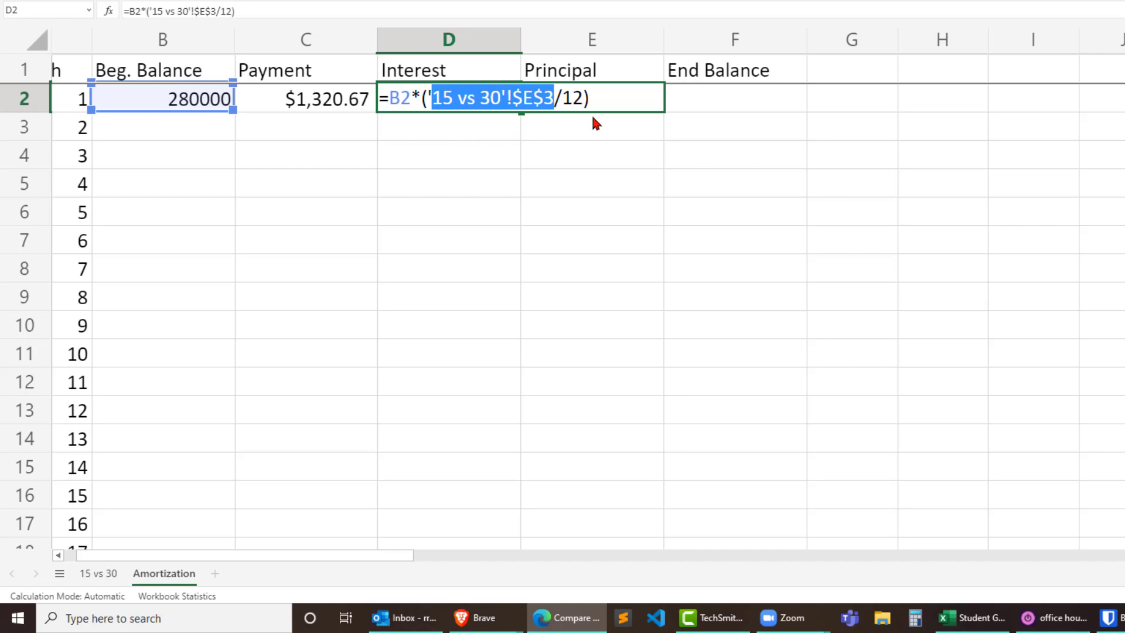
{"action": "left_click", "coordinate": [603, 99]}
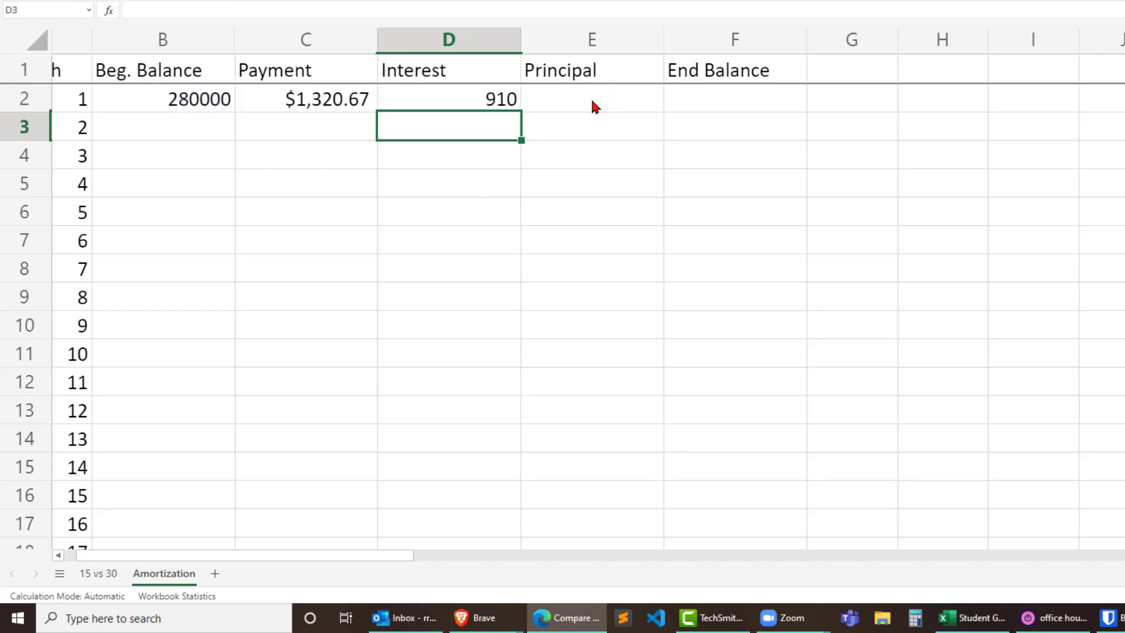
- Enter month 1's principal as =C2-D2 ($410.67) and start the end balance from B2
{"action": "left_click", "coordinate": [591, 99]}
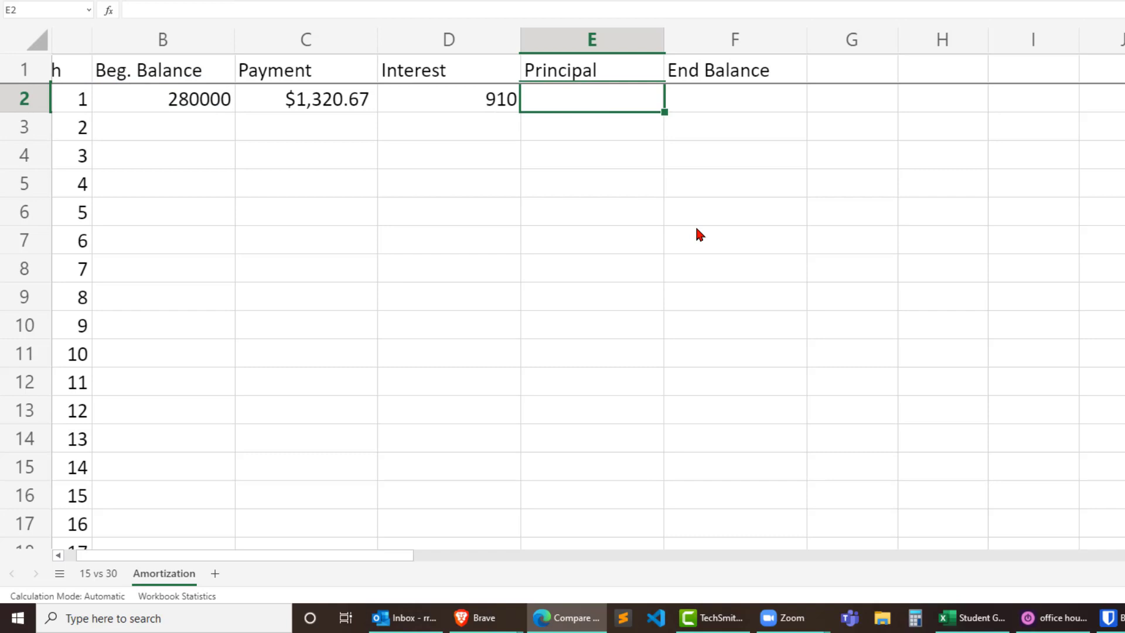
{"action": "type", "text": "="}
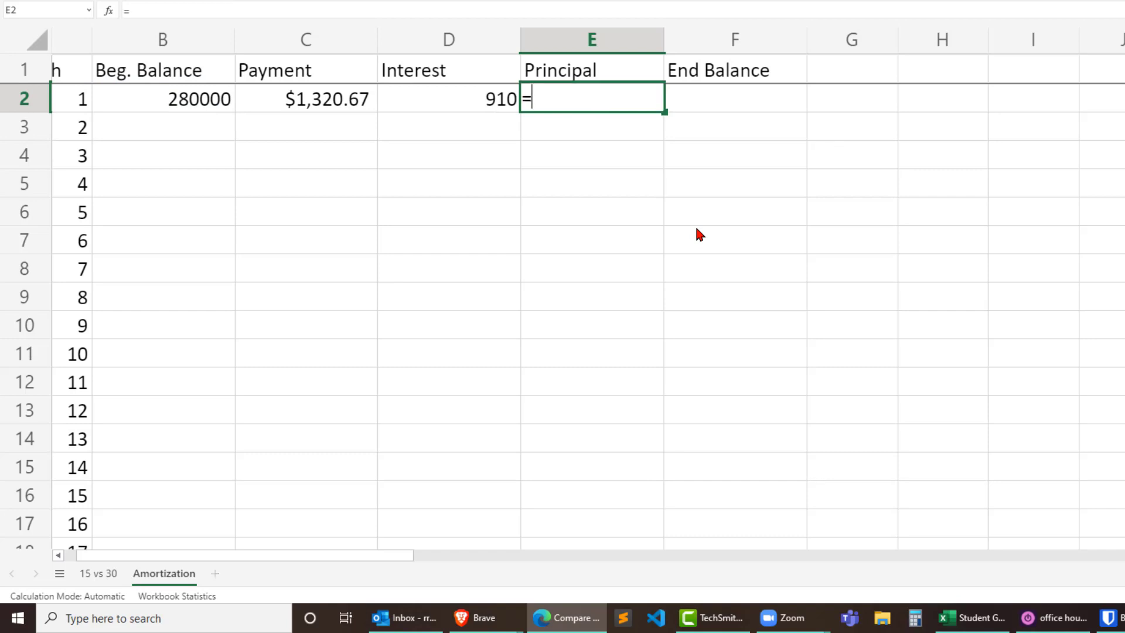
{"action": "mouse_move", "coordinate": [291, 108]}
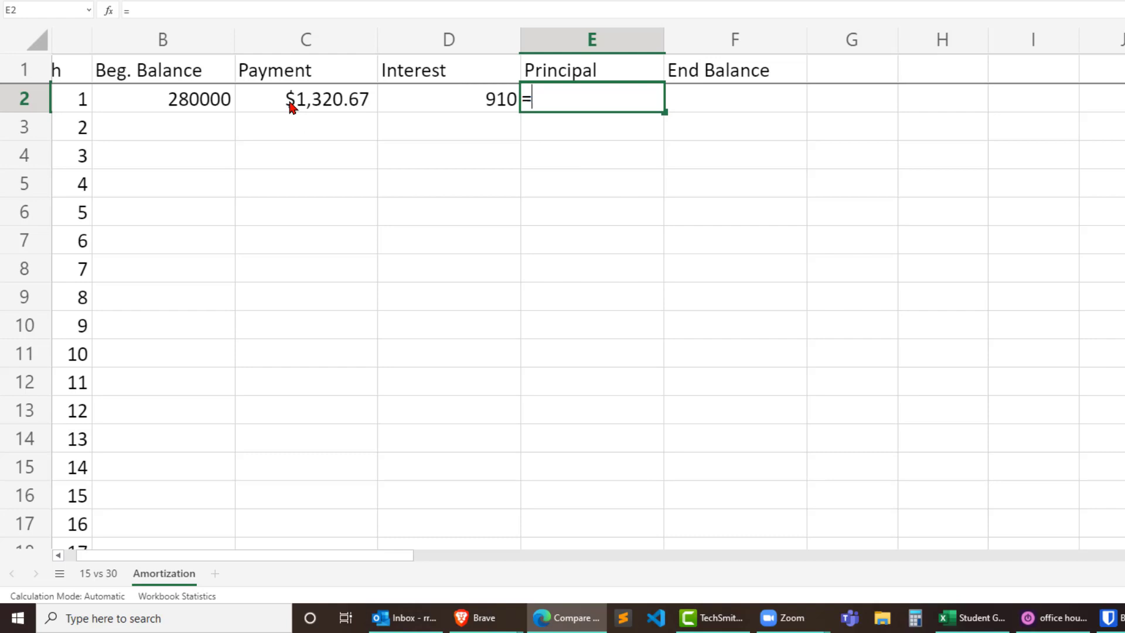
{"action": "left_click", "coordinate": [304, 99]}
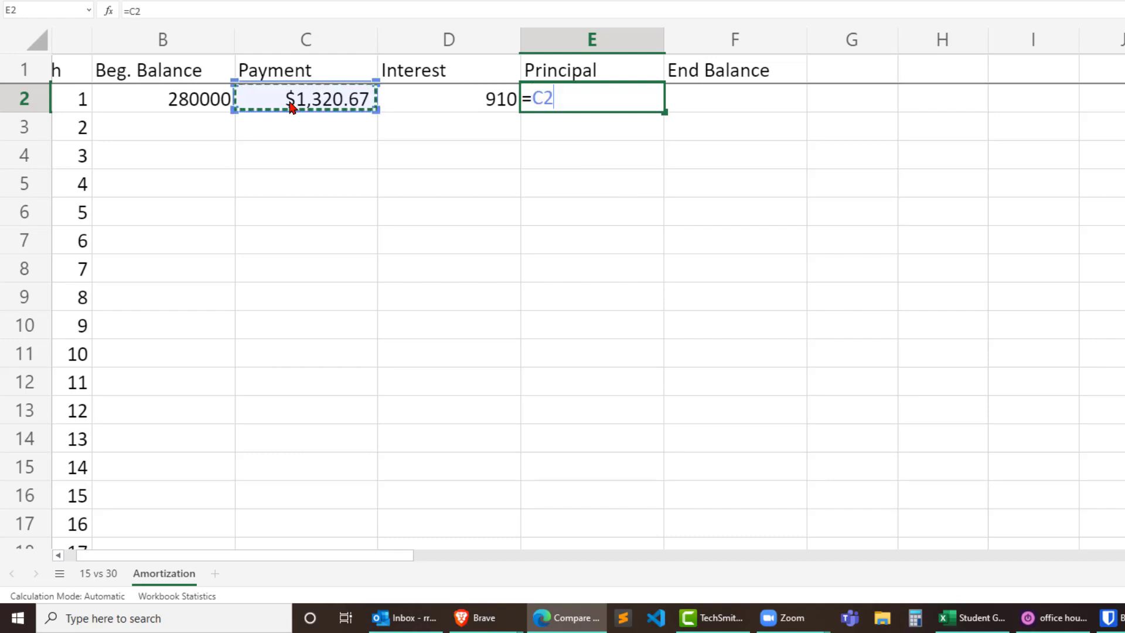
{"action": "type", "text": "-"}
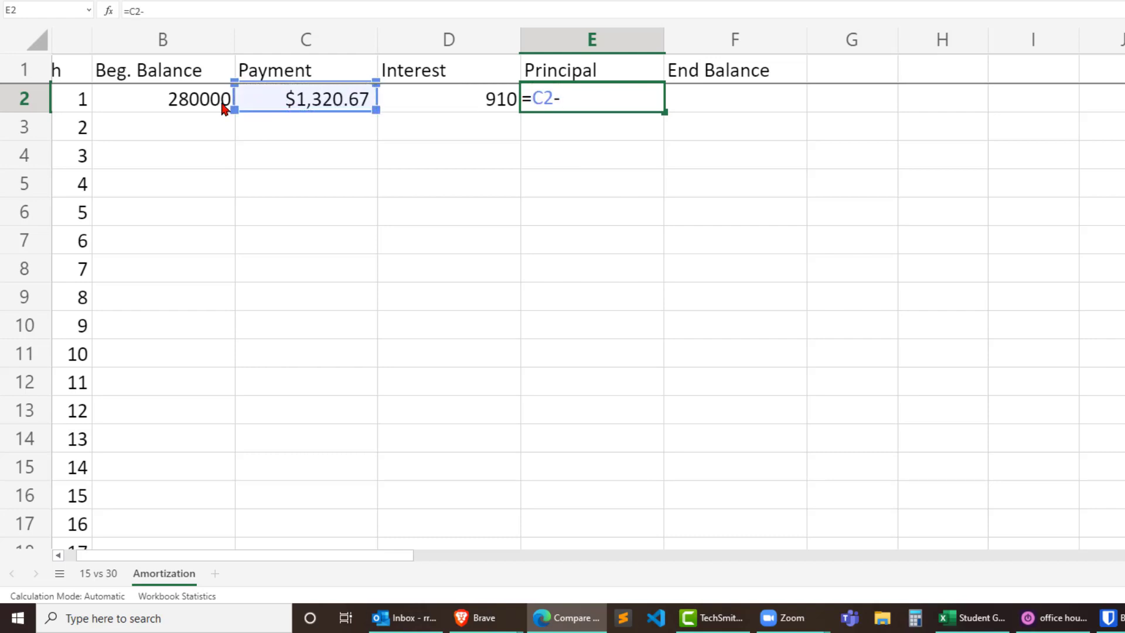
{"action": "left_click", "coordinate": [447, 98]}
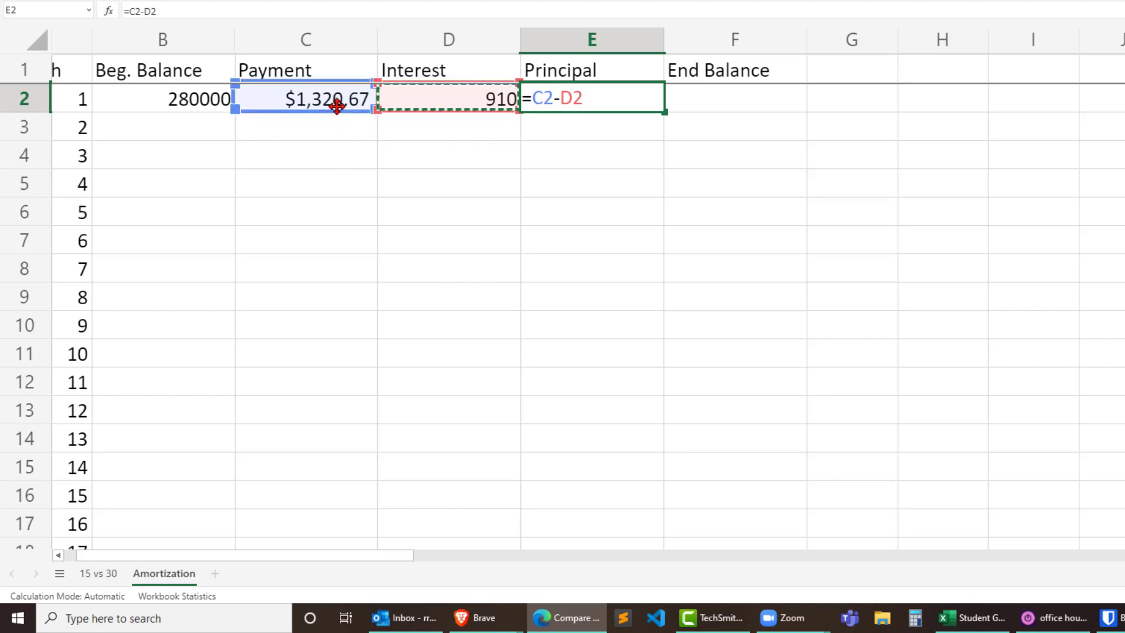
{"action": "mouse_move", "coordinate": [473, 109]}
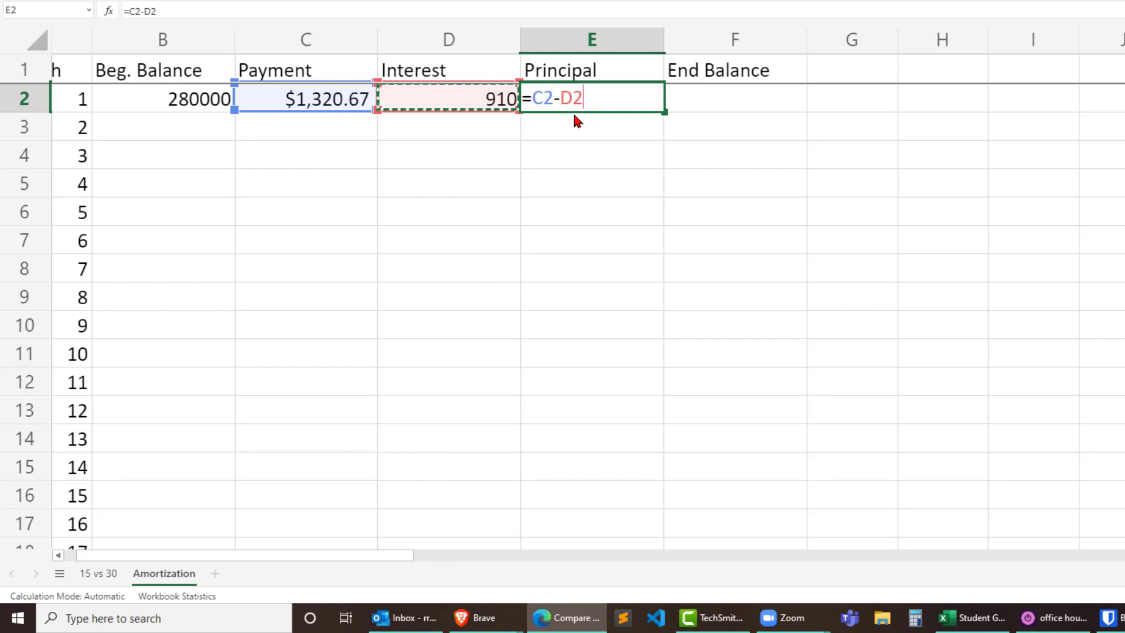
{"action": "key", "text": "Return"}
{"action": "type", "text": "="}
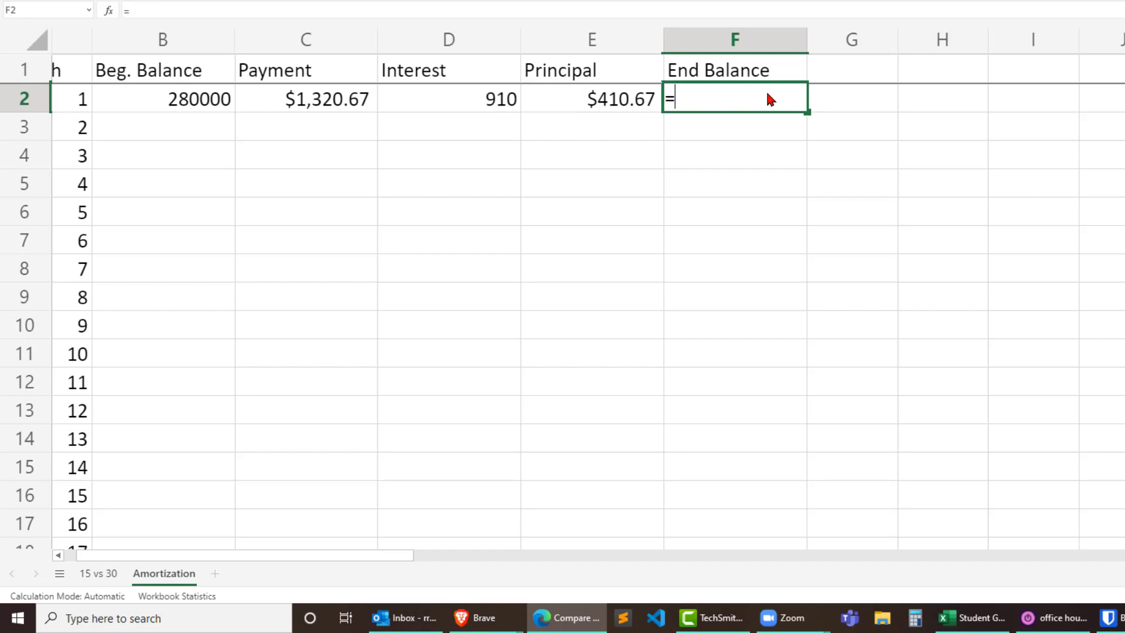
{"action": "left_click", "coordinate": [163, 99]}
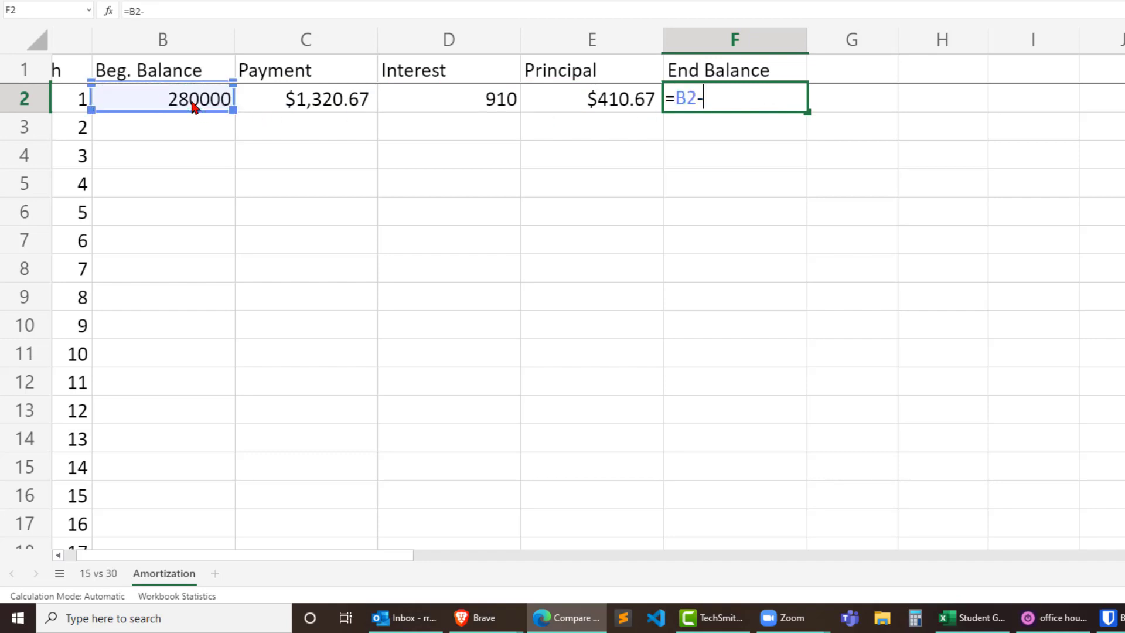
{"action": "left_click", "coordinate": [592, 100]}
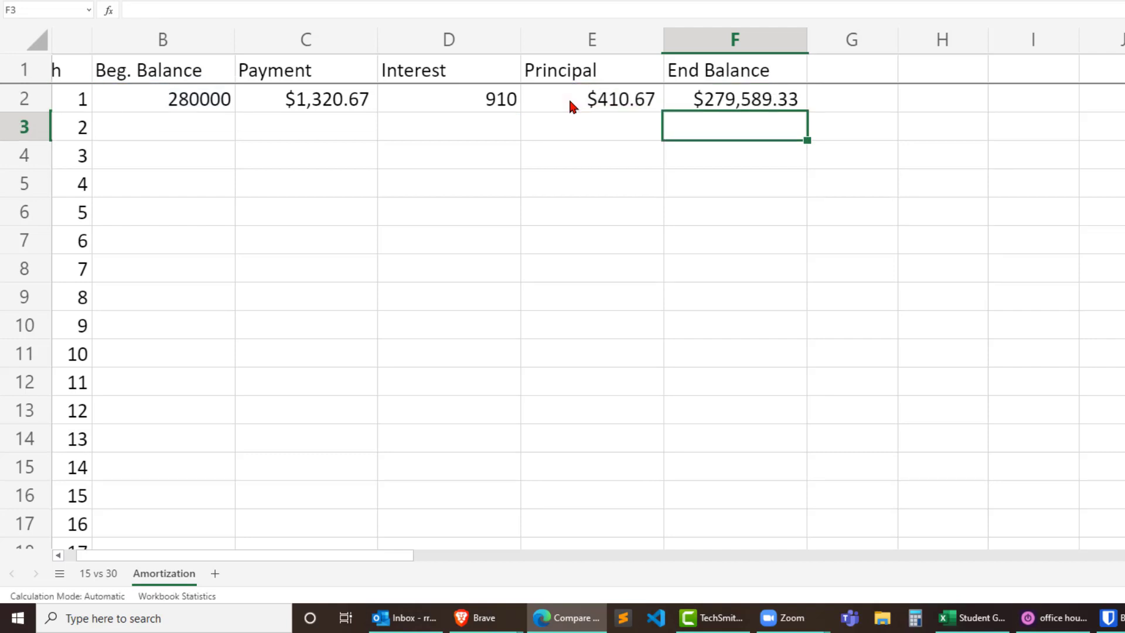
- Apply Currency format to B2:E2, showing $280,000.00 and $910.00
{"action": "left_click", "coordinate": [735, 99]}
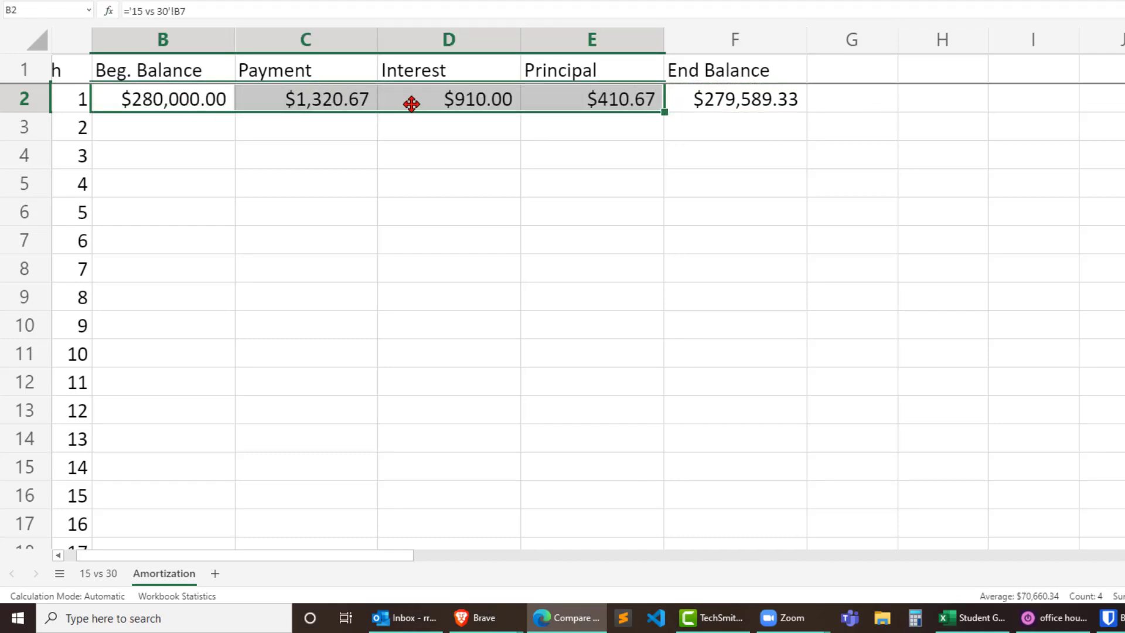
{"action": "mouse_move", "coordinate": [345, 144]}
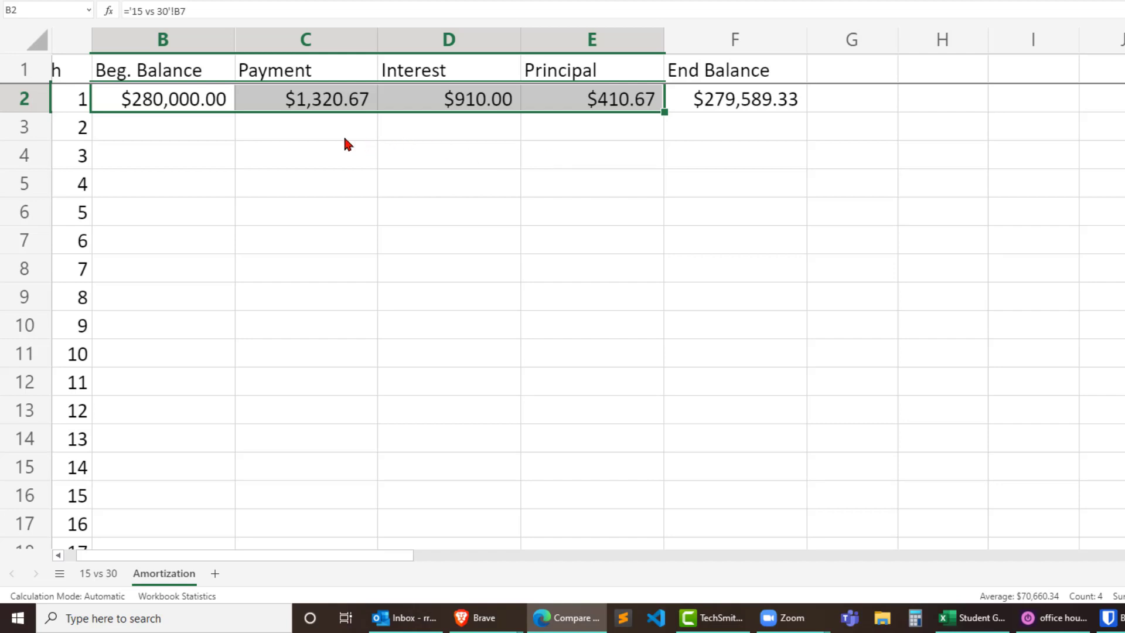
{"action": "left_click", "coordinate": [162, 127]}
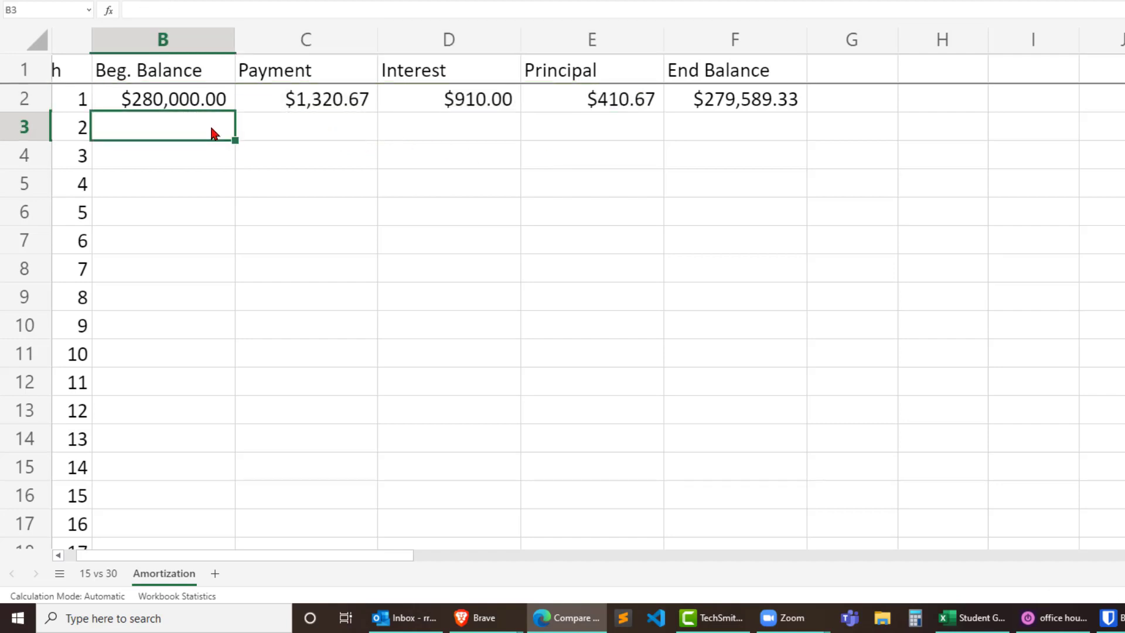
- Fill month 2's row from month 1's end balance, then check its interest and payment formulas
{"action": "type", "text": "="}
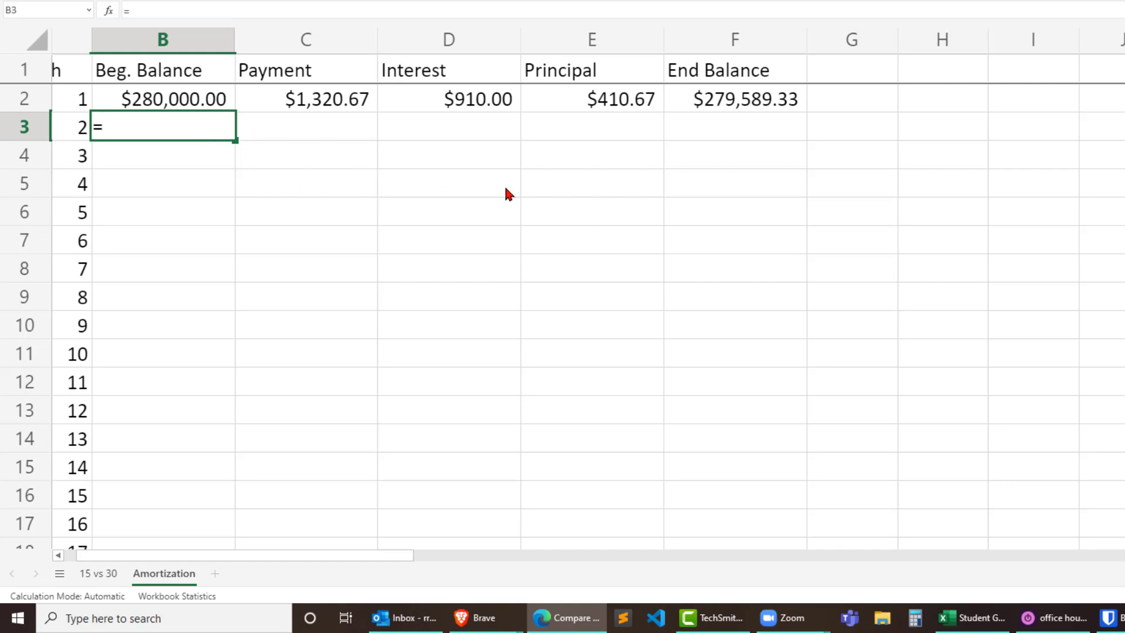
{"action": "left_click", "coordinate": [733, 99]}
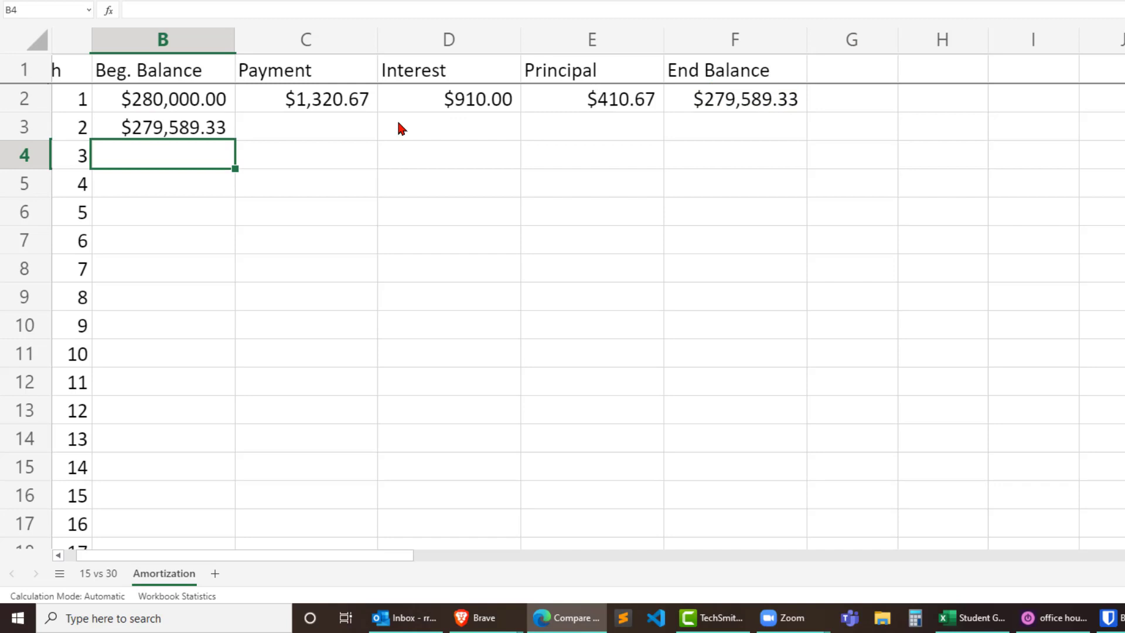
{"action": "left_click", "coordinate": [305, 99]}
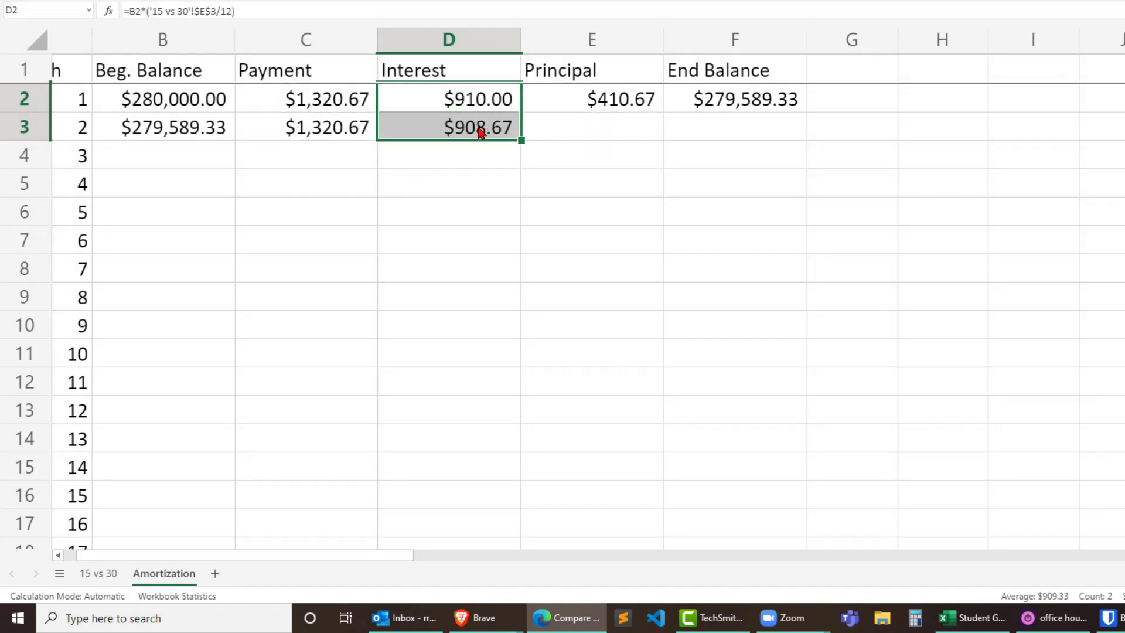
{"action": "left_click", "coordinate": [448, 127]}
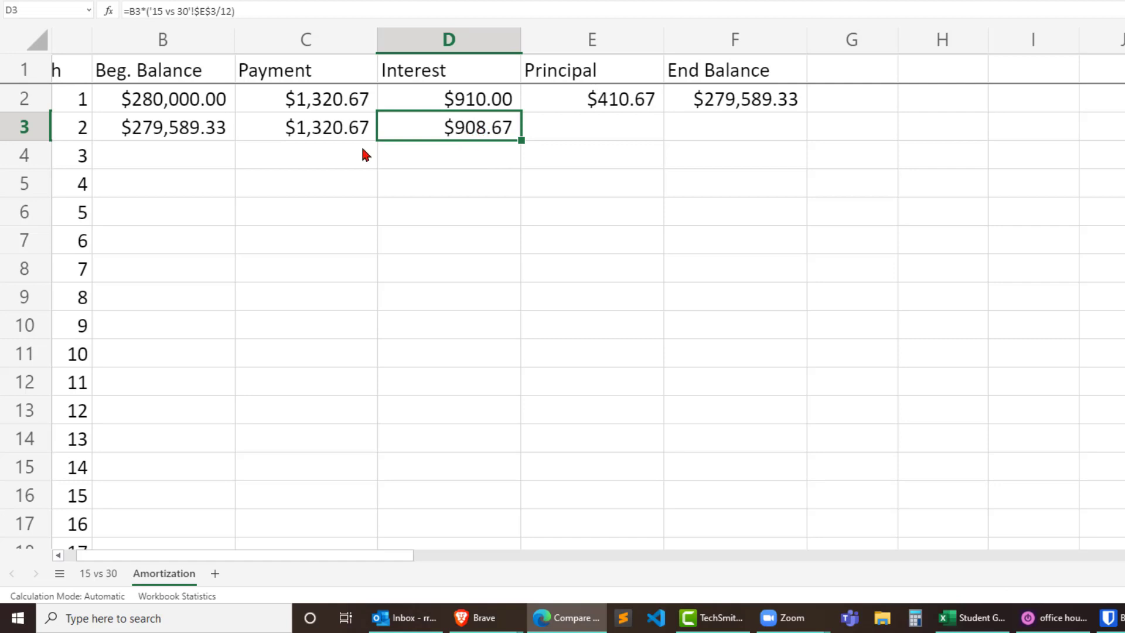
{"action": "left_click", "coordinate": [162, 128]}
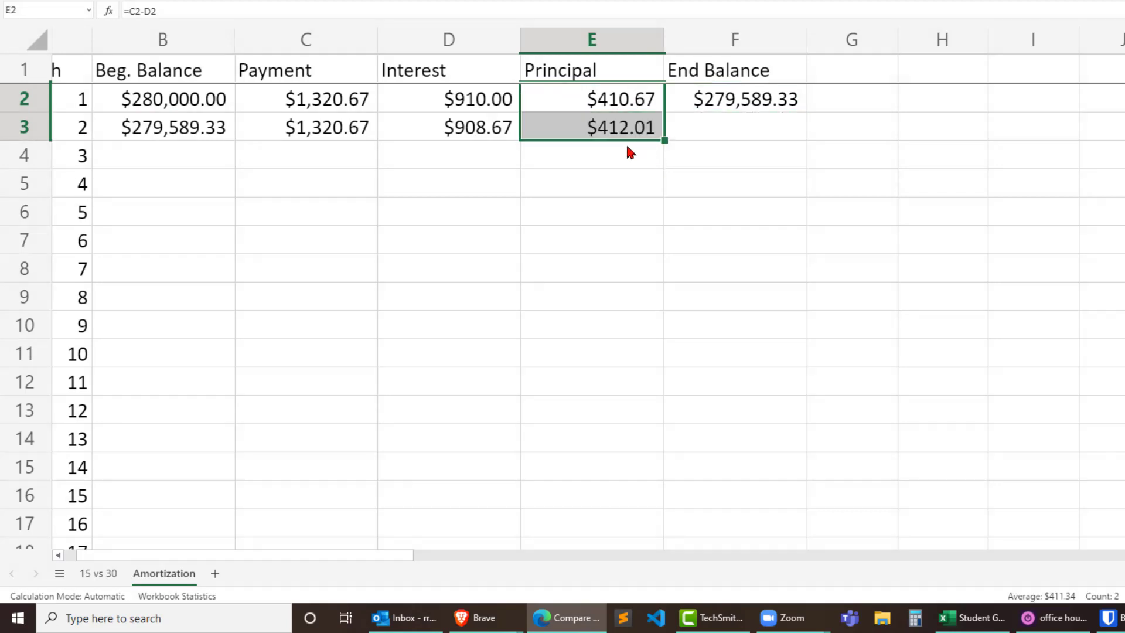
{"action": "mouse_move", "coordinate": [483, 142]}
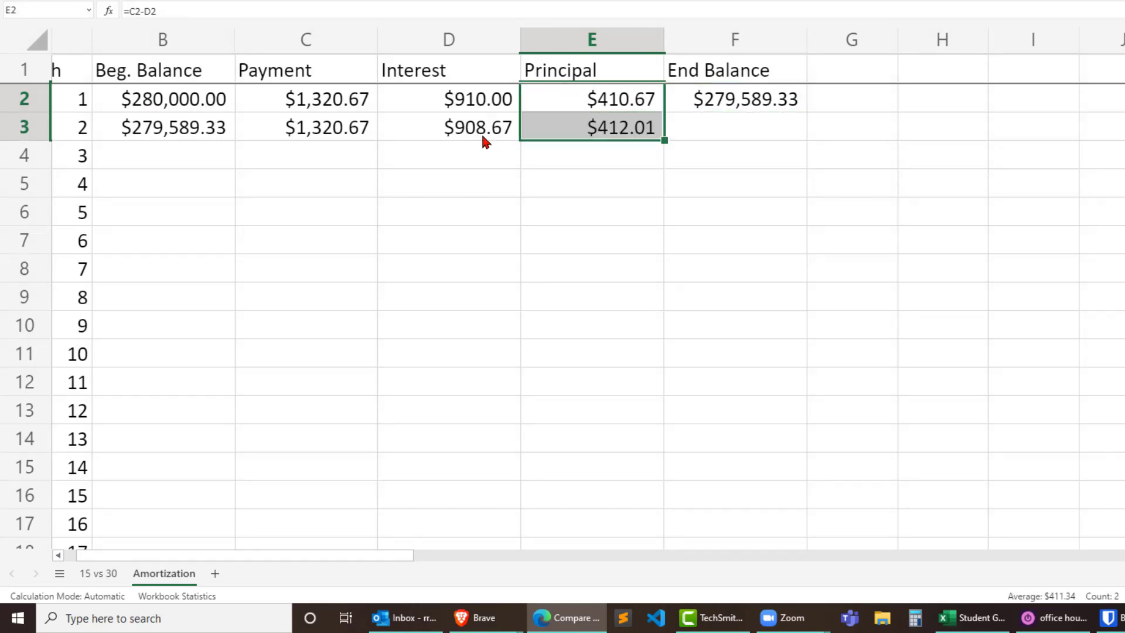
{"action": "left_click", "coordinate": [326, 128]}
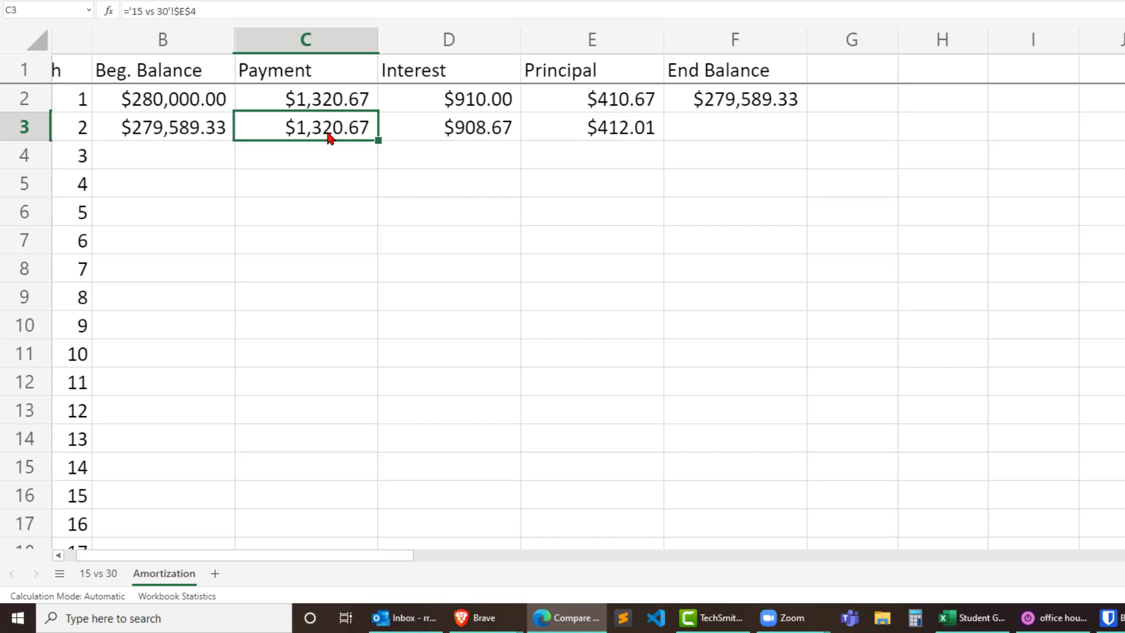
{"action": "mouse_move", "coordinate": [700, 139]}
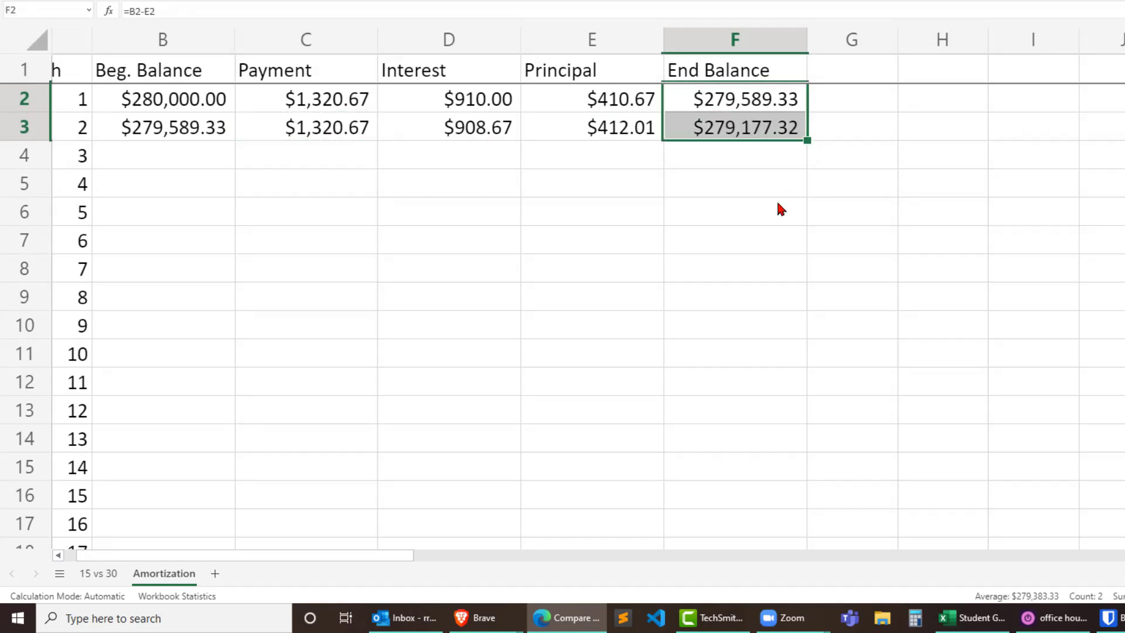
{"action": "mouse_move", "coordinate": [779, 156]}
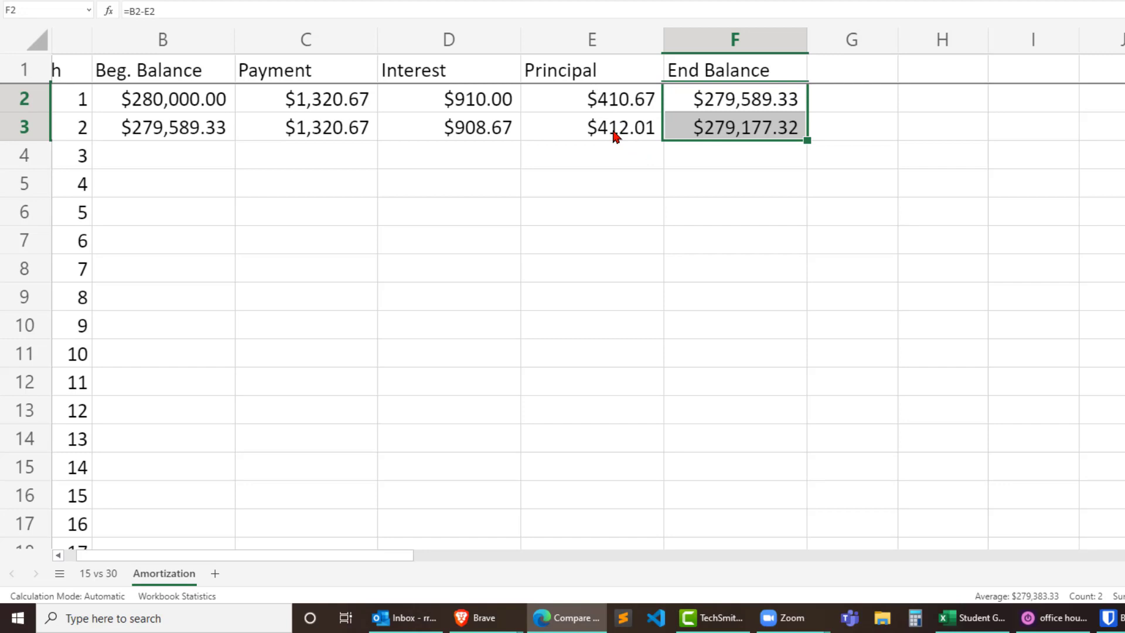
{"action": "mouse_move", "coordinate": [647, 141]}
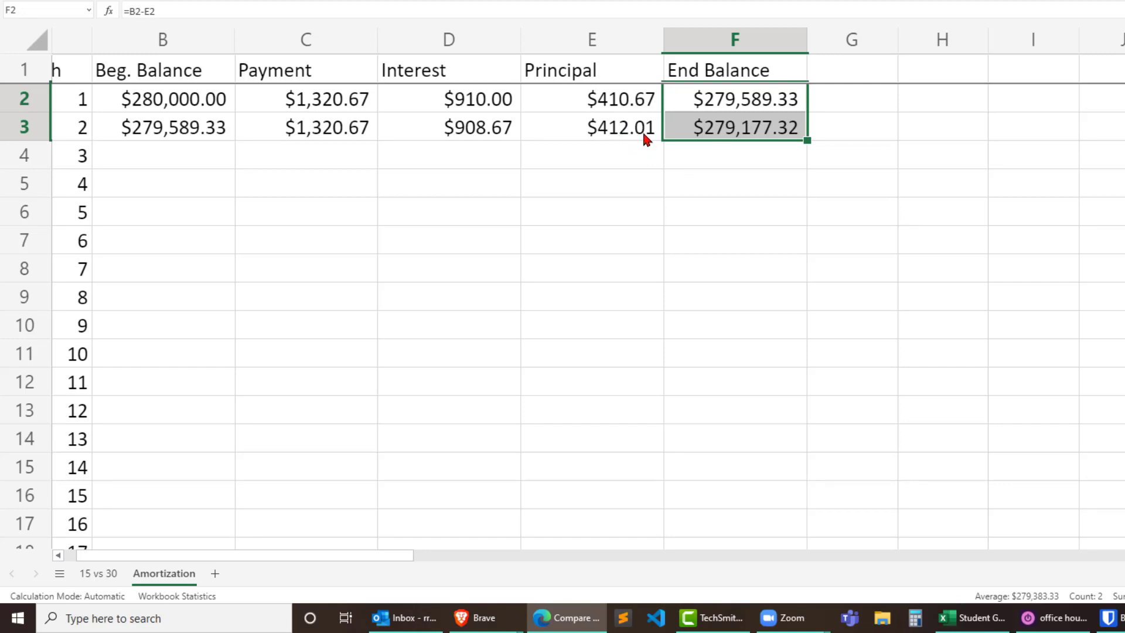
- Copy the month 2 formulas down to month 360 and confirm the $0.00 ending balance
{"action": "left_click", "coordinate": [448, 183]}
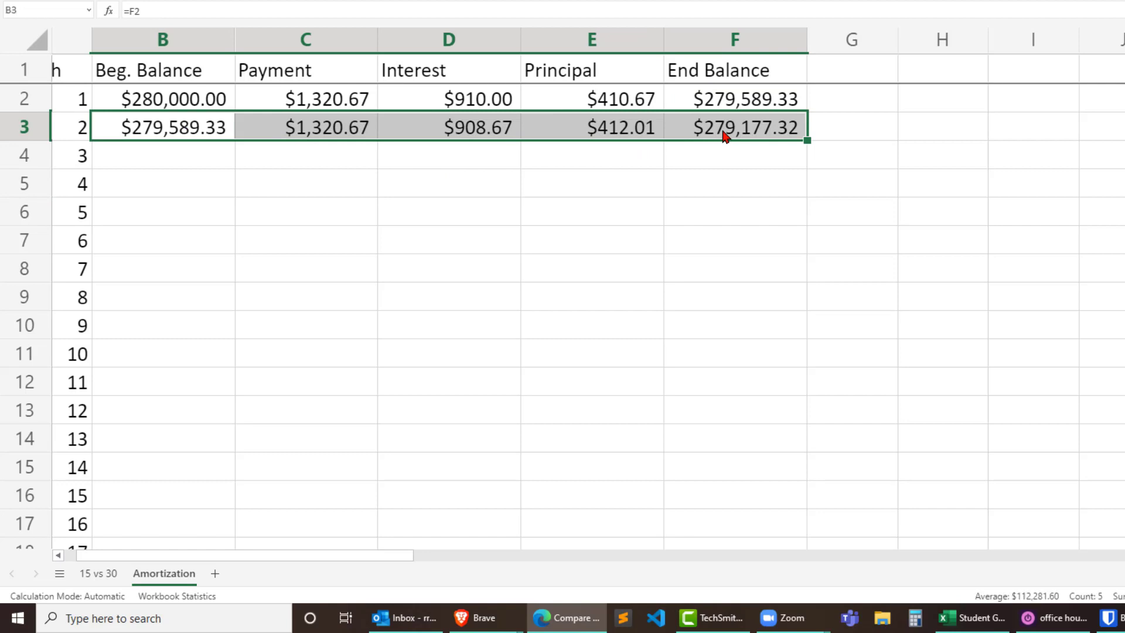
{"action": "mouse_move", "coordinate": [861, 188]}
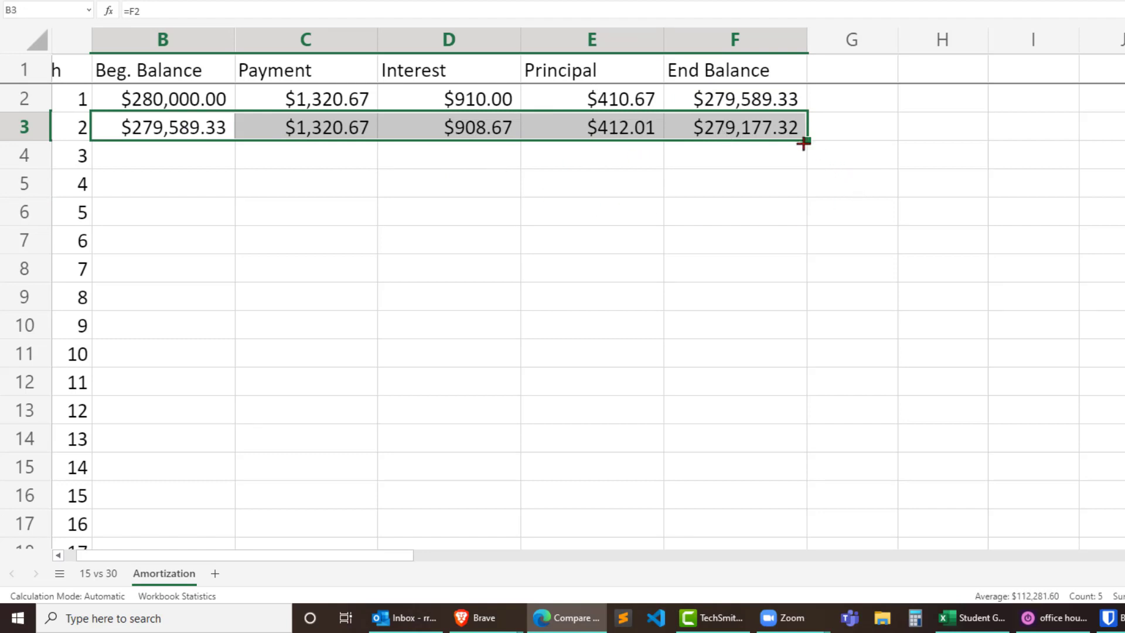
{"action": "scroll", "scroll_direction": "down", "scroll_amount": 3}
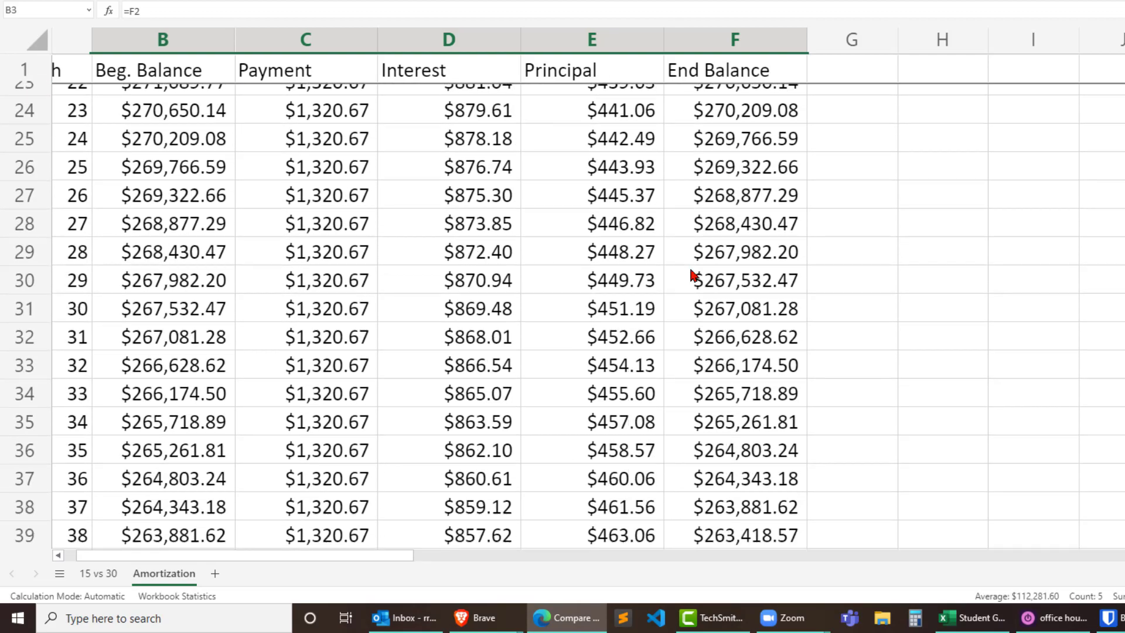
{"action": "scroll", "scroll_direction": "down", "scroll_amount": 3}
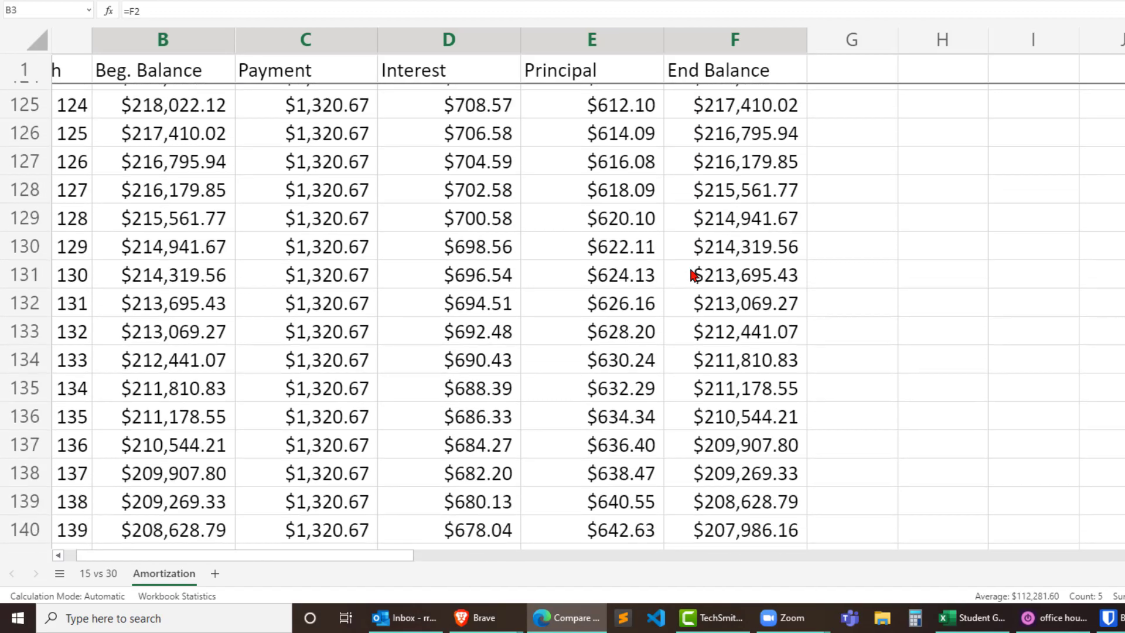
{"action": "scroll", "scroll_direction": "down", "scroll_amount": 3}
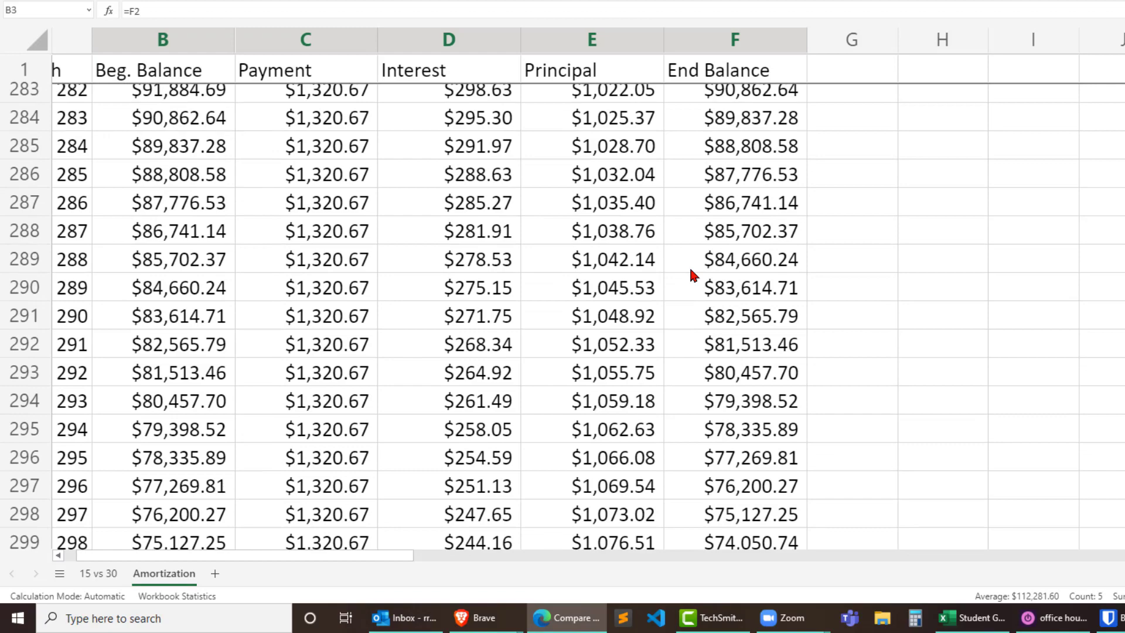
{"action": "scroll", "scroll_direction": "down", "scroll_amount": 3}
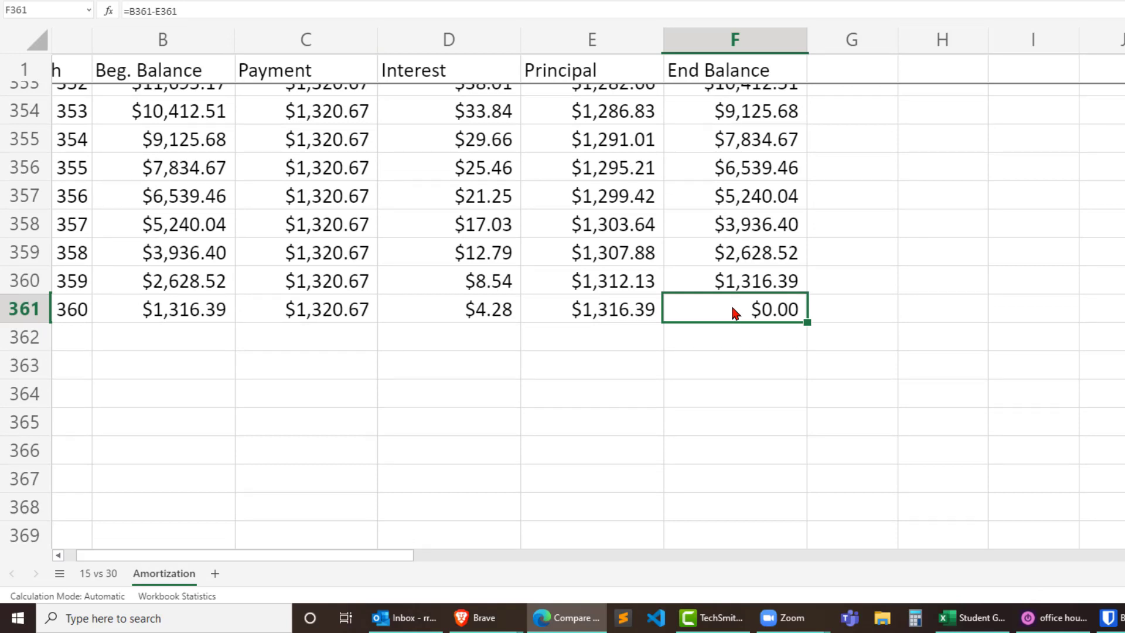
{"action": "mouse_move", "coordinate": [18, 305]}
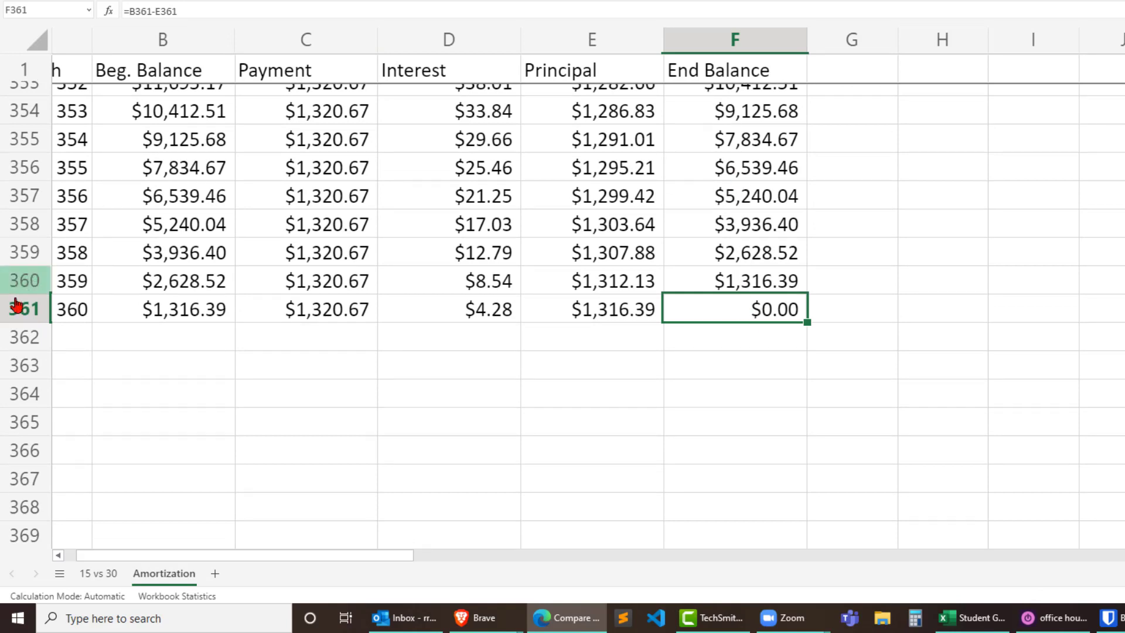
{"action": "mouse_move", "coordinate": [707, 349]}
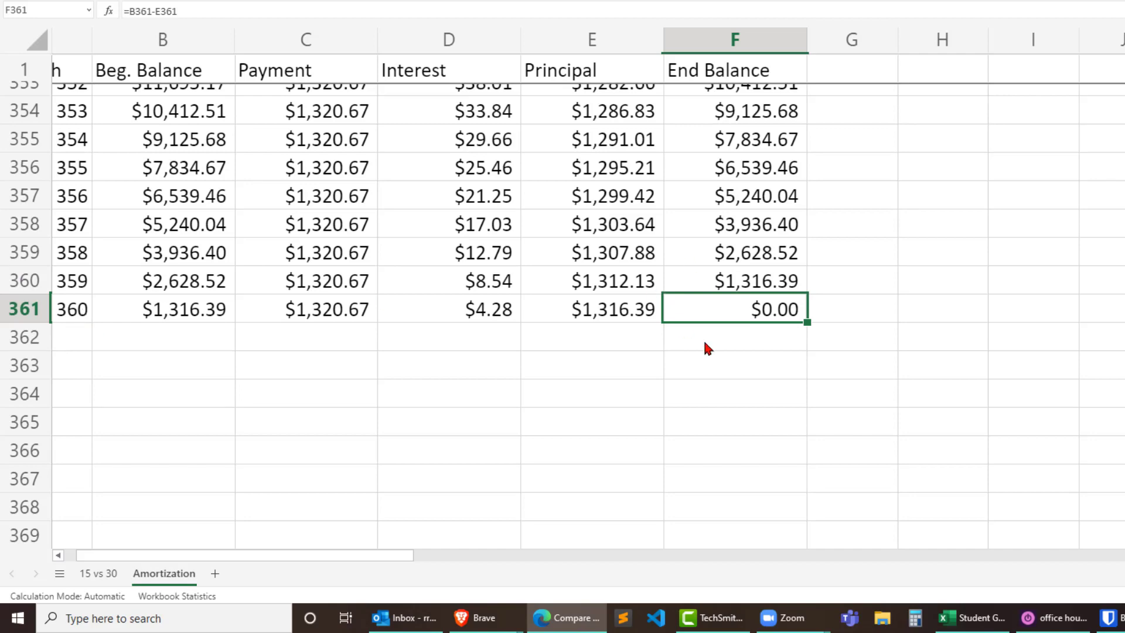
{"action": "mouse_move", "coordinate": [748, 319]}
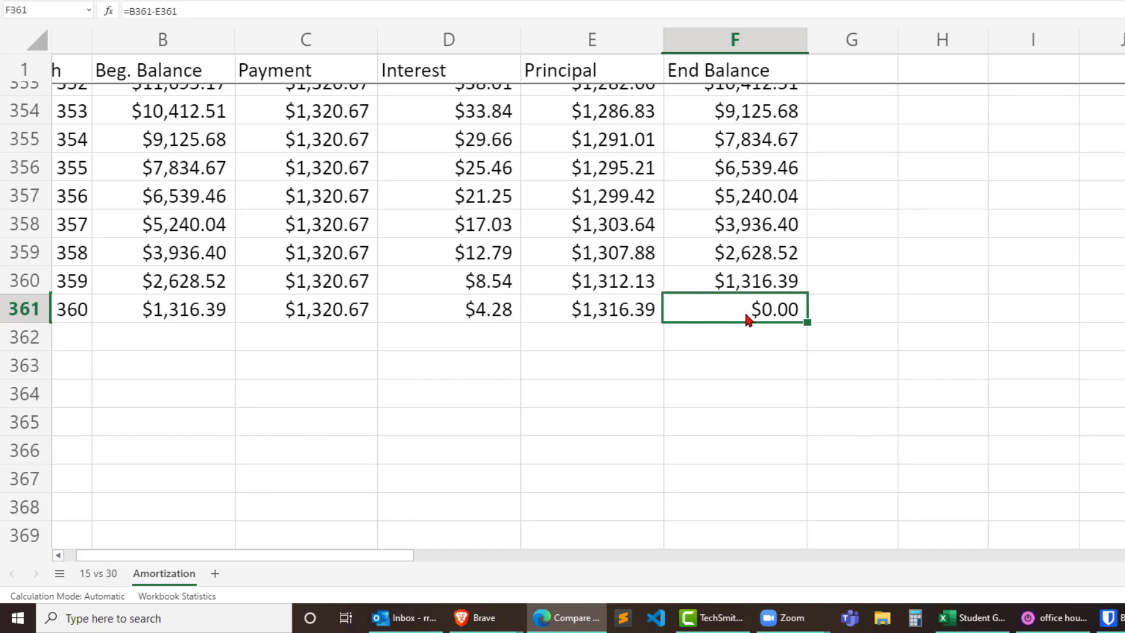
{"action": "scroll", "scroll_direction": "up", "scroll_amount": 3}
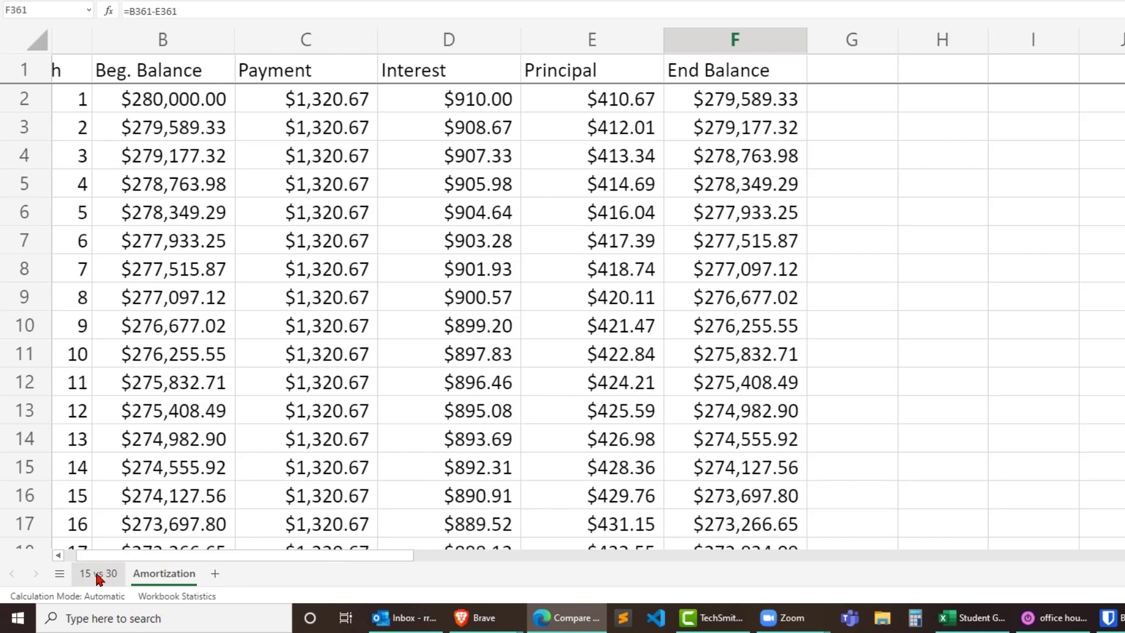
- Switch to the 15 vs 30 sheet to review the 30- and 15-year monthly payments
{"action": "left_click", "coordinate": [97, 573]}
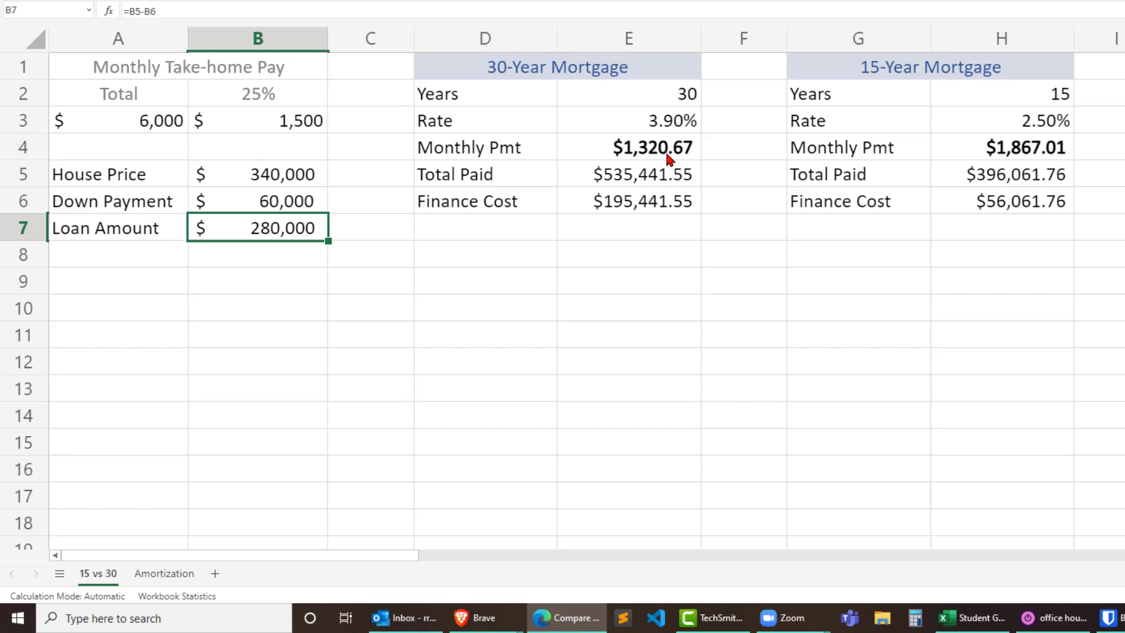
{"action": "mouse_move", "coordinate": [1037, 148]}
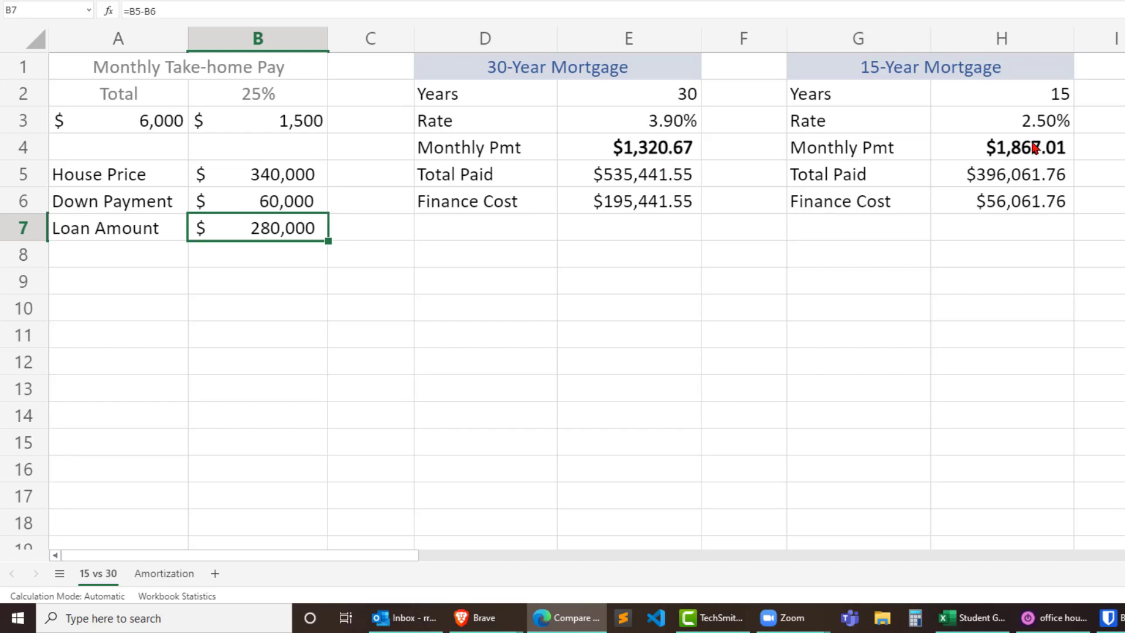
{"action": "mouse_move", "coordinate": [1038, 156]}
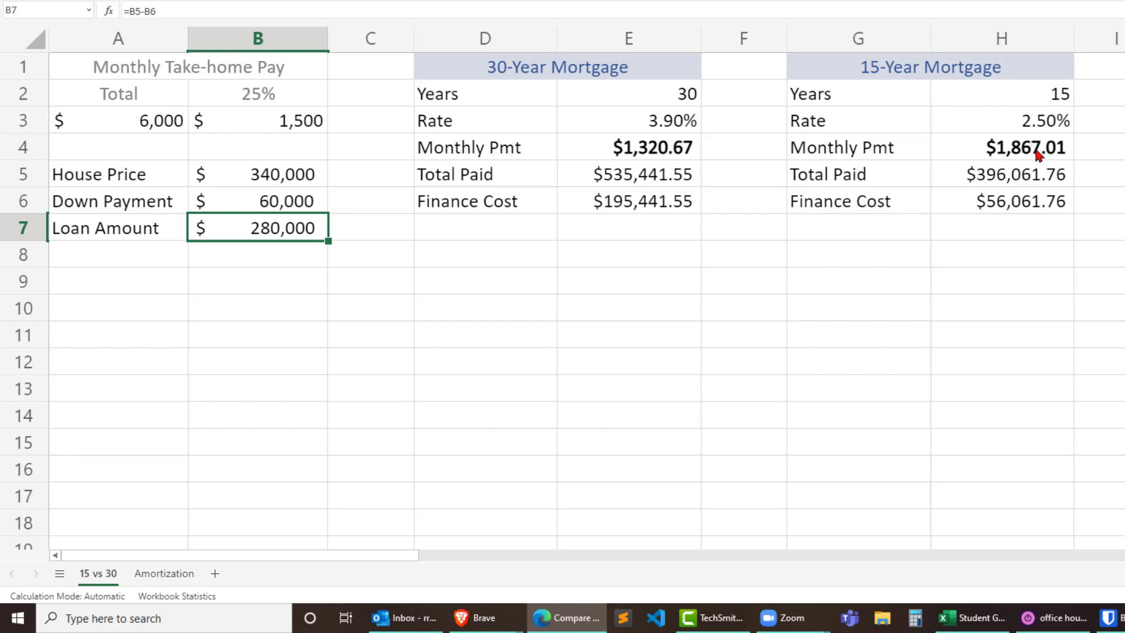
{"action": "mouse_move", "coordinate": [1041, 164]}
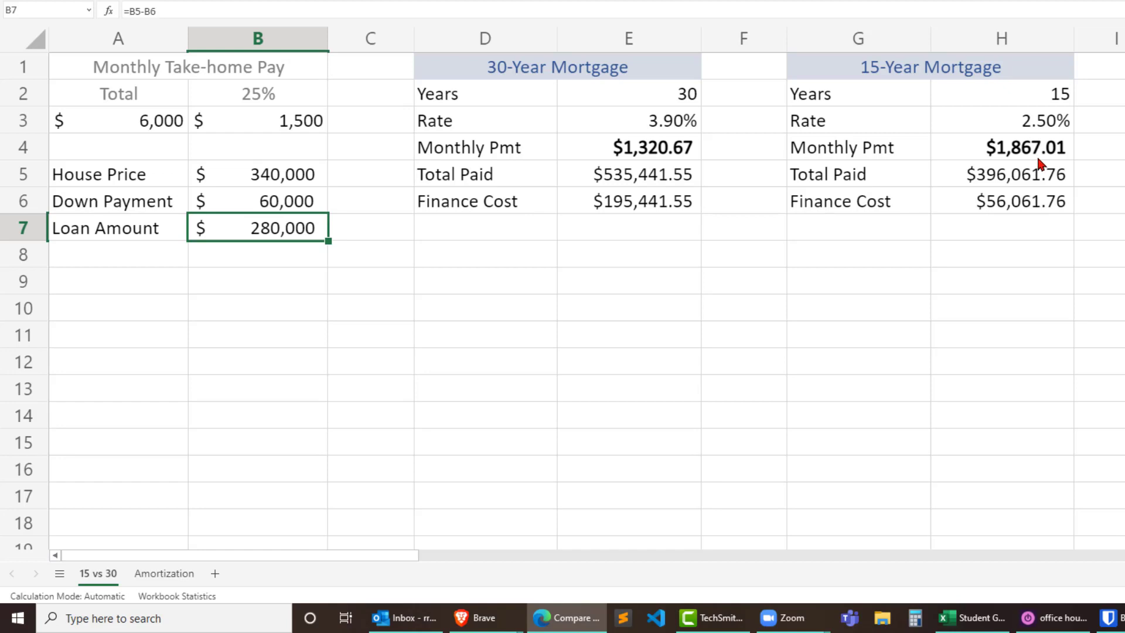
{"action": "mouse_move", "coordinate": [760, 179]}
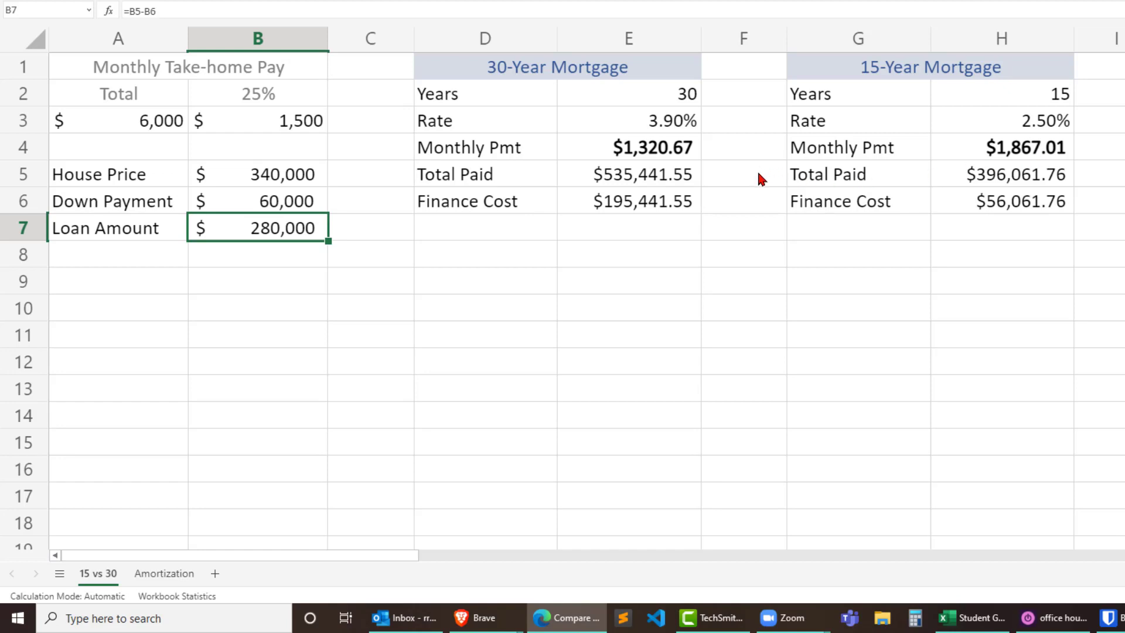
{"action": "mouse_move", "coordinate": [695, 170]}
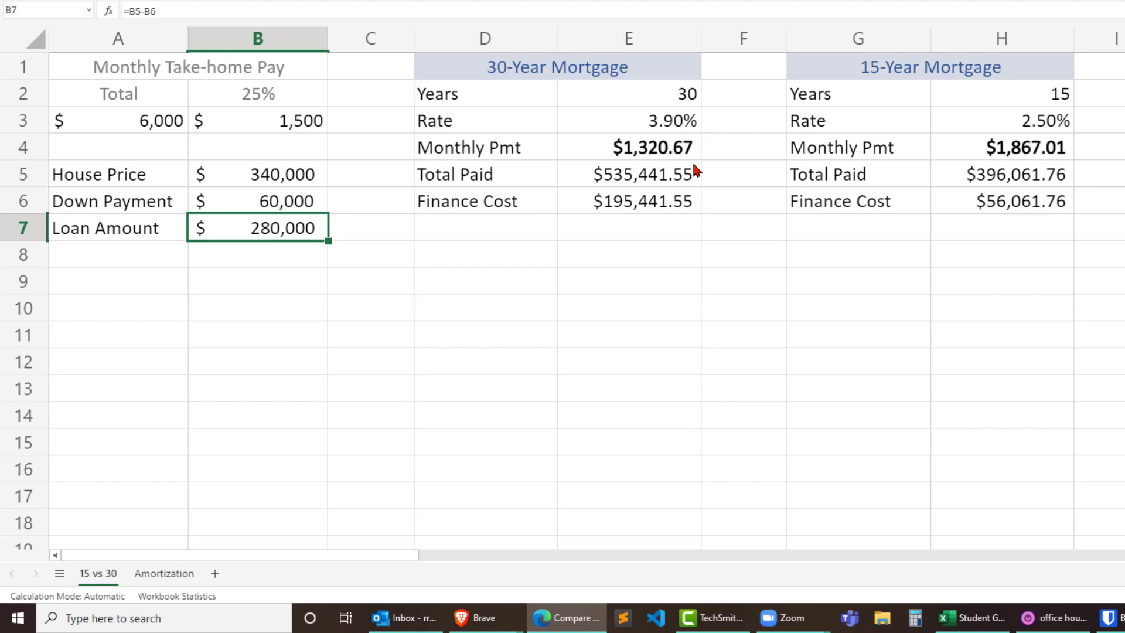
{"action": "mouse_move", "coordinate": [666, 156]}
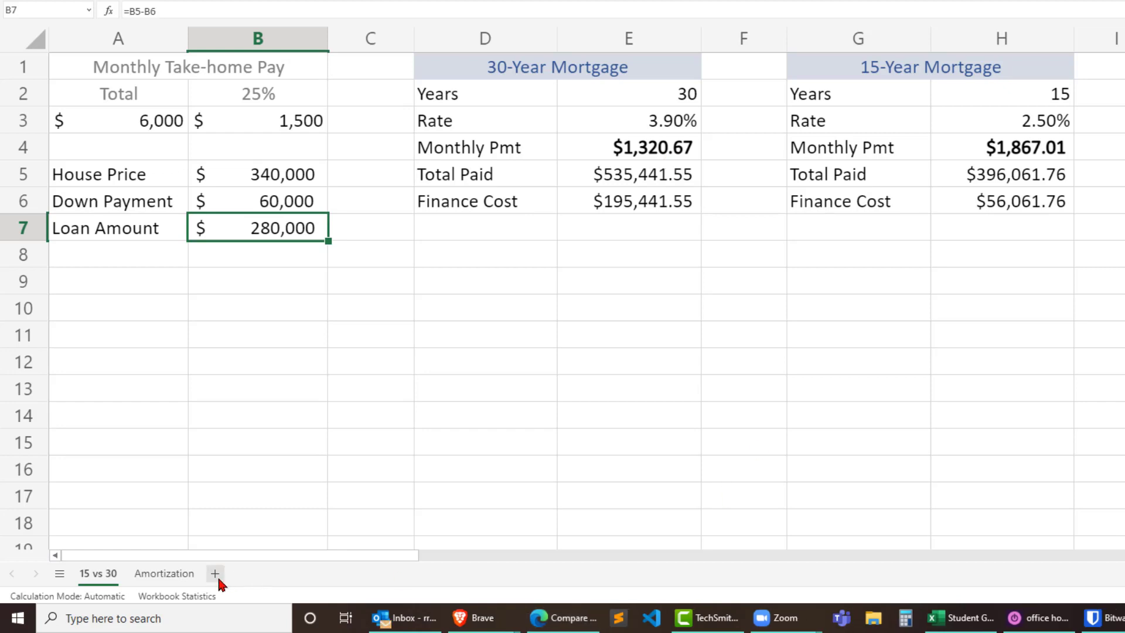
- Change C2 to ='15 vs 30'!$E$4+570, raising month 1's payment to $1,890.67
{"action": "left_click", "coordinate": [163, 573]}
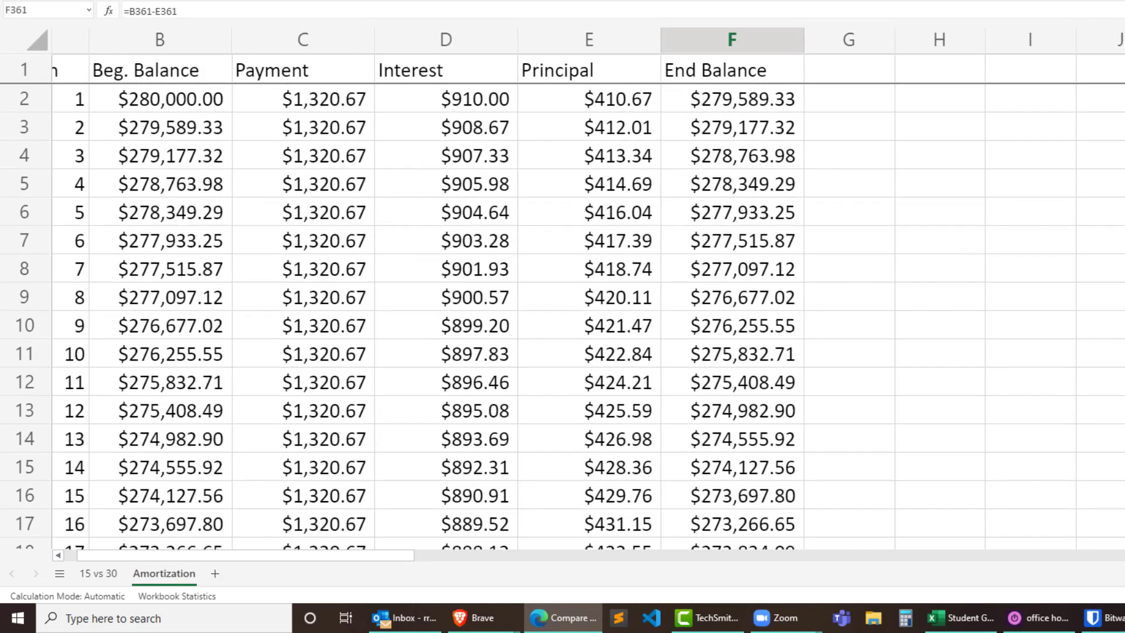
{"action": "left_click", "coordinate": [302, 99]}
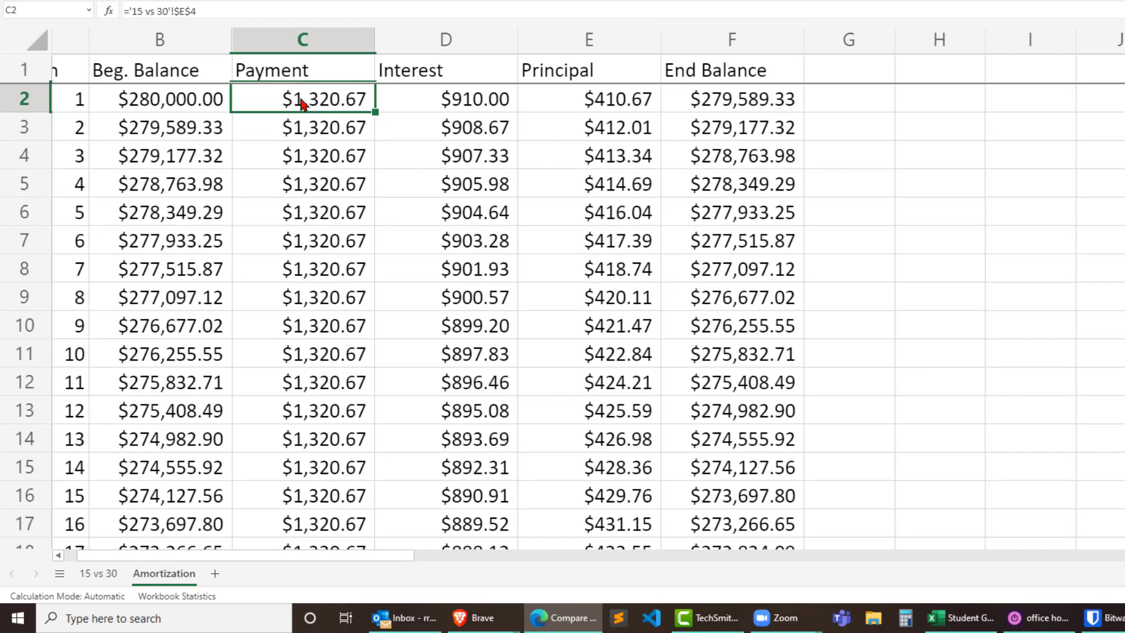
{"action": "double_click", "coordinate": [301, 99]}
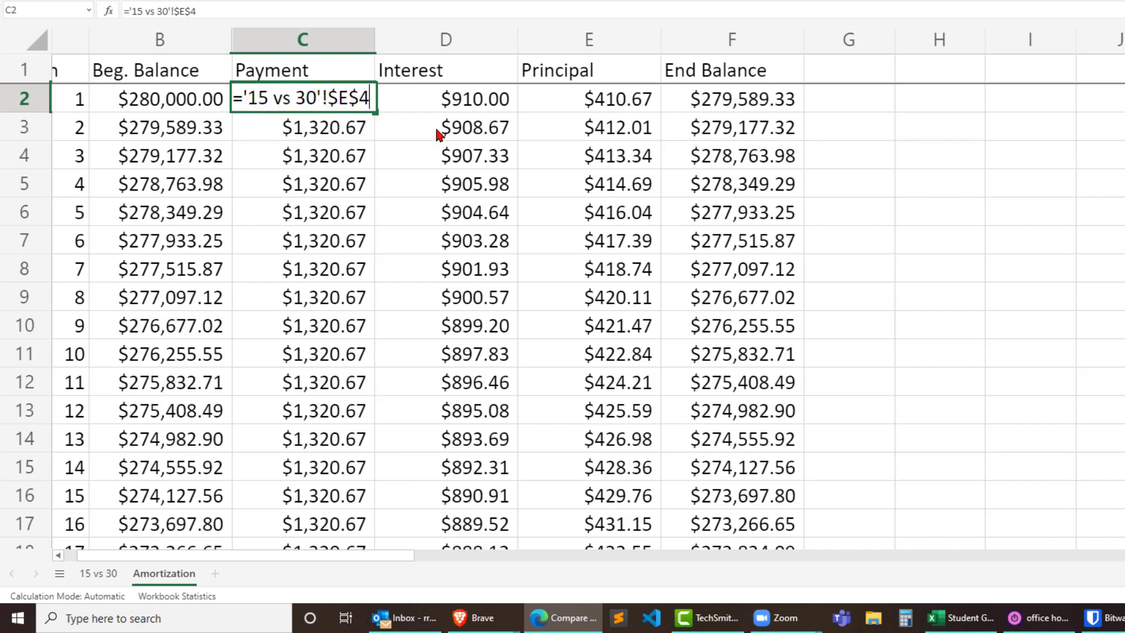
{"action": "type", "text": "+"}
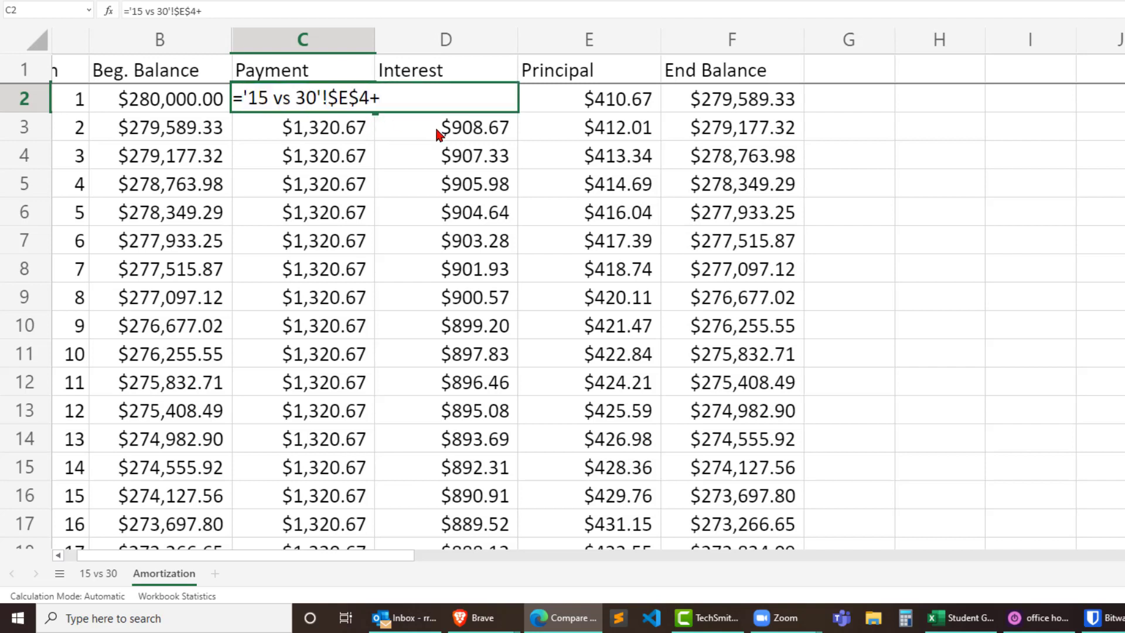
{"action": "type", "text": "570"}
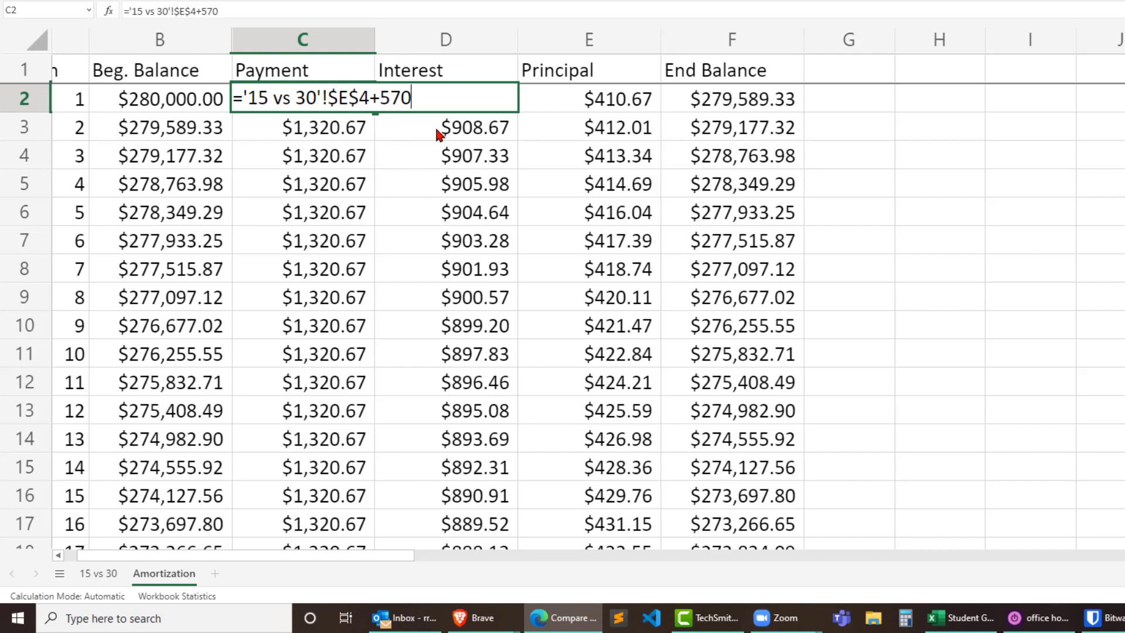
{"action": "key", "text": "Return"}
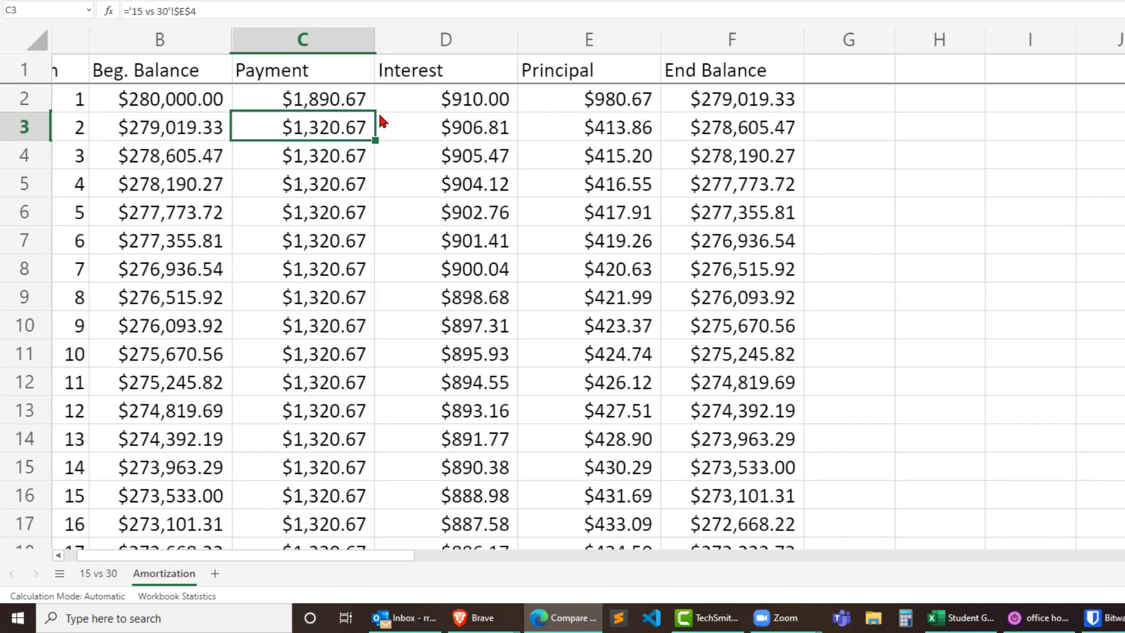
{"action": "mouse_move", "coordinate": [332, 136]}
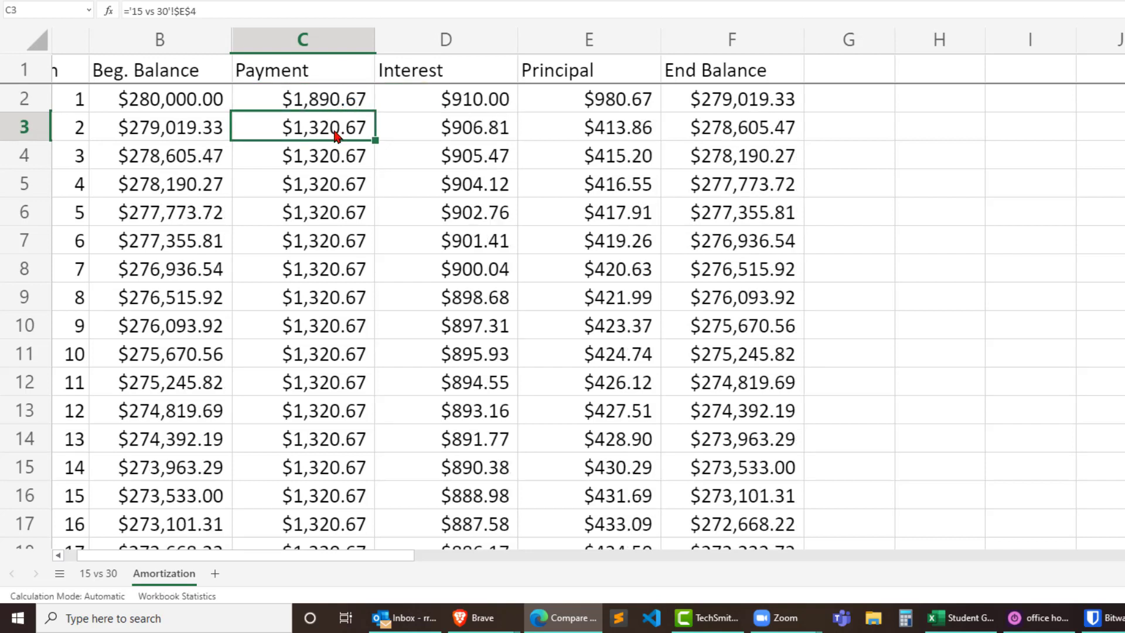
{"action": "mouse_move", "coordinate": [351, 197]}
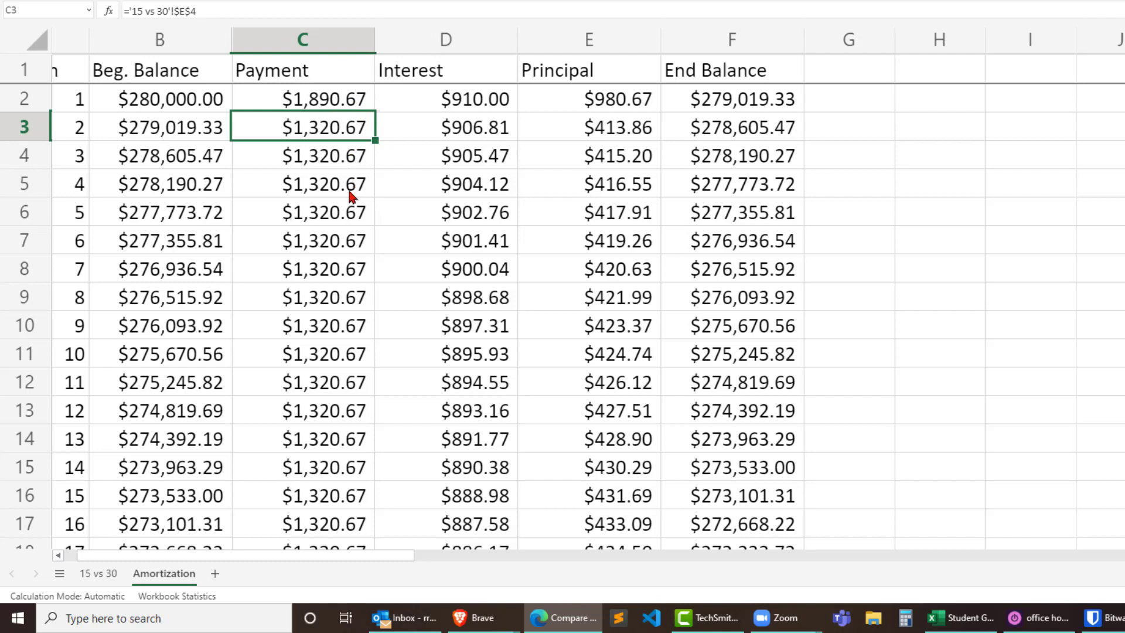
- Link the next month's payment to the month 2 payment, so later months pay $1,890.67
{"action": "type", "text": "="}
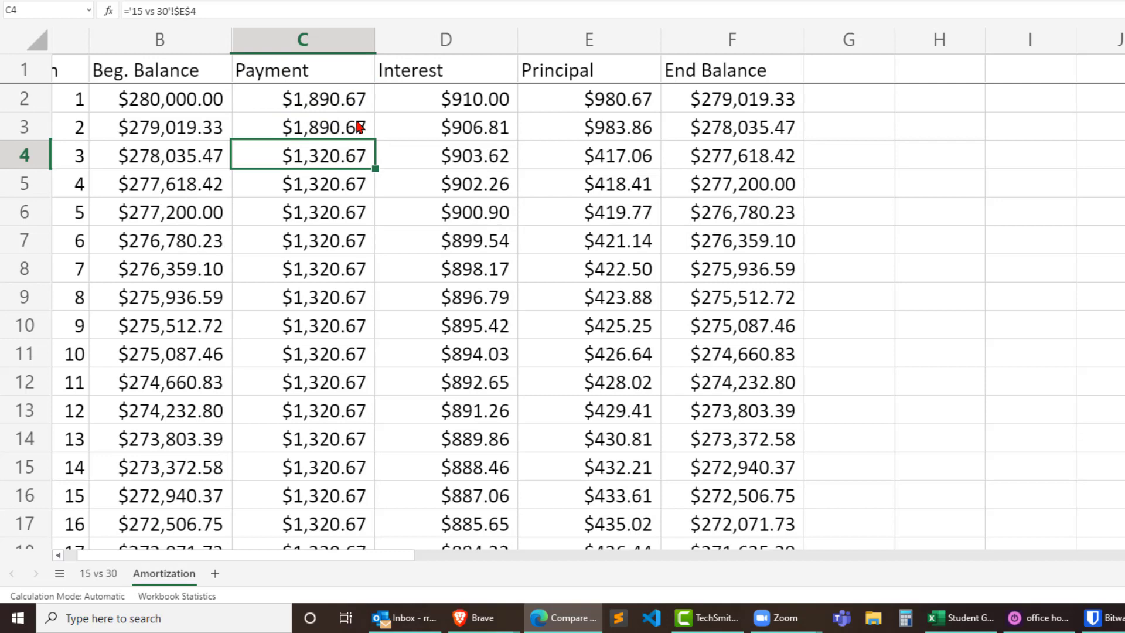
{"action": "left_click", "coordinate": [301, 128]}
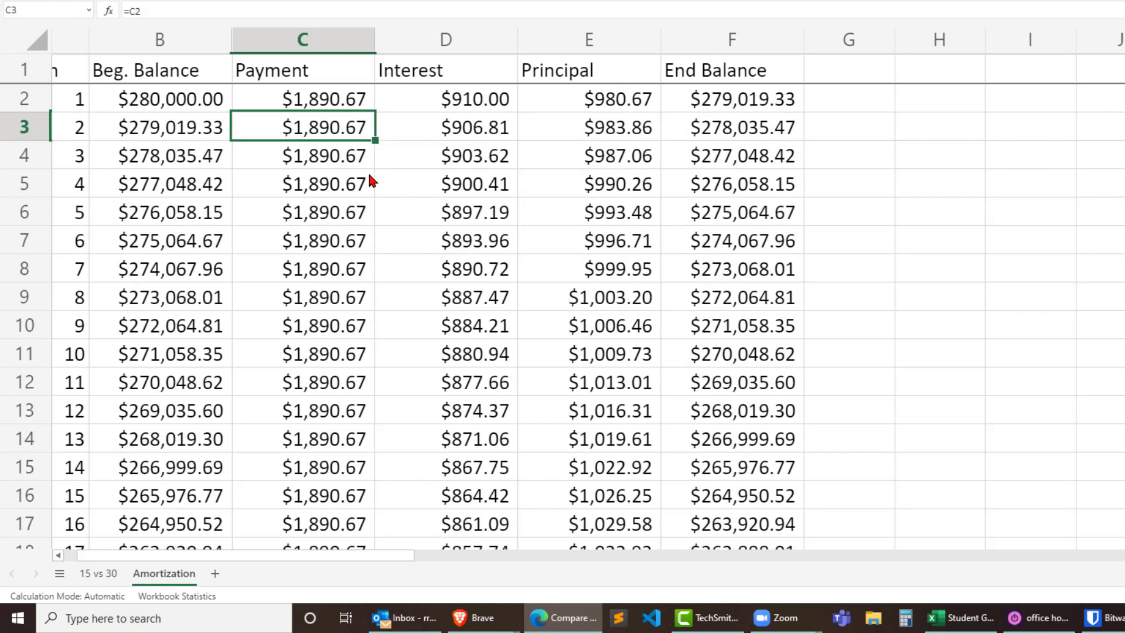
{"action": "mouse_move", "coordinate": [383, 262]}
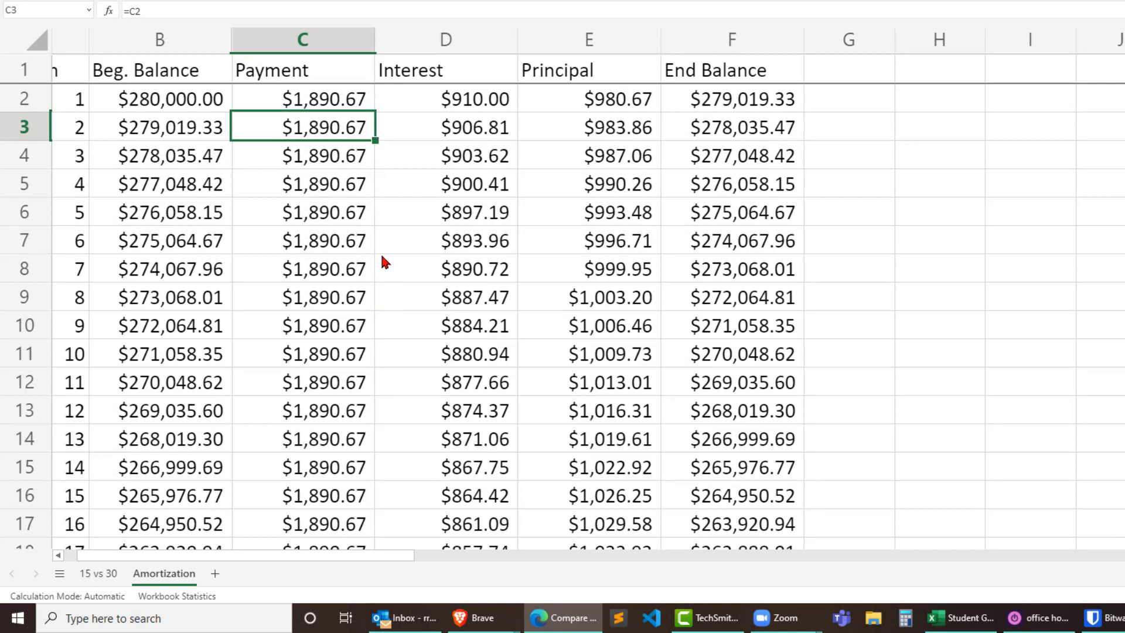
{"action": "mouse_move", "coordinate": [789, 176]}
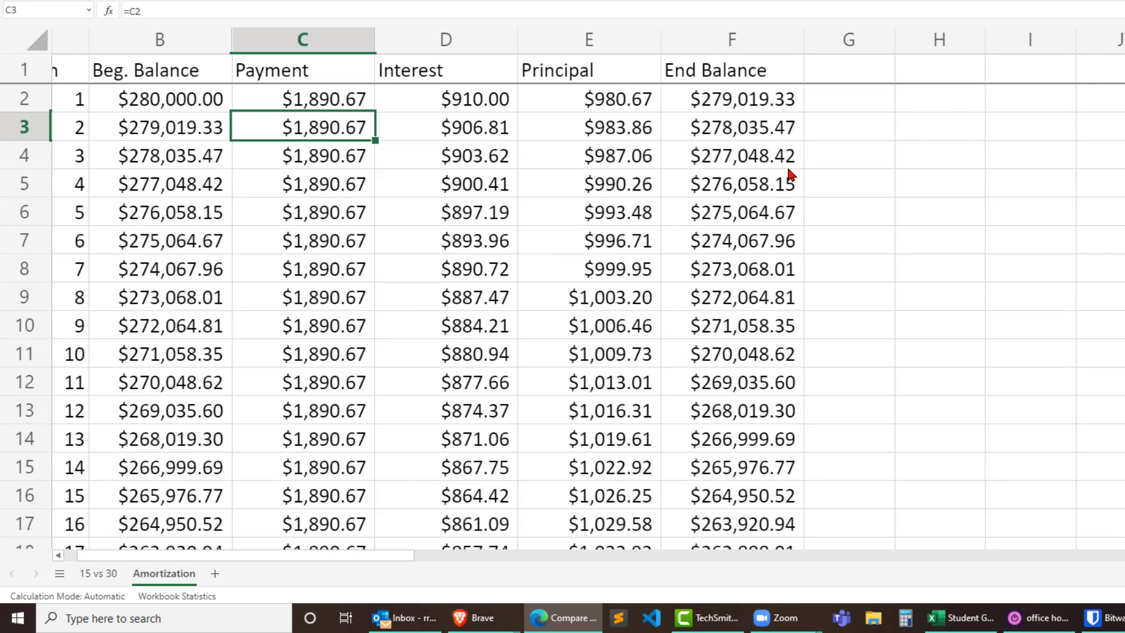
{"action": "mouse_move", "coordinate": [775, 383]}
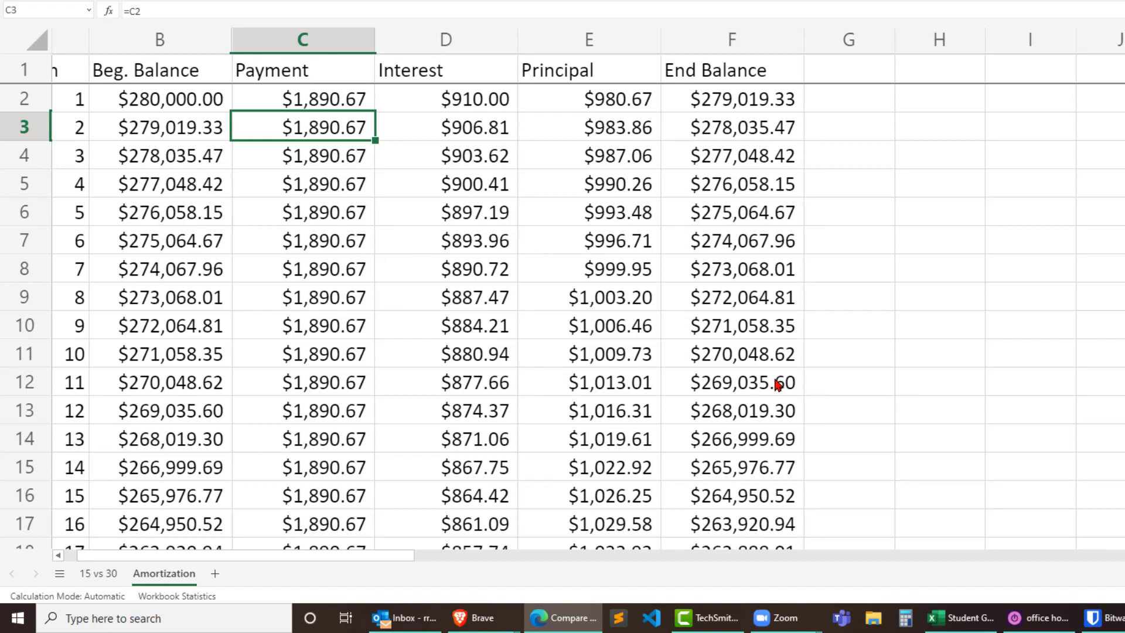
{"action": "mouse_move", "coordinate": [729, 374]}
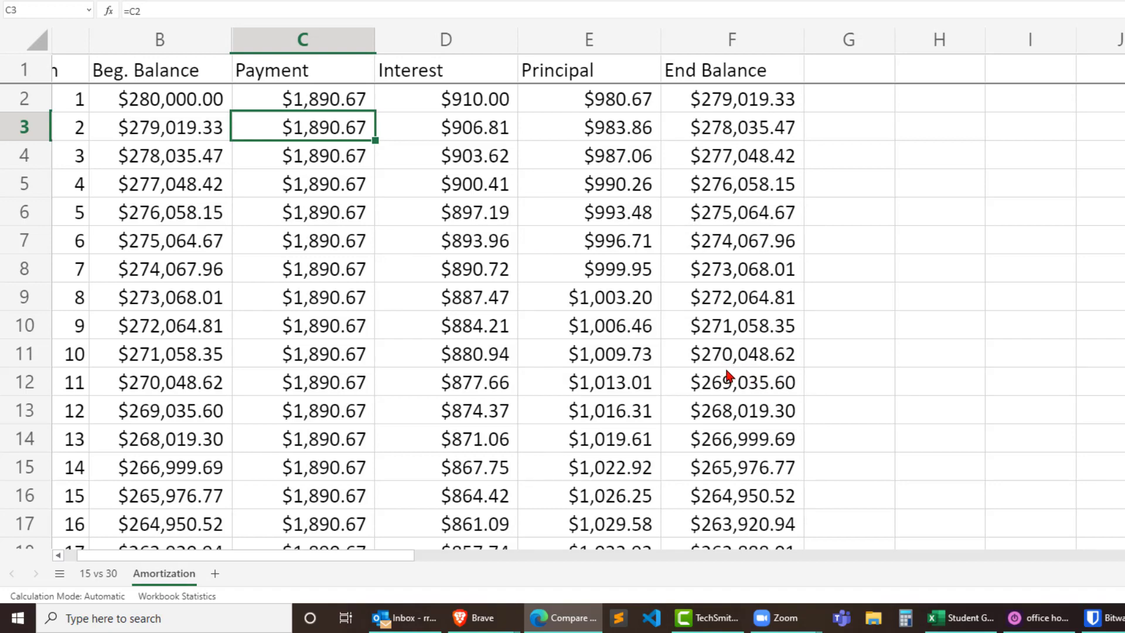
- Scroll to row 204 and select month 203, where the balance turns negative
{"action": "scroll", "scroll_direction": "down", "scroll_amount": 3}
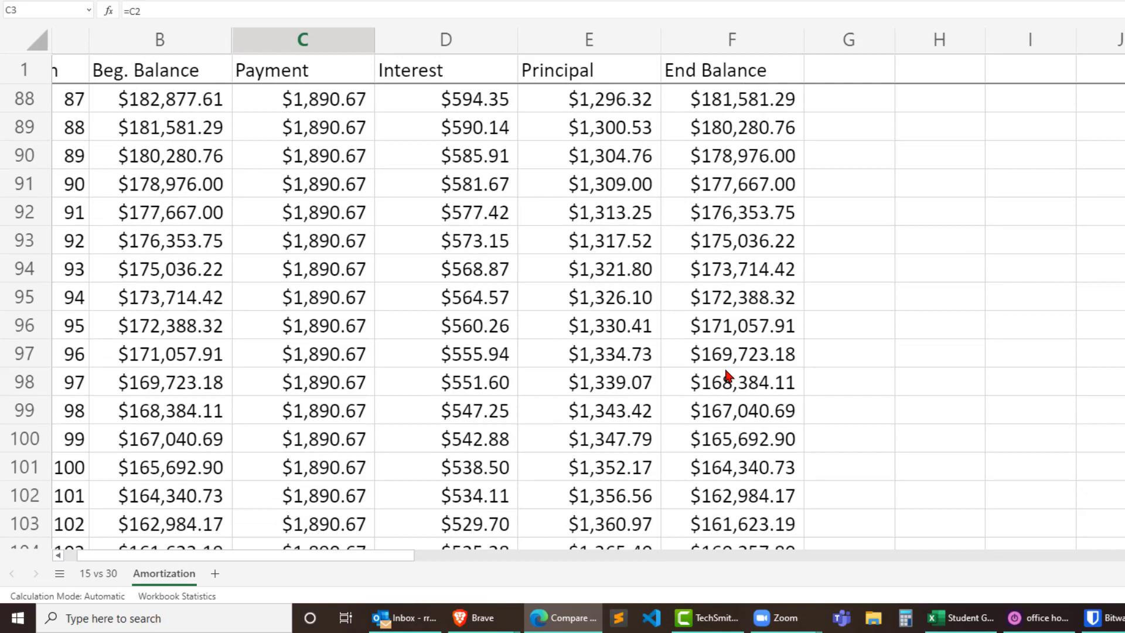
{"action": "scroll", "scroll_direction": "down", "scroll_amount": 3}
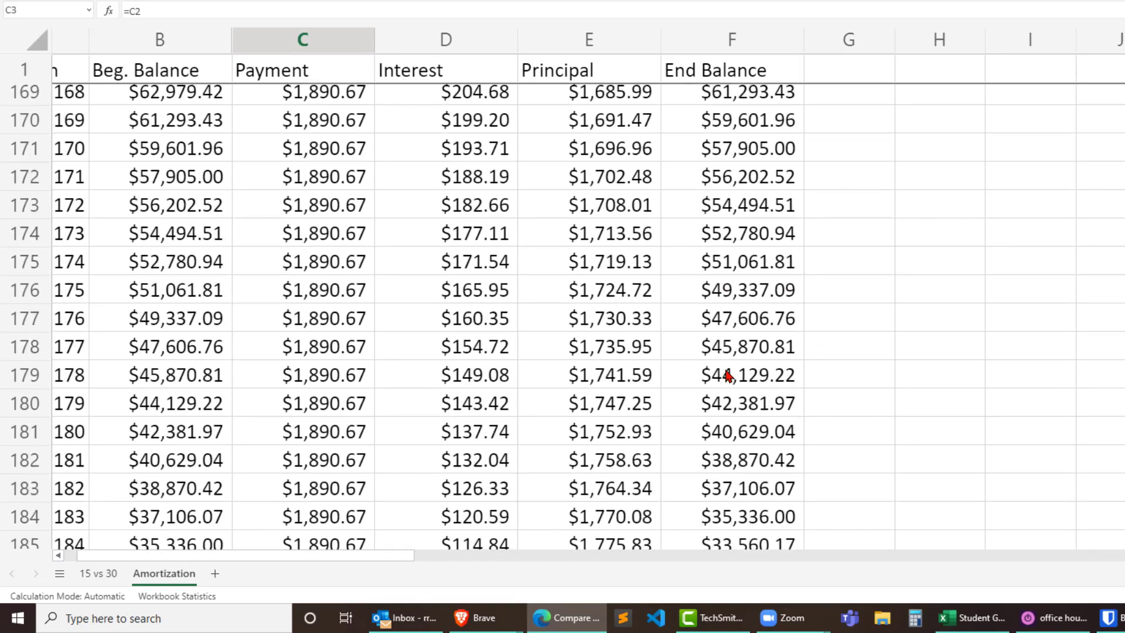
{"action": "scroll", "scroll_direction": "down", "scroll_amount": 3}
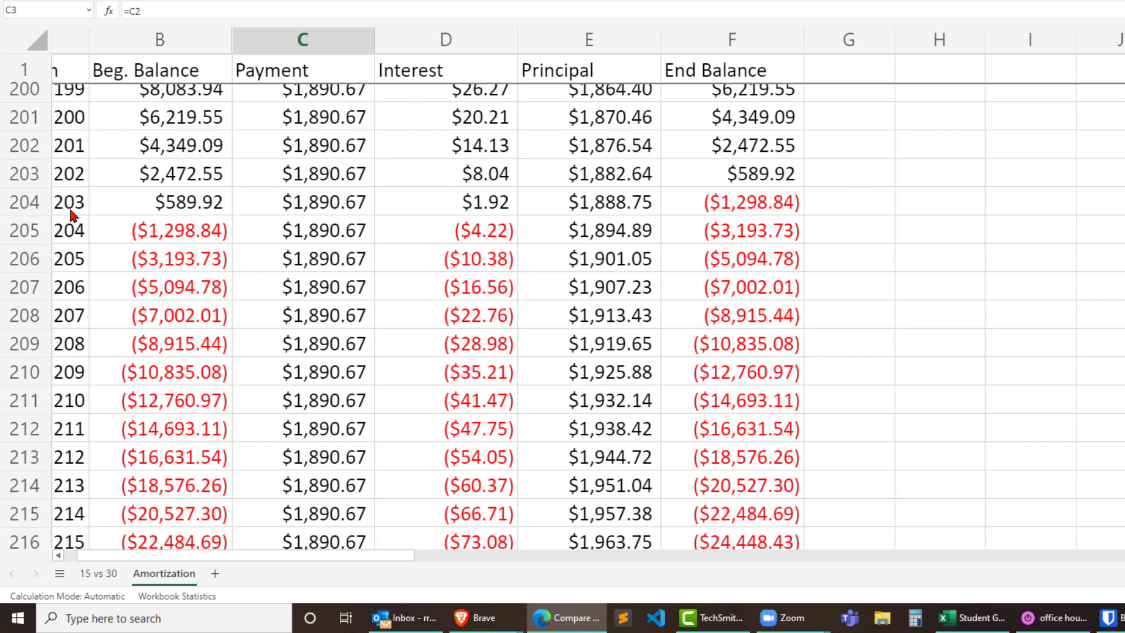
{"action": "left_click", "coordinate": [69, 202]}
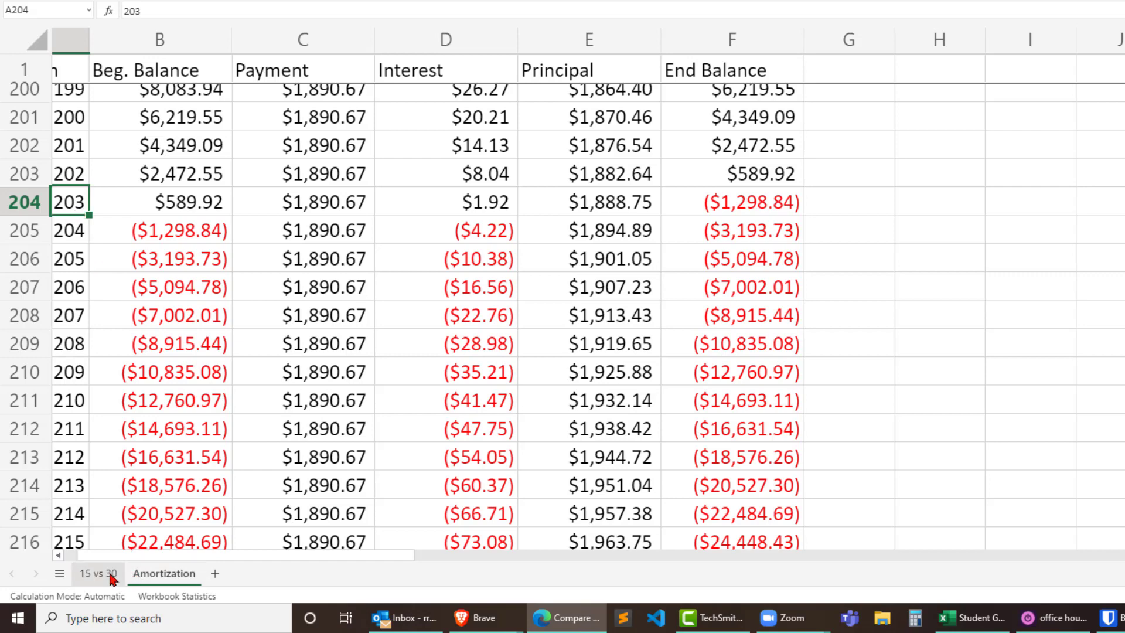
- Review the 15-year mortgage rate on the '15 vs 30' sheet, then return to Amortization
{"action": "left_click", "coordinate": [94, 574]}
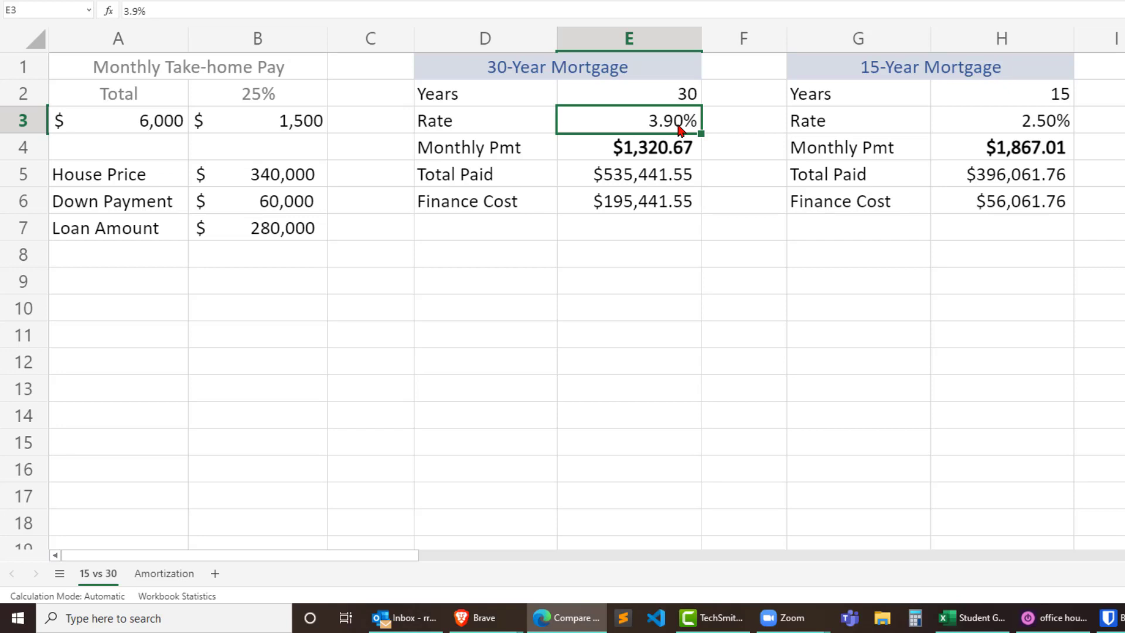
{"action": "mouse_move", "coordinate": [678, 149]}
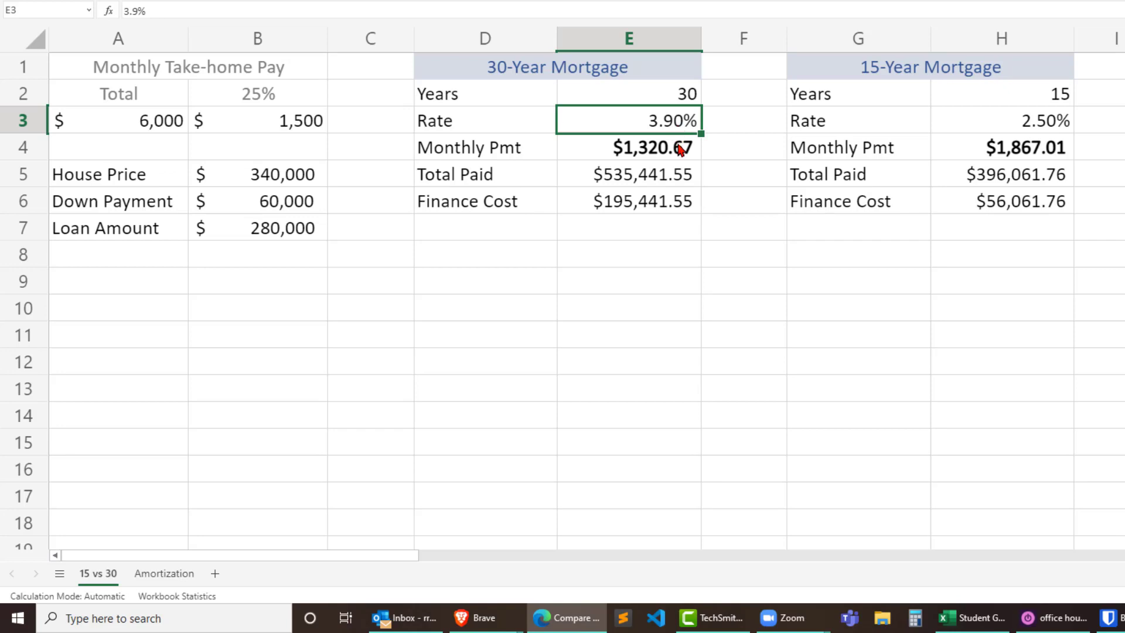
{"action": "left_click", "coordinate": [1000, 120]}
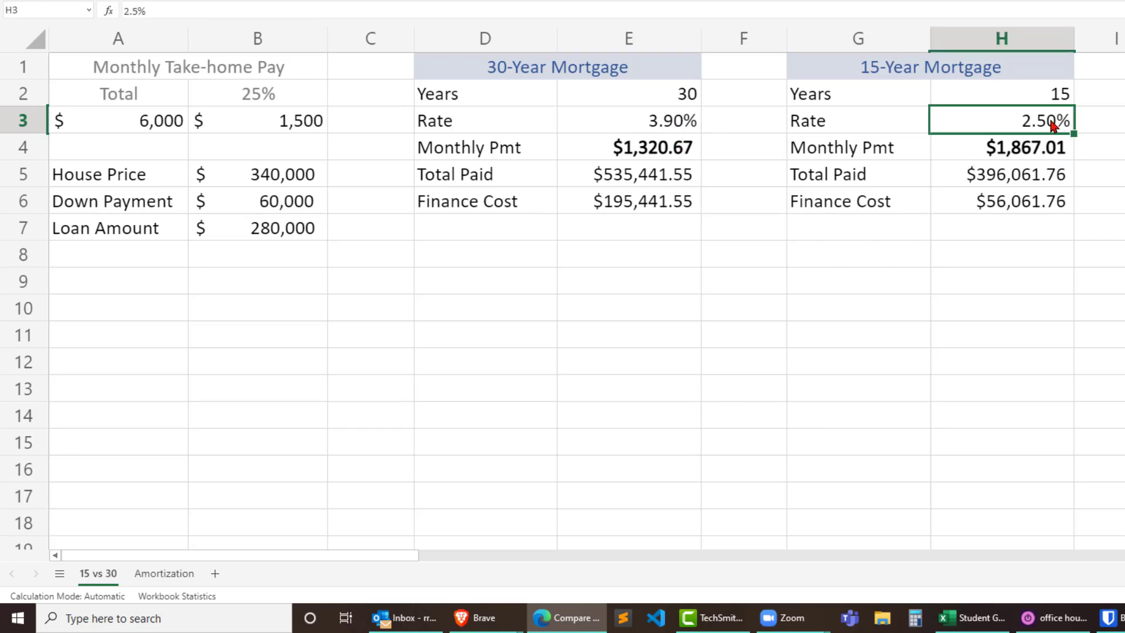
{"action": "mouse_move", "coordinate": [701, 172]}
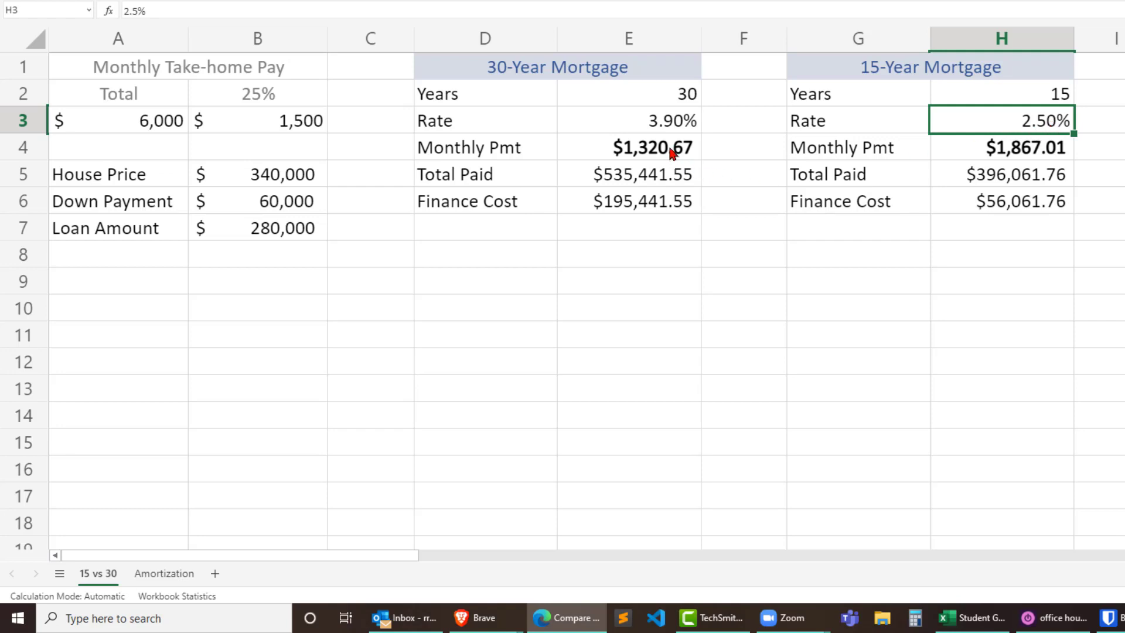
{"action": "mouse_move", "coordinate": [925, 166]}
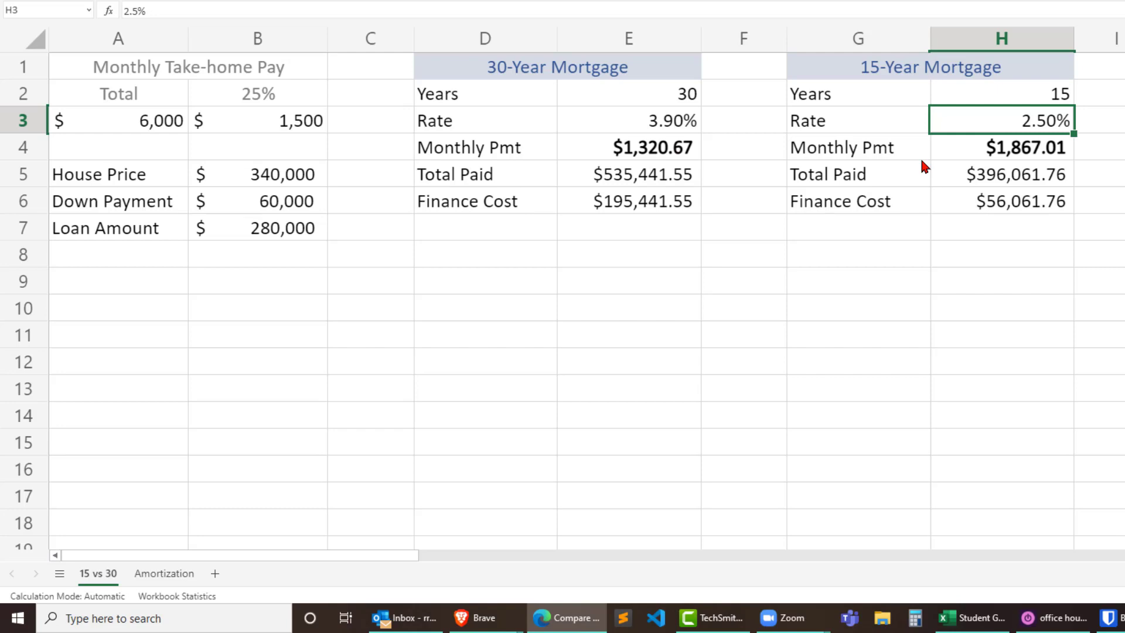
{"action": "mouse_move", "coordinate": [1050, 161]}
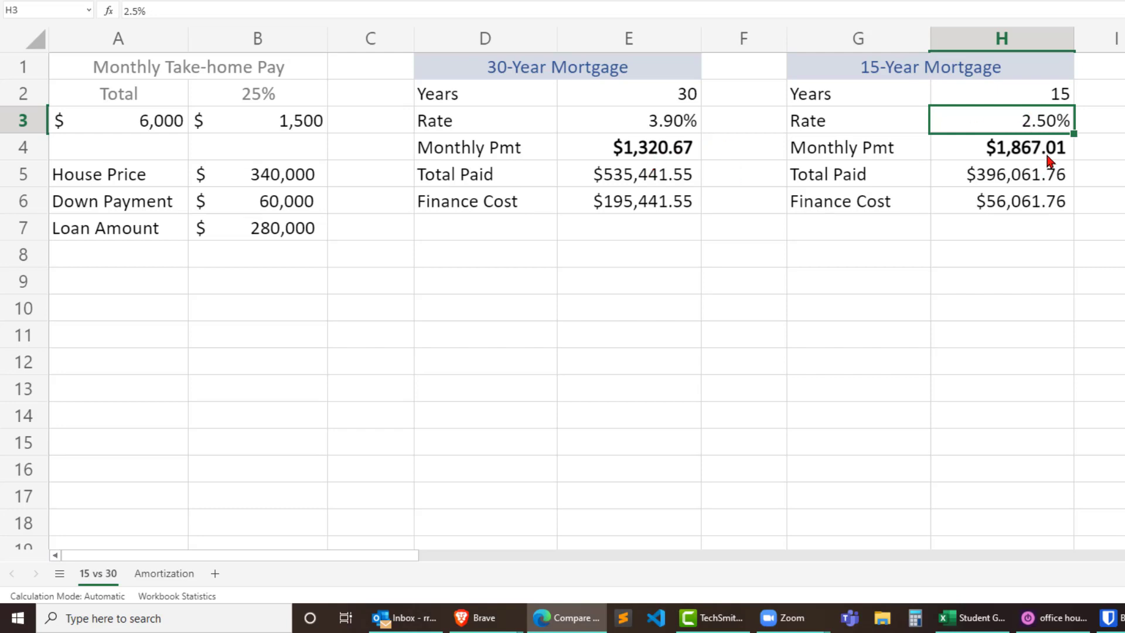
{"action": "mouse_move", "coordinate": [1031, 153]}
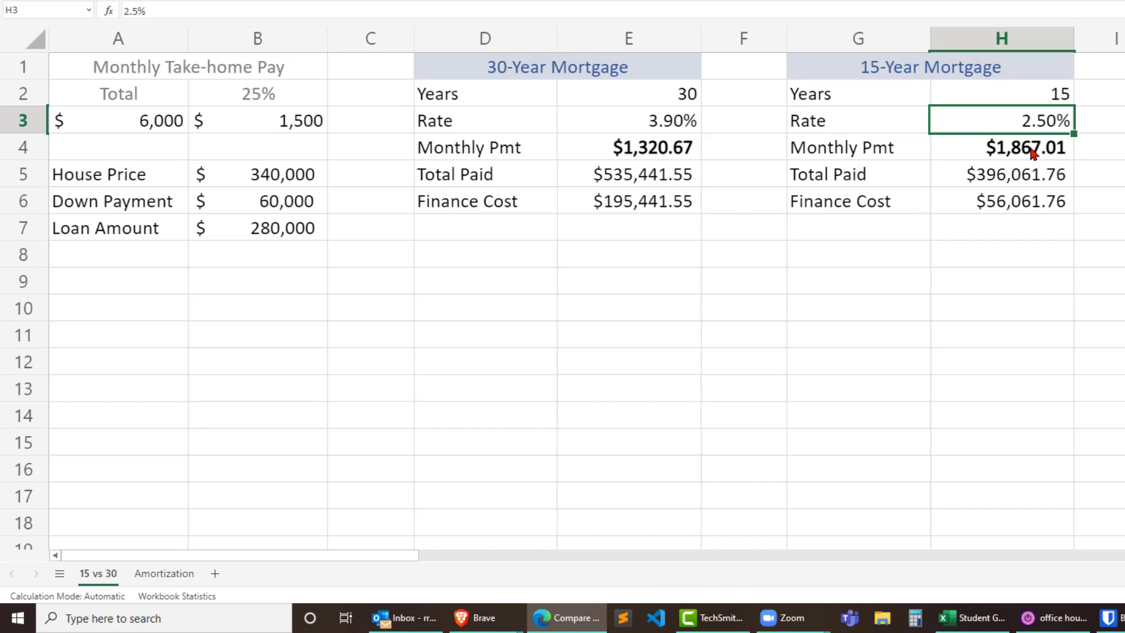
{"action": "left_click", "coordinate": [163, 573]}
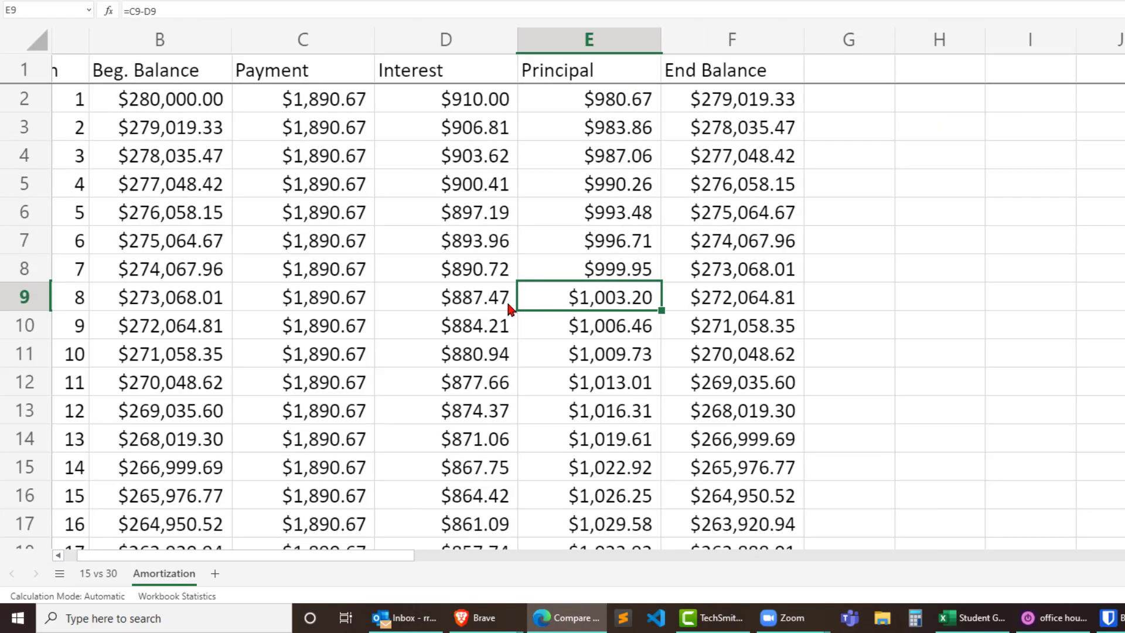
{"action": "mouse_move", "coordinate": [355, 153]}
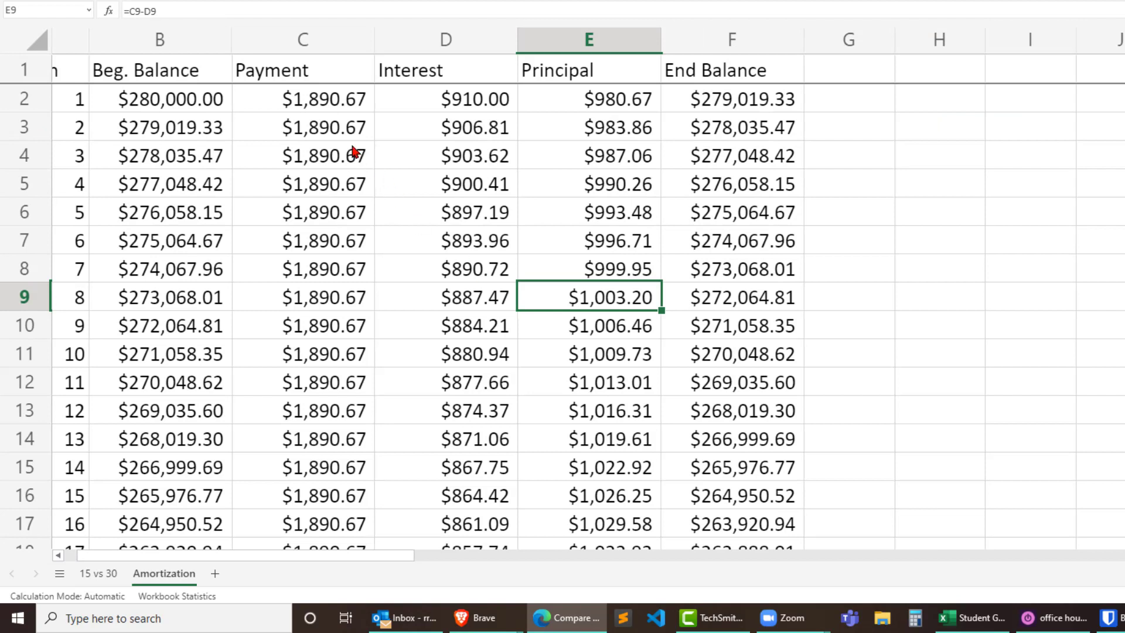
{"action": "mouse_move", "coordinate": [352, 144]}
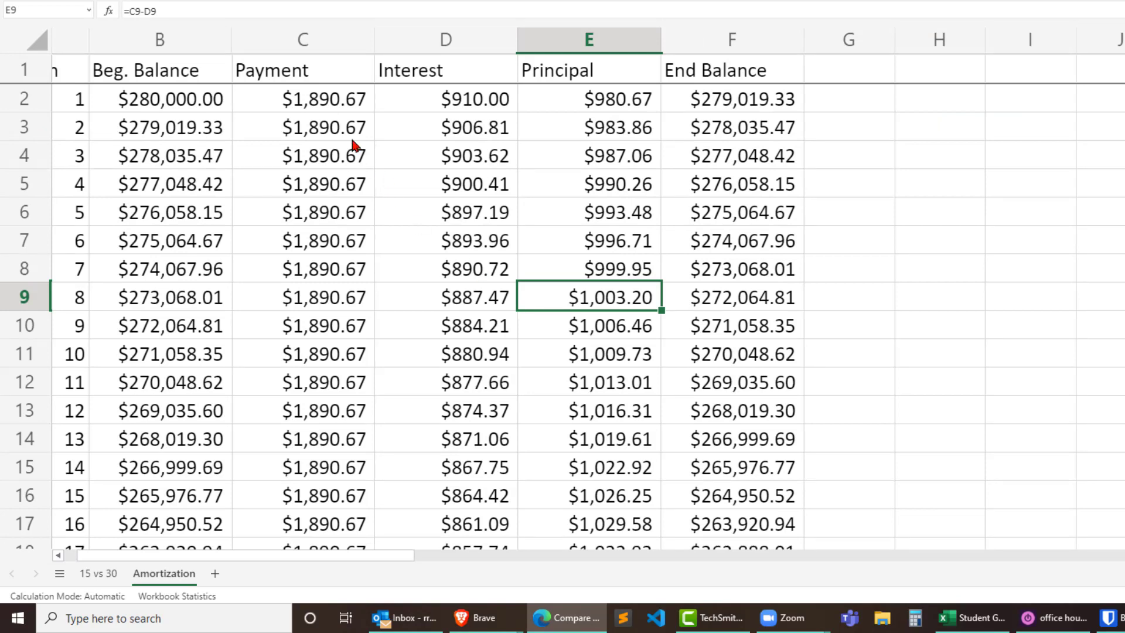